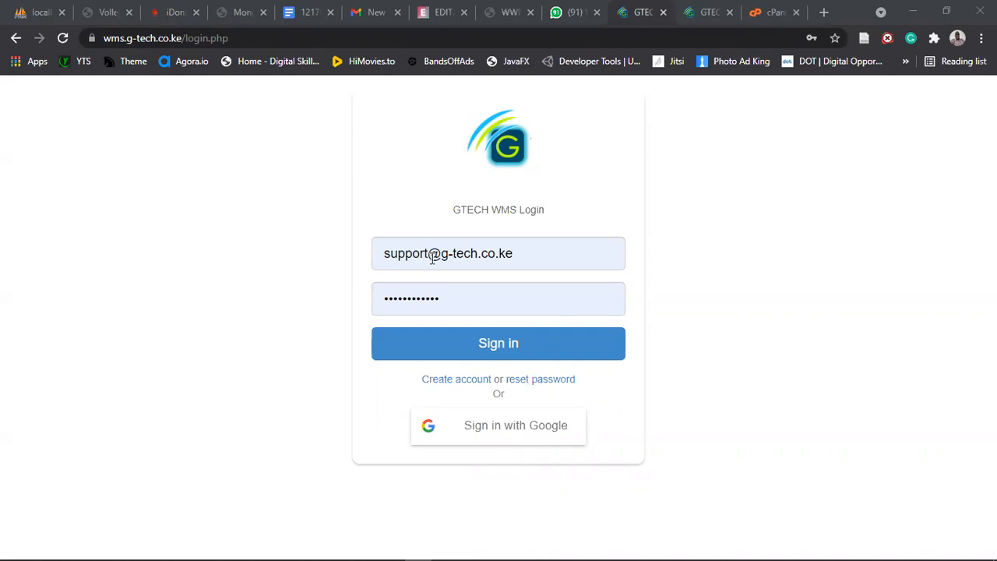
- Clear the autofilled email and password from the login page
{"action": "left_click", "coordinate": [499, 253]}
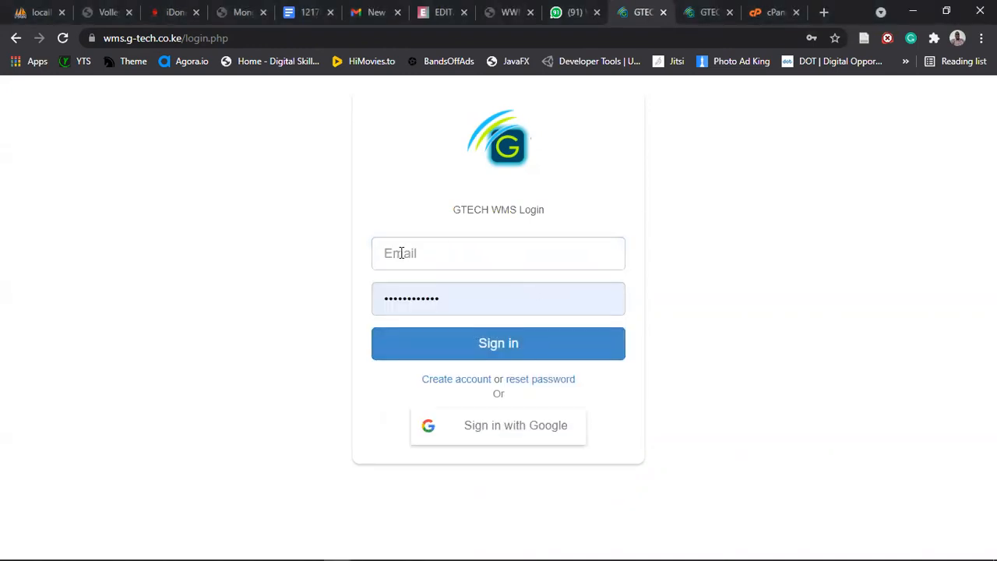
{"action": "left_click", "coordinate": [498, 252]}
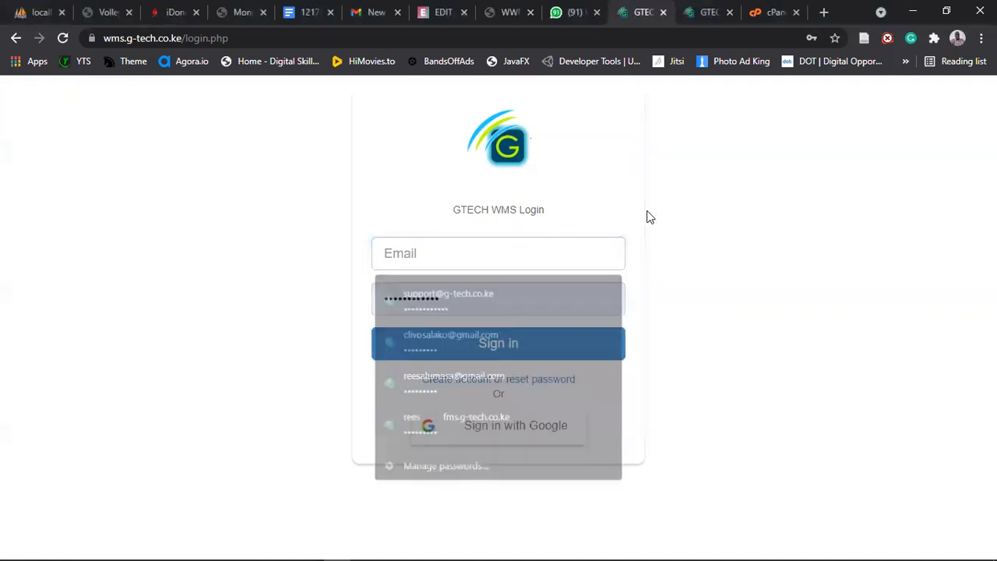
{"action": "left_click", "coordinate": [498, 299]}
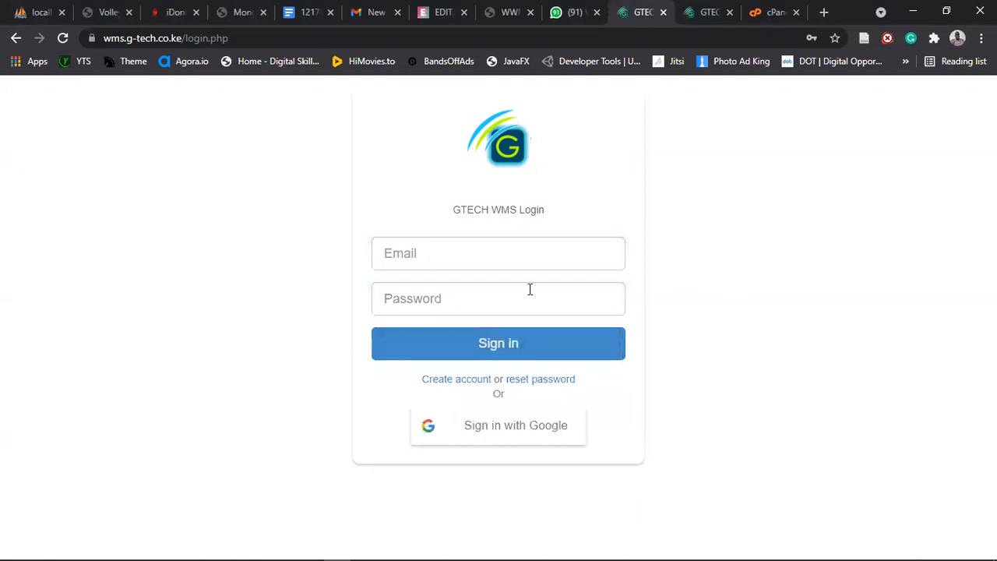
{"action": "mouse_move", "coordinate": [566, 345]}
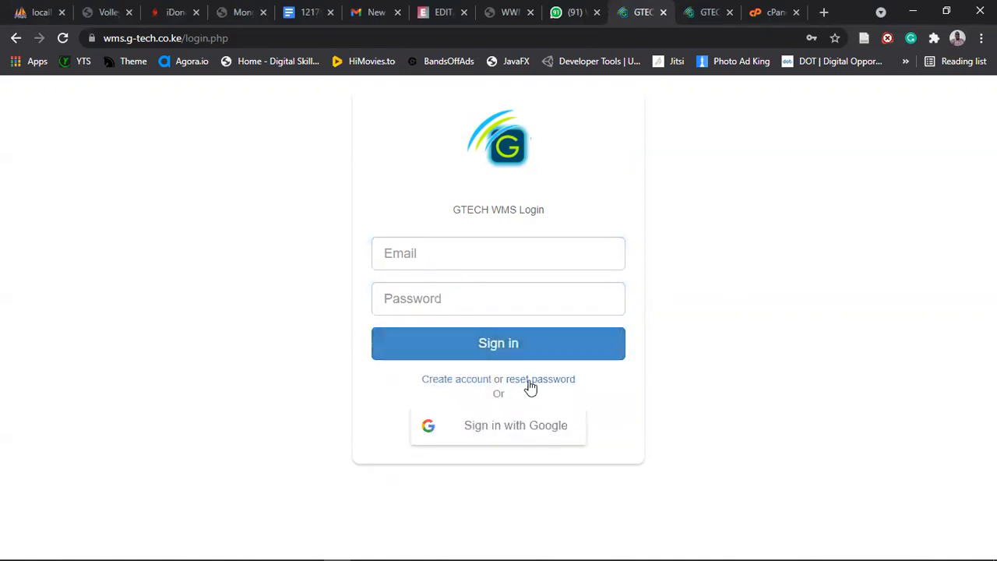
{"action": "left_click", "coordinate": [540, 379]}
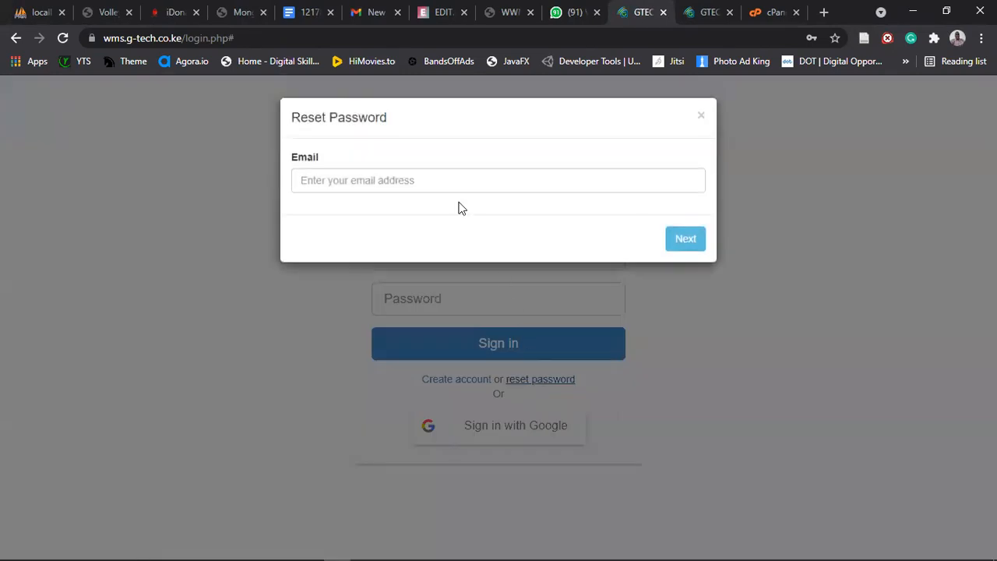
{"action": "left_click", "coordinate": [498, 180]}
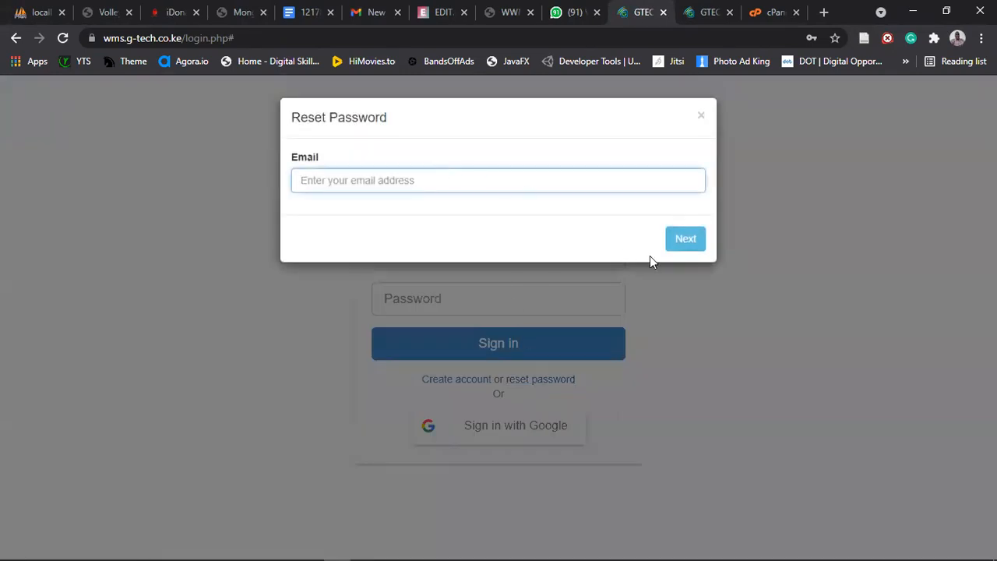
{"action": "left_click", "coordinate": [498, 180]}
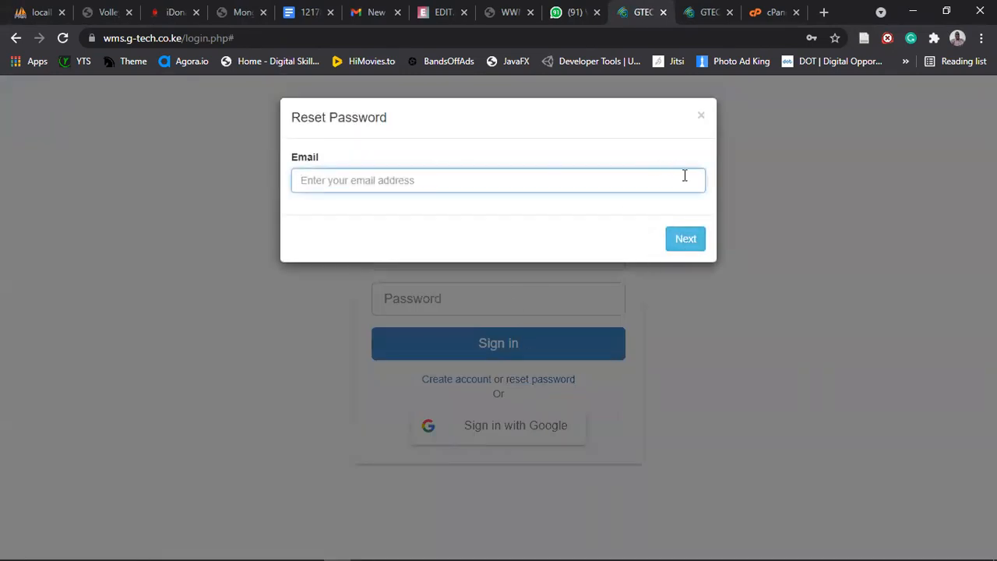
{"action": "mouse_move", "coordinate": [642, 201]}
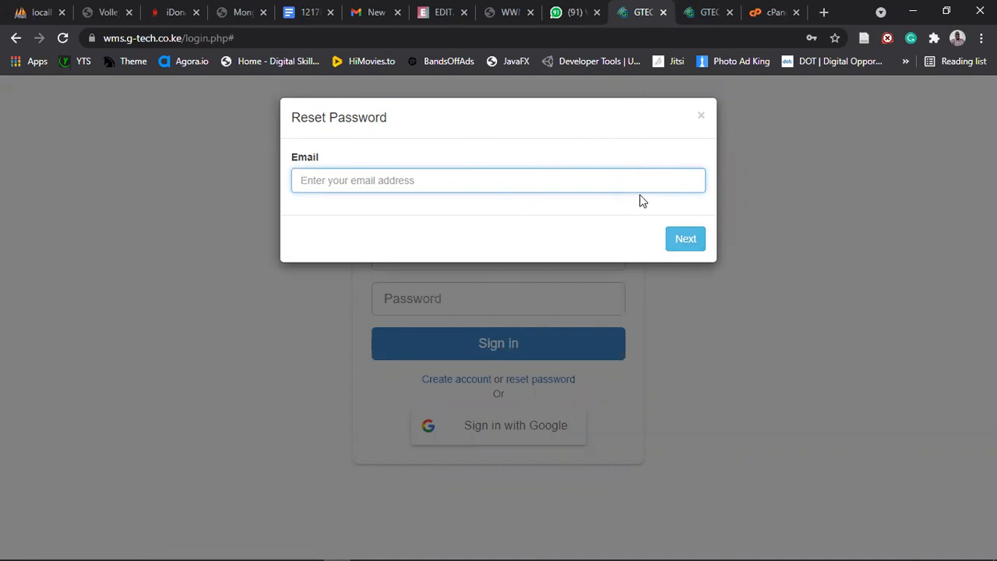
{"action": "mouse_move", "coordinate": [717, 117]}
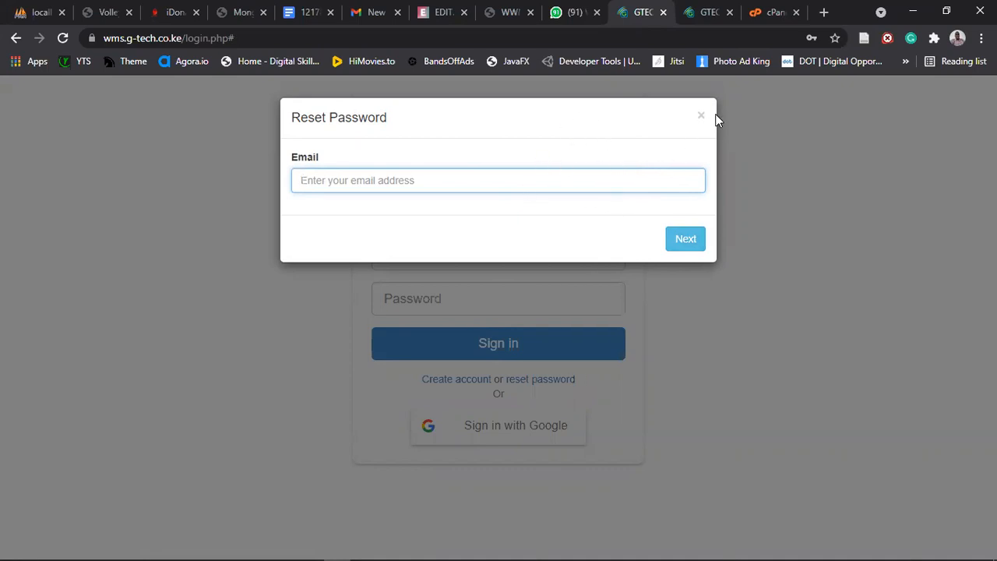
{"action": "left_click", "coordinate": [701, 115]}
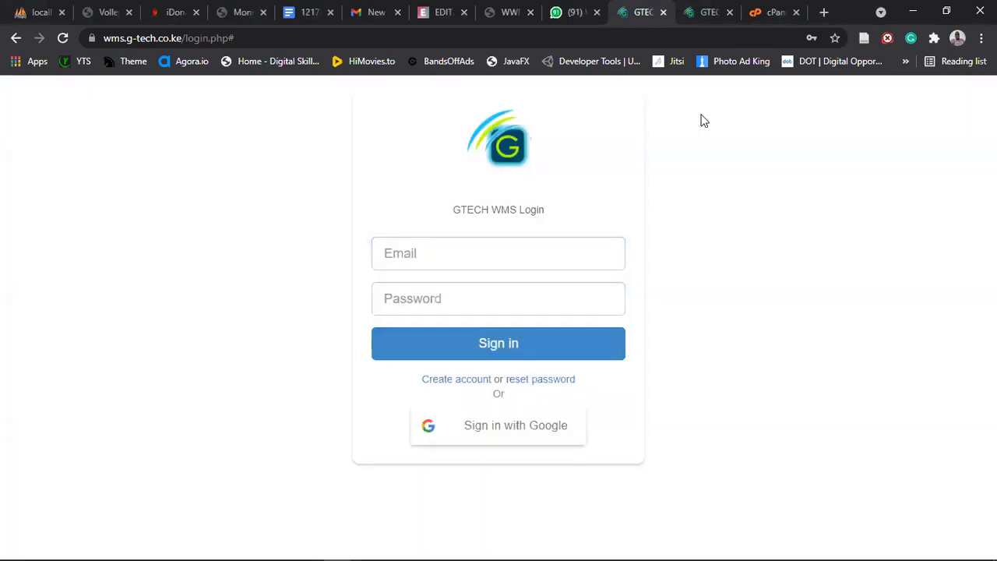
{"action": "mouse_move", "coordinate": [621, 283]}
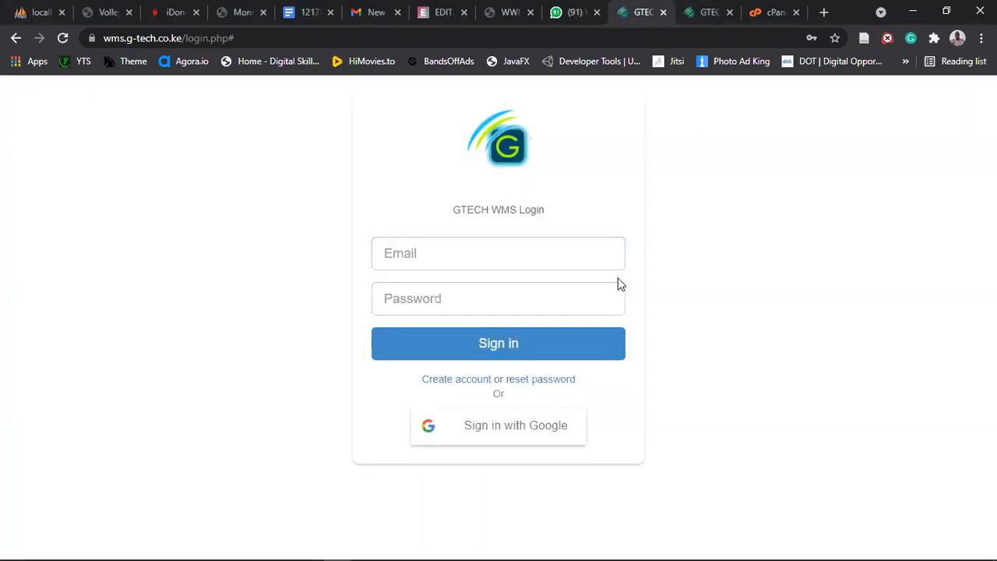
{"action": "mouse_move", "coordinate": [442, 426]}
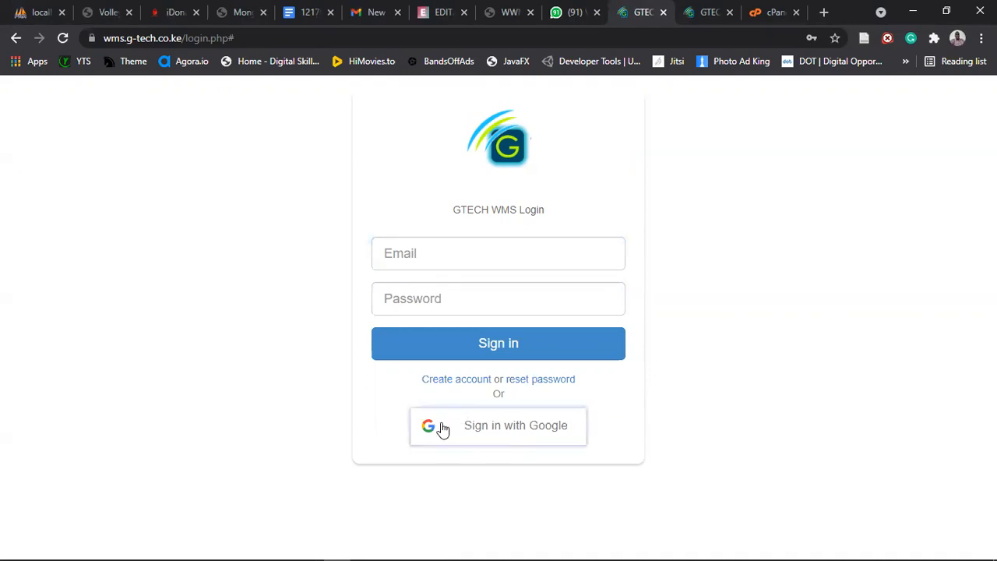
{"action": "mouse_move", "coordinate": [499, 431]}
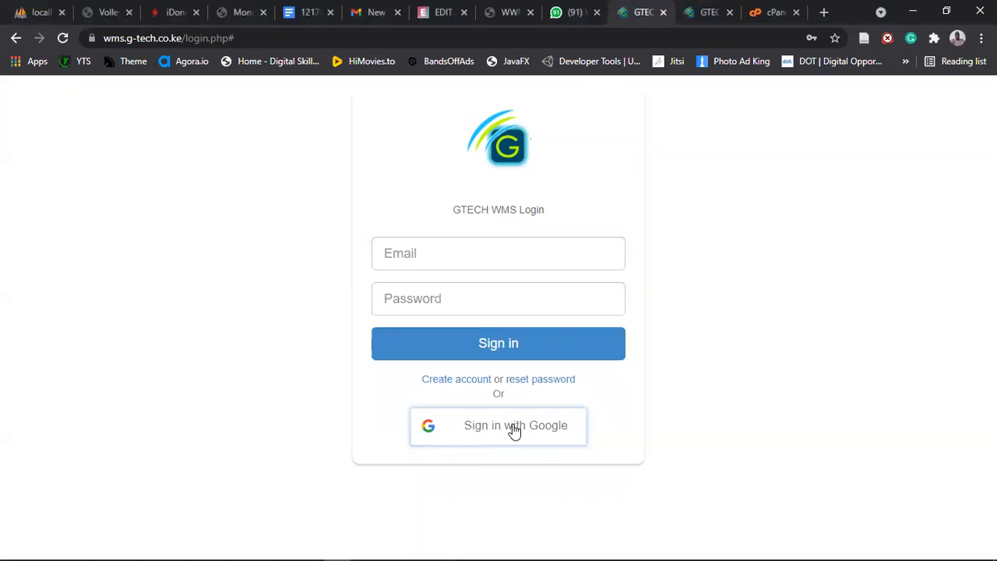
- Sign in with Google by choosing the account in the chooser popup
{"action": "left_click", "coordinate": [499, 426]}
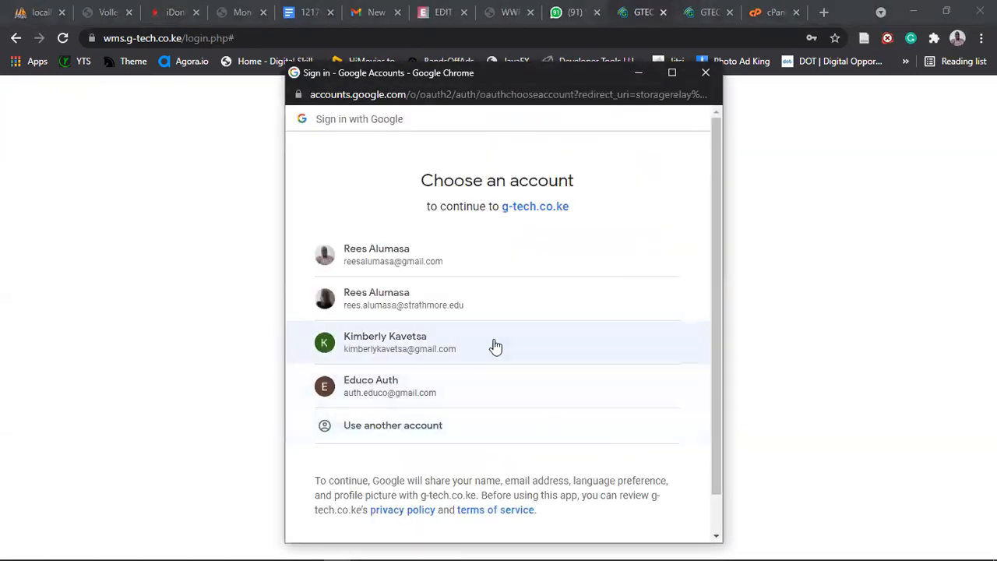
{"action": "left_click", "coordinate": [399, 342]}
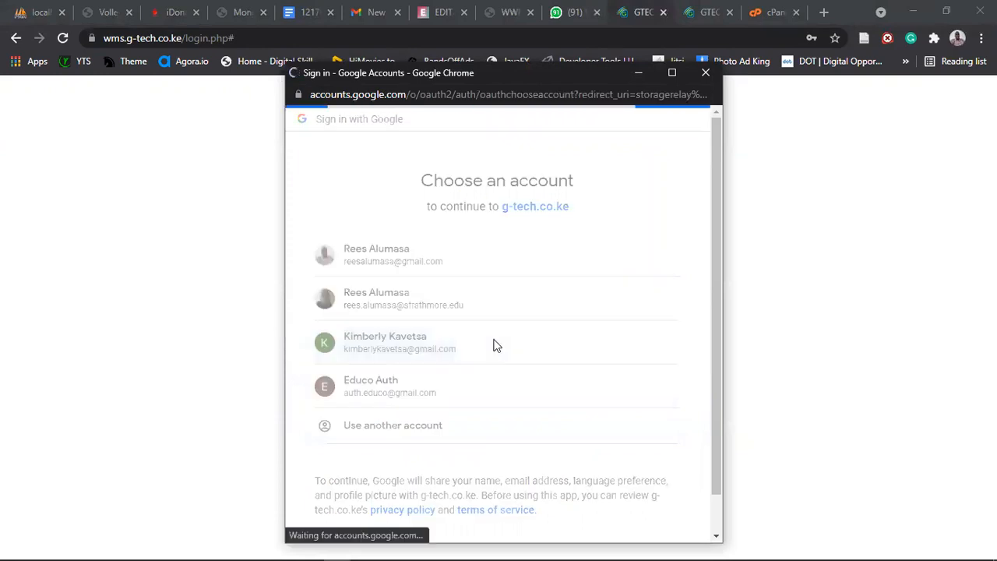
{"action": "left_click", "coordinate": [399, 343]}
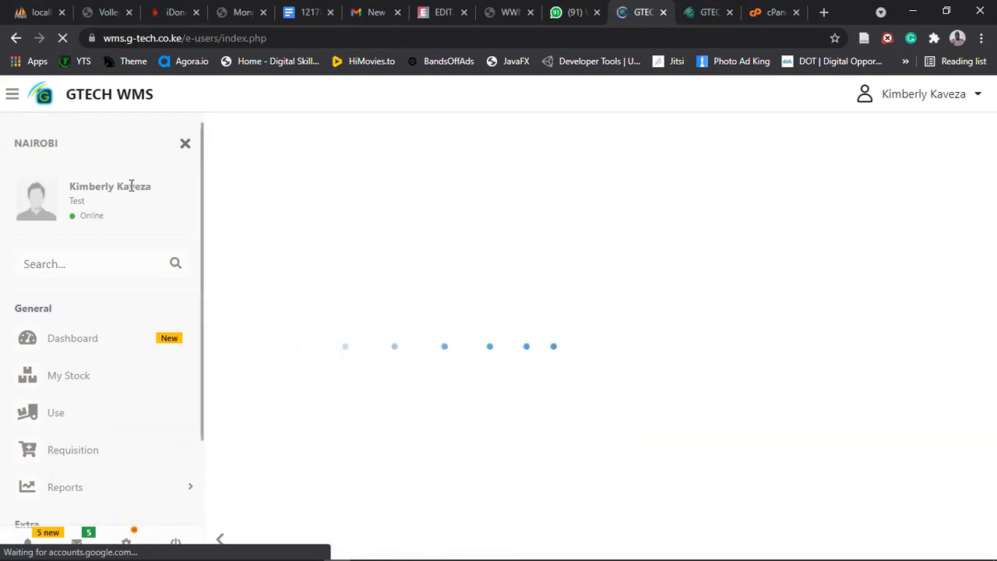
{"action": "double_click", "coordinate": [110, 186]}
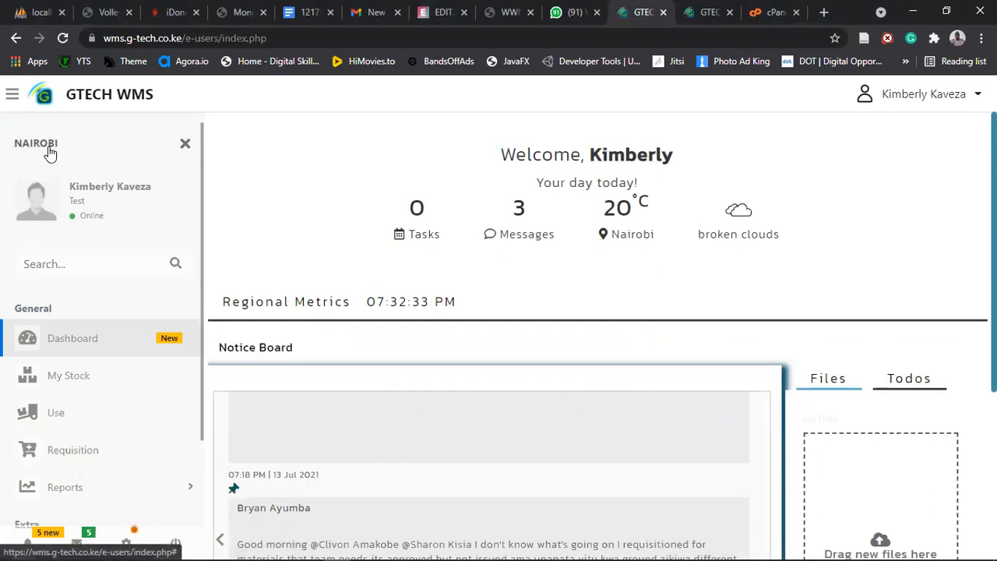
{"action": "mouse_move", "coordinate": [927, 94]}
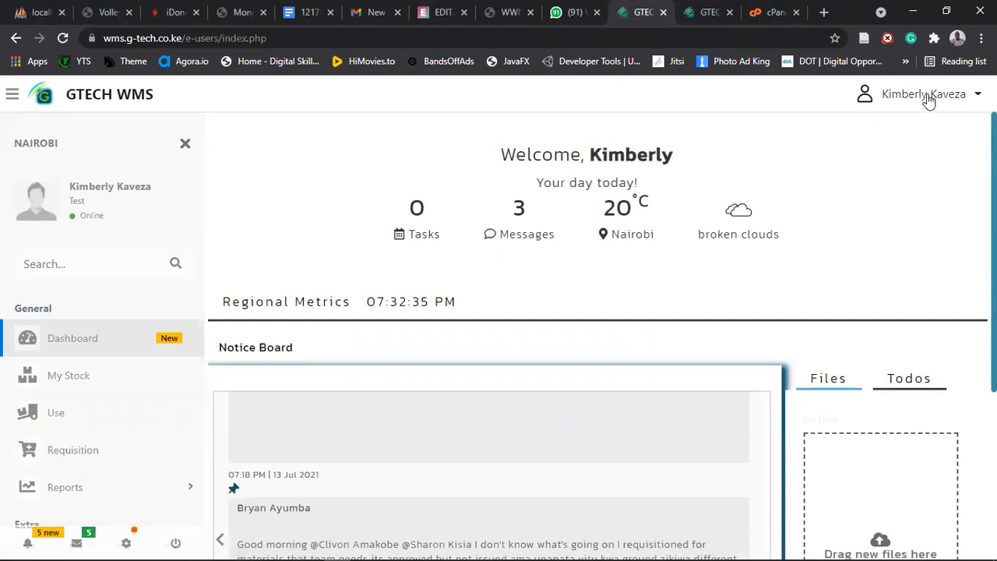
- Open Edit Profile from the user name dropdown at the top right
{"action": "left_click", "coordinate": [924, 93]}
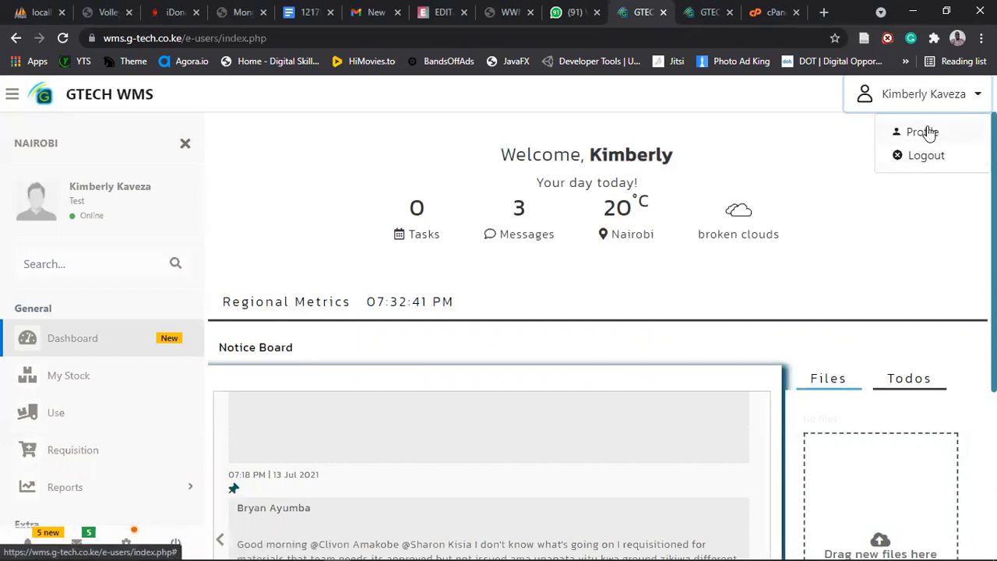
{"action": "left_click", "coordinate": [923, 131]}
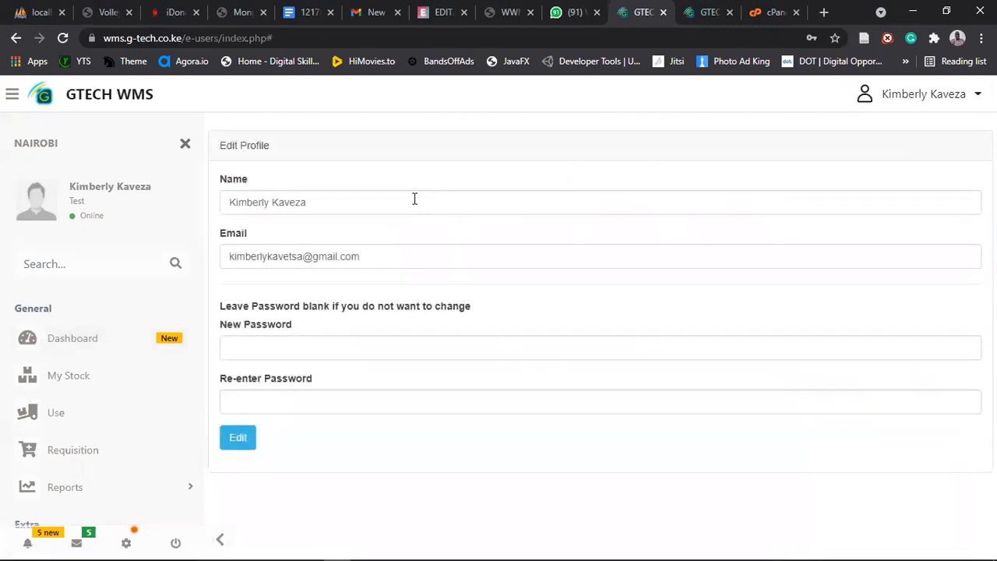
{"action": "left_click", "coordinate": [414, 201]}
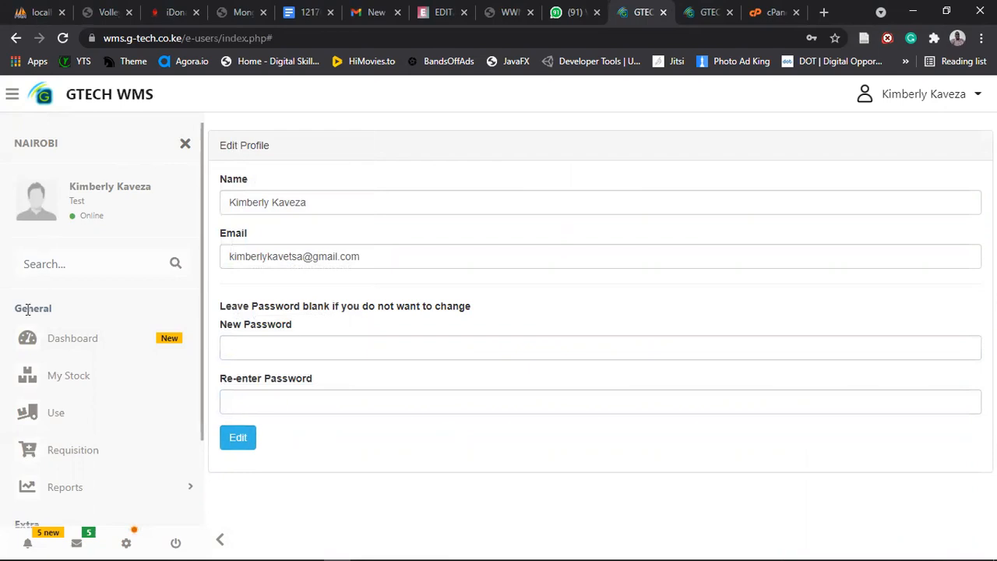
- Return to the dashboard and scroll to the Notice Board notes and note editor
{"action": "left_click", "coordinate": [72, 338]}
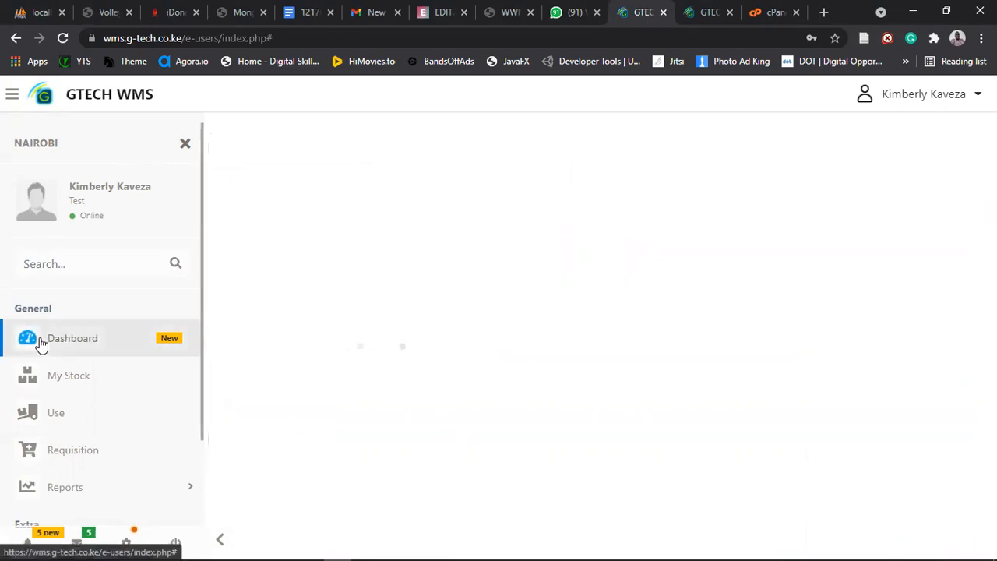
{"action": "left_click", "coordinate": [71, 338]}
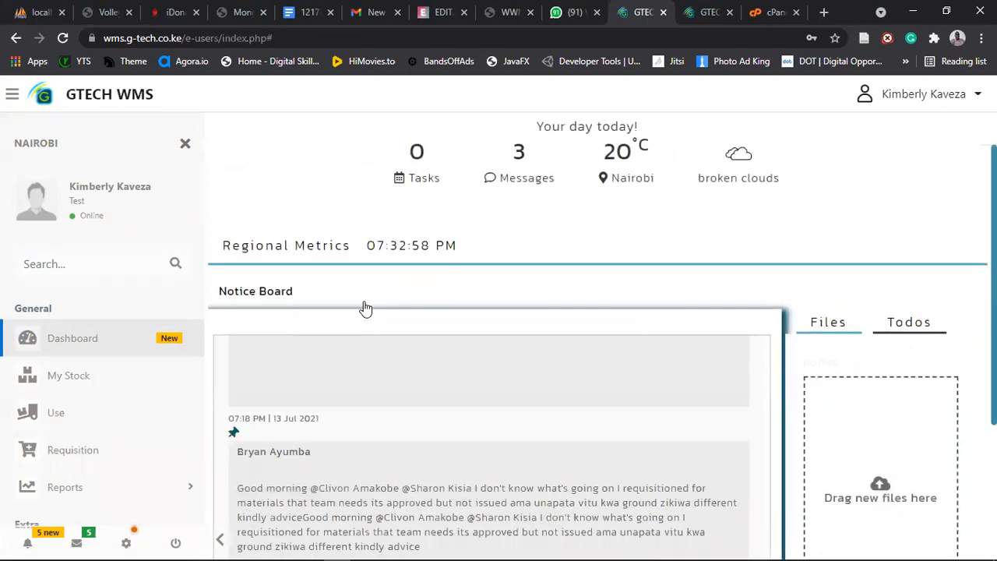
{"action": "scroll", "scroll_direction": "down", "scroll_amount": 3}
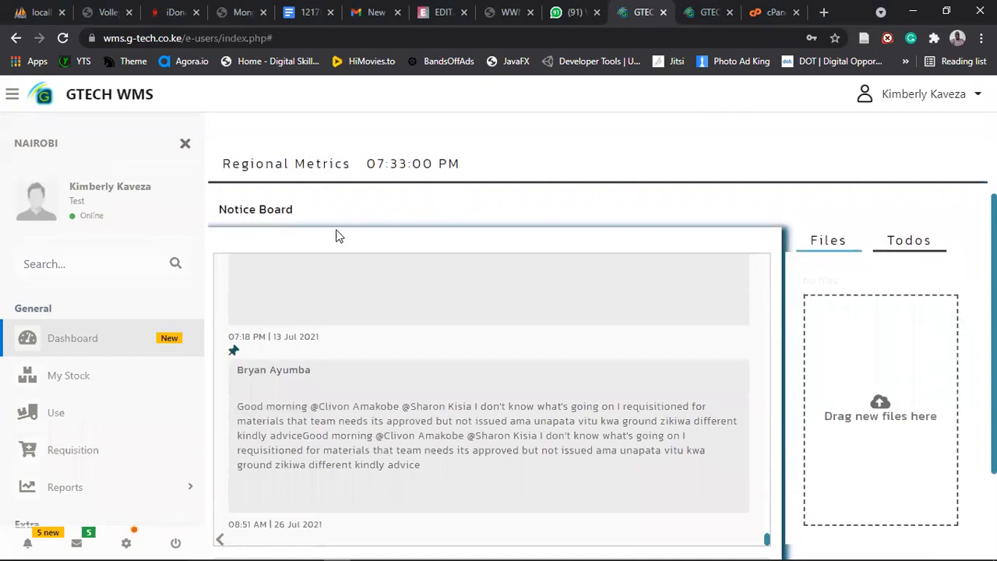
{"action": "scroll", "scroll_direction": "down", "scroll_amount": 3}
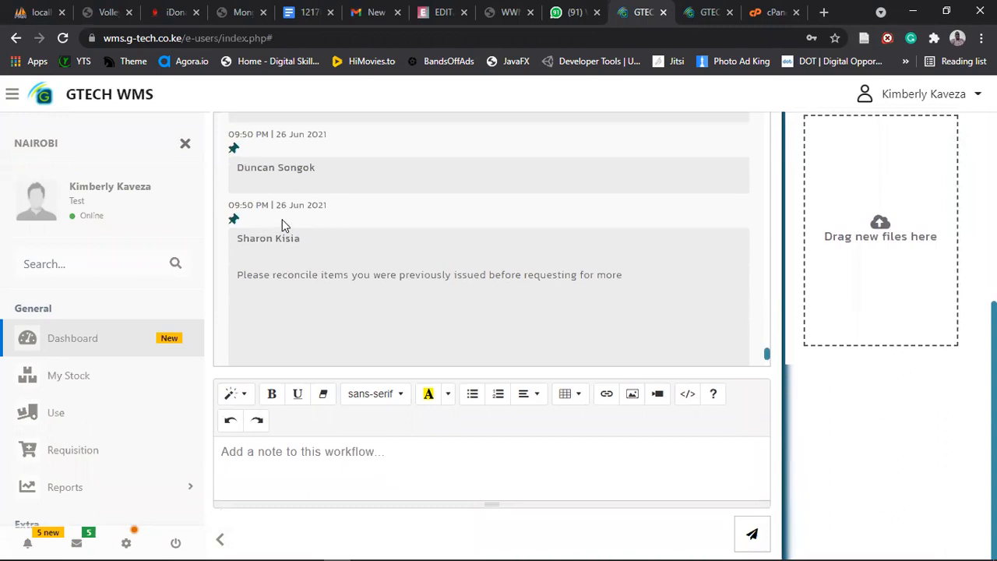
{"action": "scroll", "scroll_direction": "down", "scroll_amount": 3}
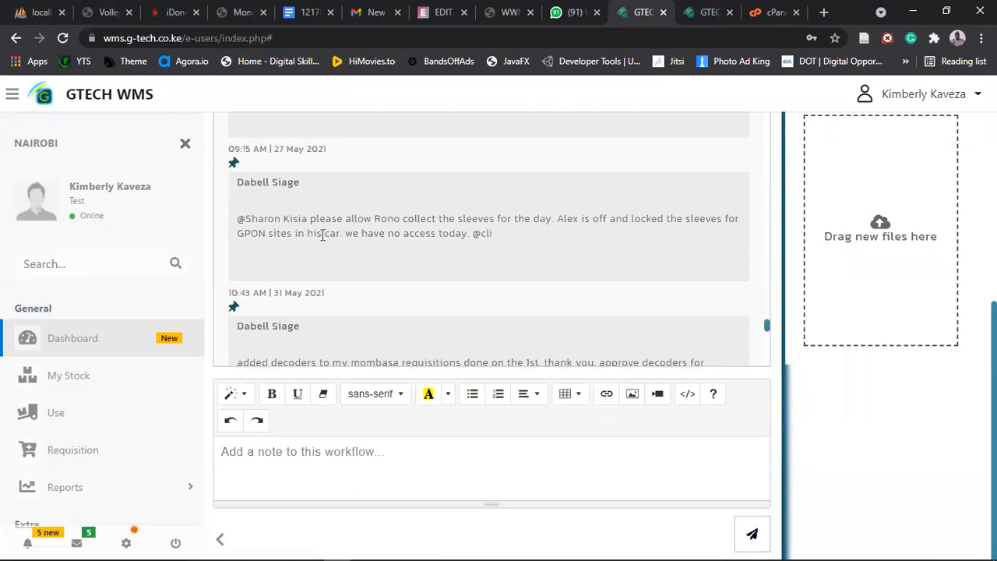
{"action": "mouse_move", "coordinate": [378, 196]}
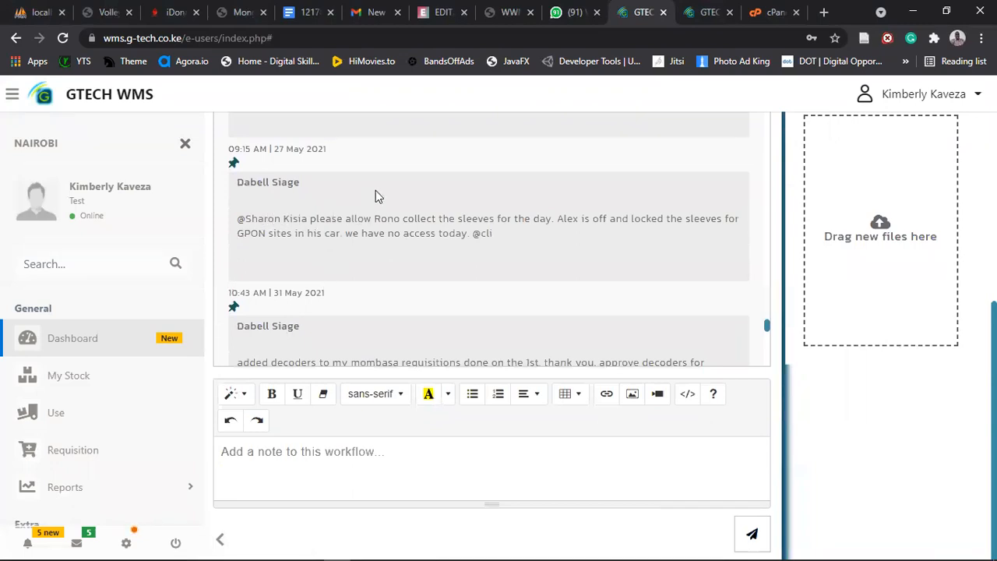
{"action": "scroll", "scroll_direction": "down", "scroll_amount": 3}
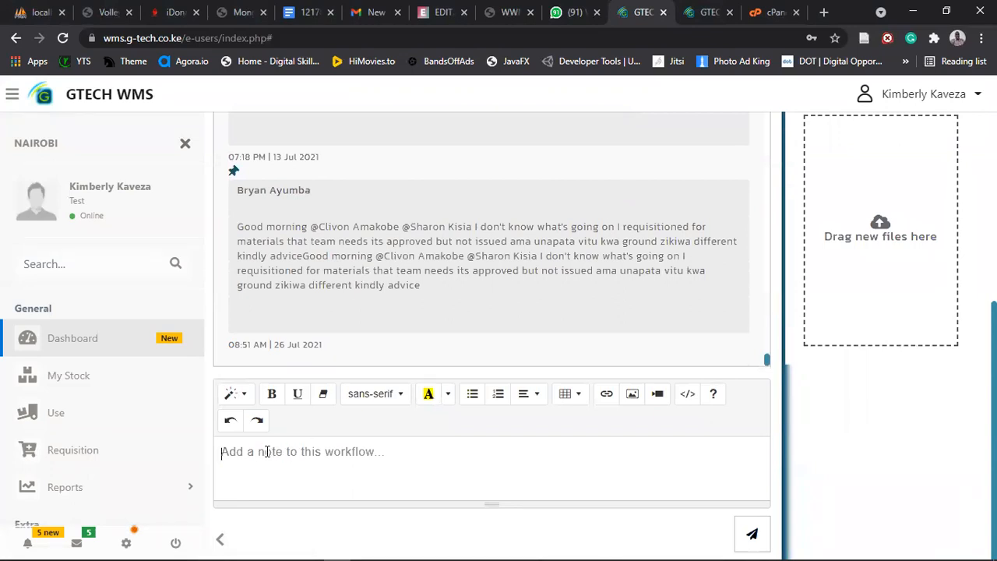
{"action": "mouse_move", "coordinate": [657, 393]}
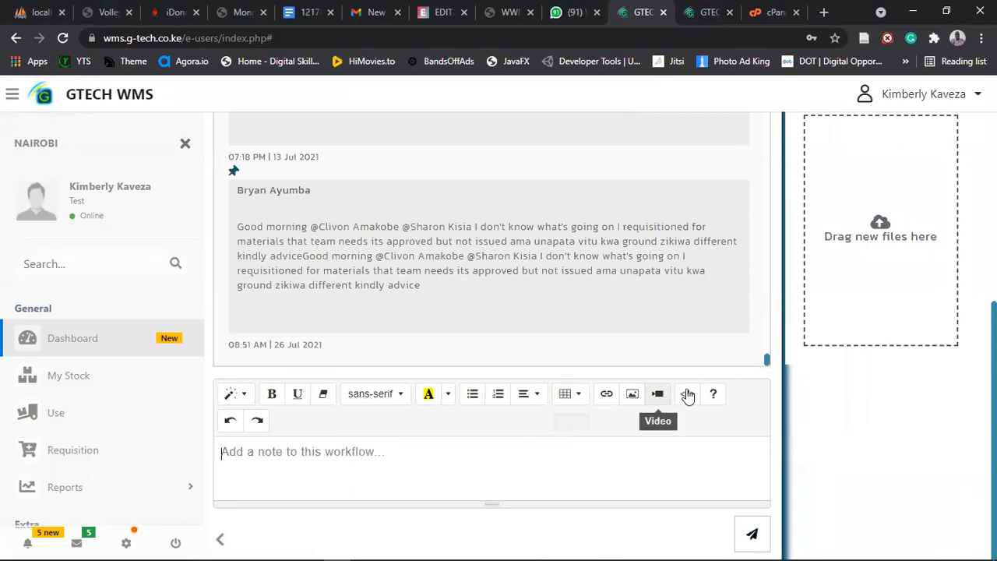
{"action": "mouse_move", "coordinate": [632, 393]}
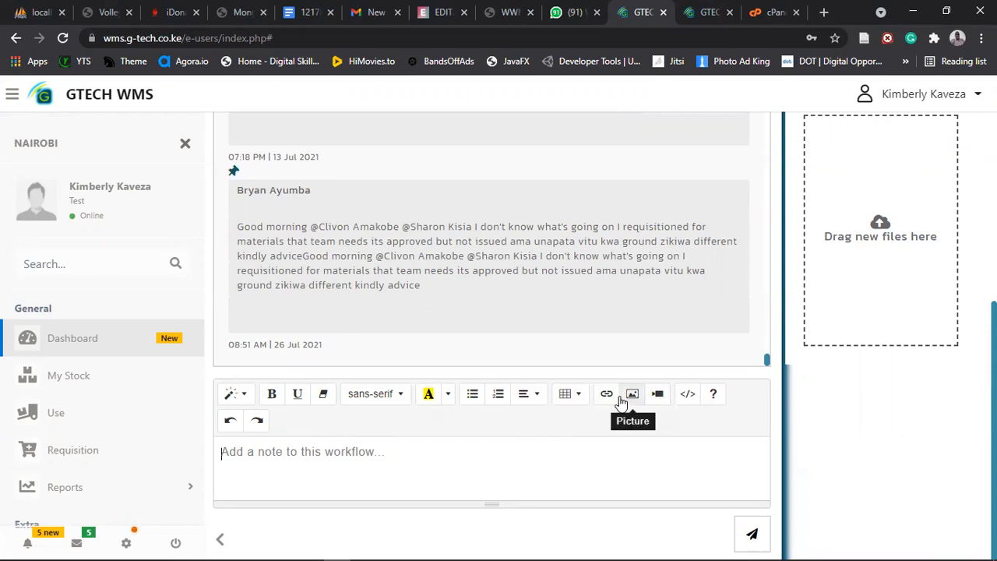
{"action": "mouse_move", "coordinate": [490, 396]}
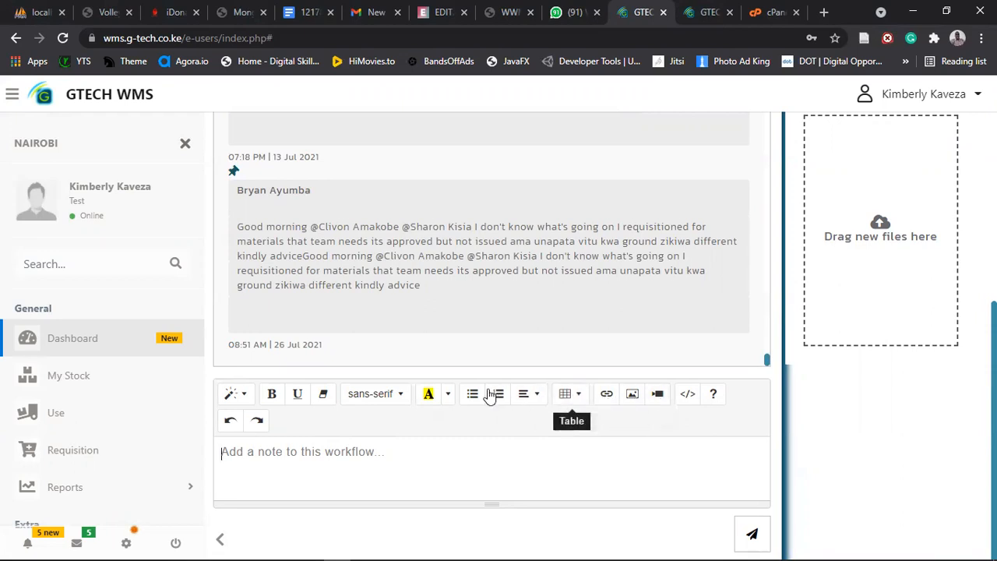
{"action": "mouse_move", "coordinate": [271, 394]}
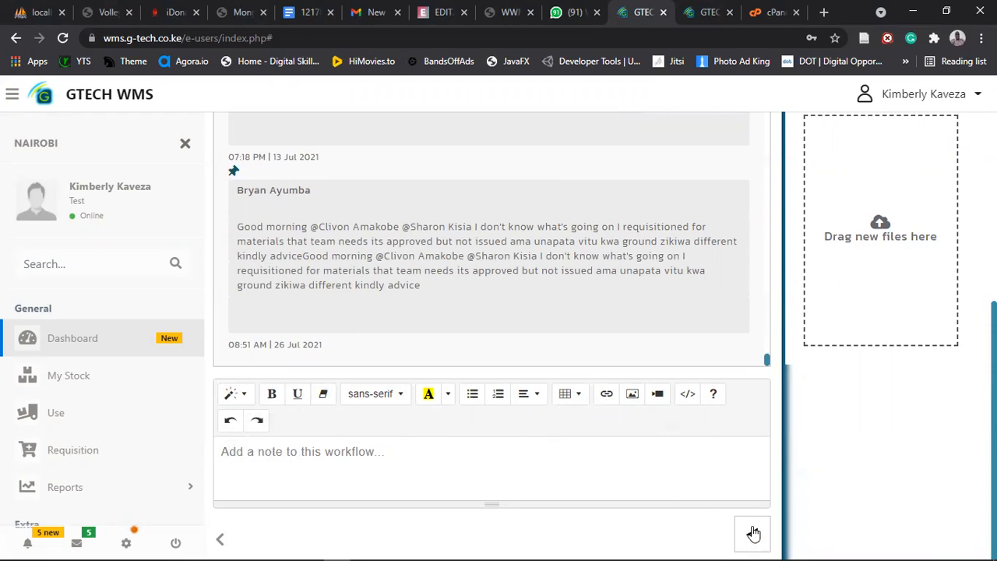
{"action": "type", "text": "dsdds"}
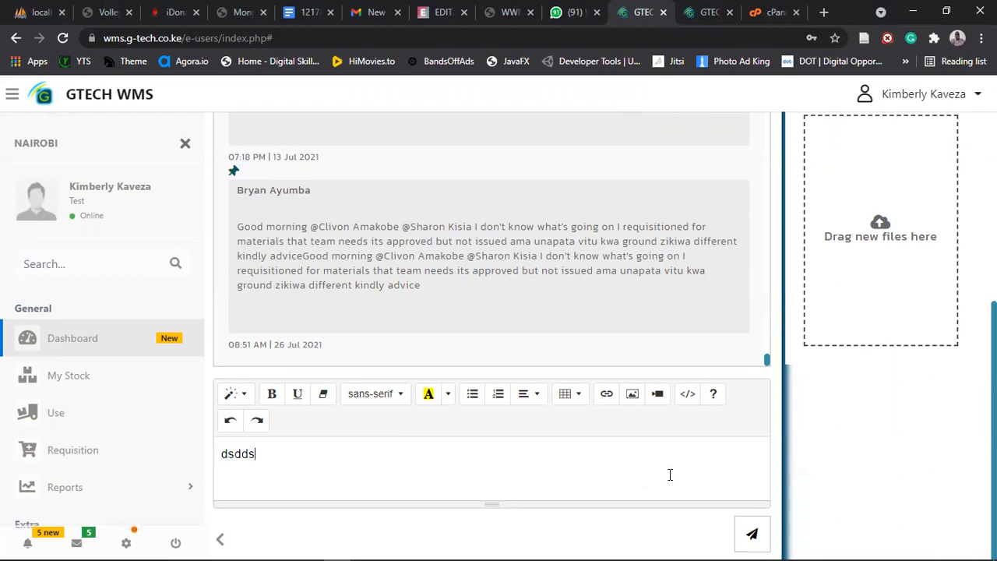
{"action": "type", "text": "Test"}
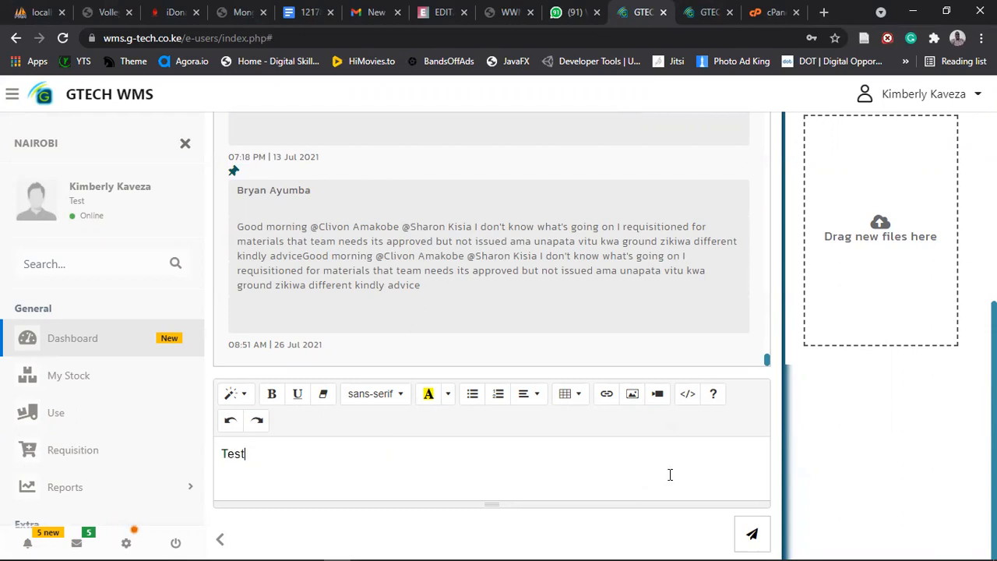
{"action": "left_click", "coordinate": [751, 533]}
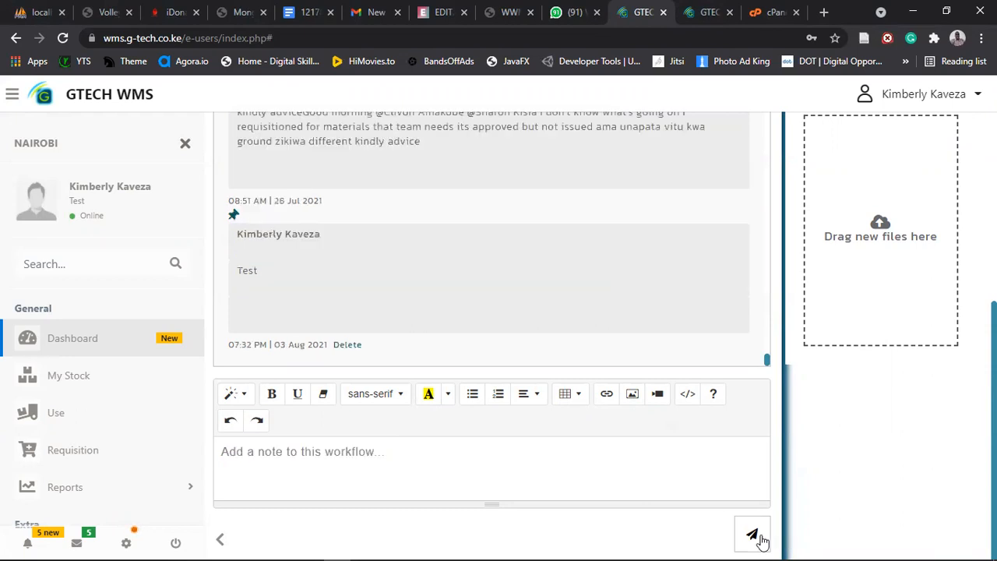
{"action": "left_click", "coordinate": [752, 534]}
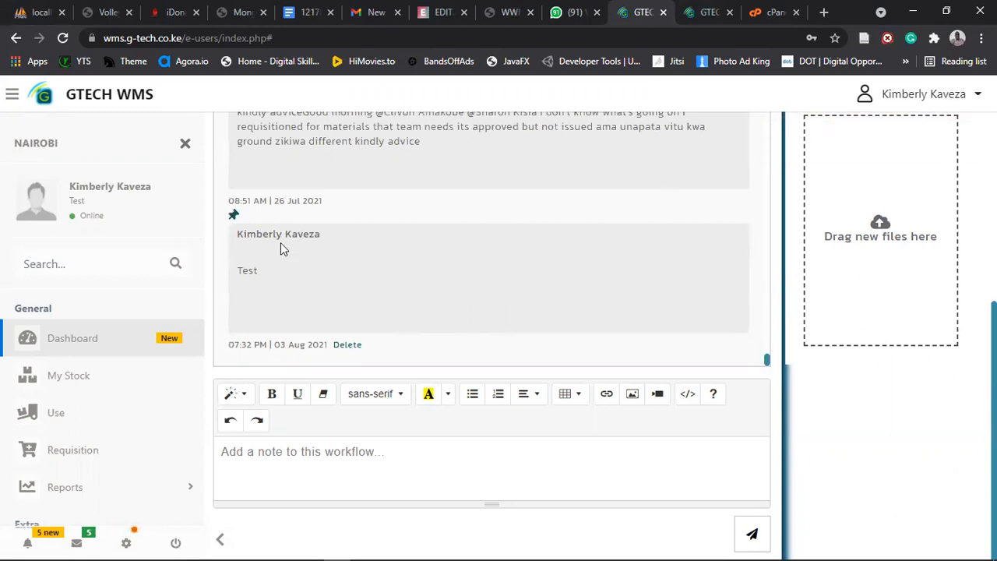
{"action": "mouse_move", "coordinate": [346, 344]}
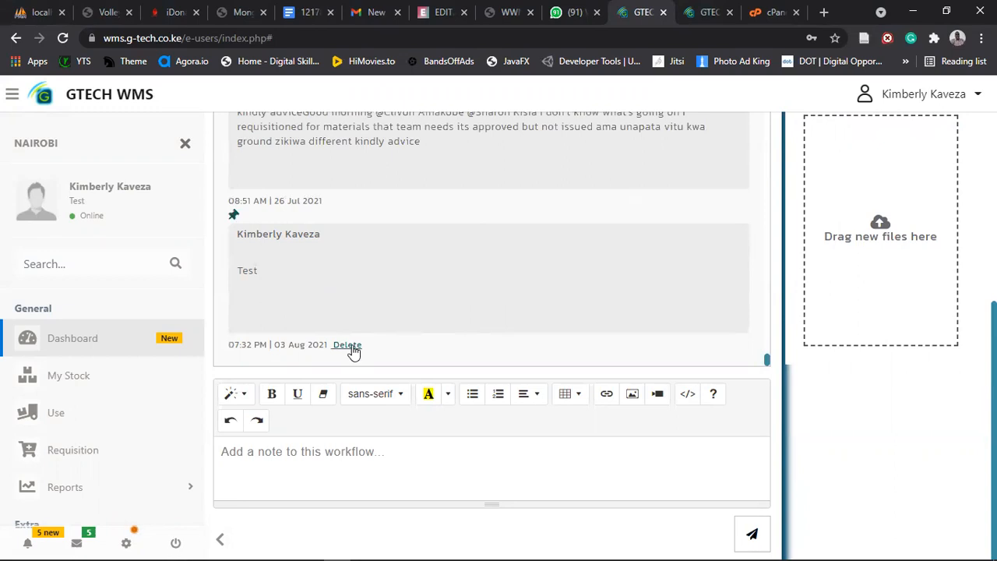
{"action": "left_click", "coordinate": [347, 345]}
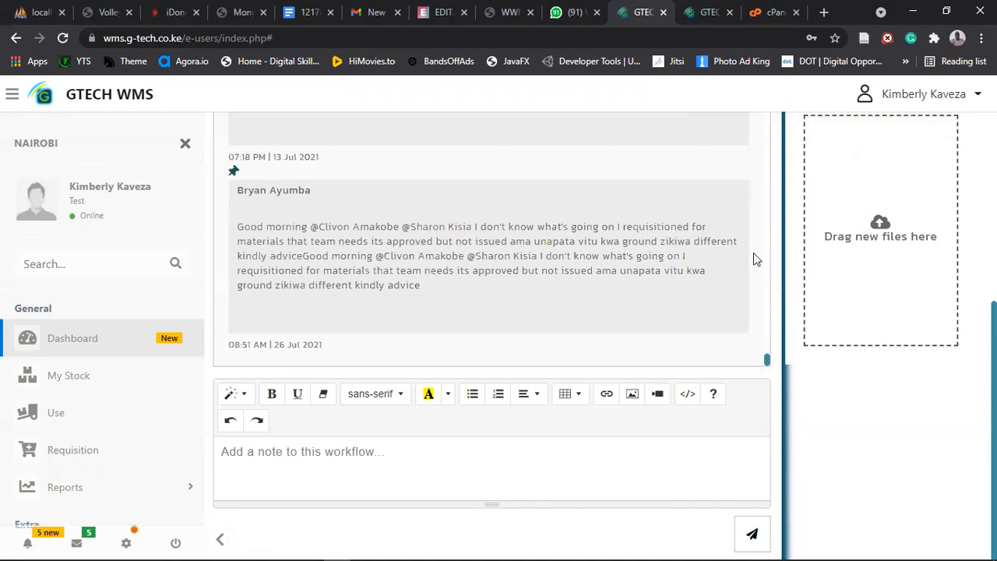
{"action": "mouse_move", "coordinate": [658, 273]}
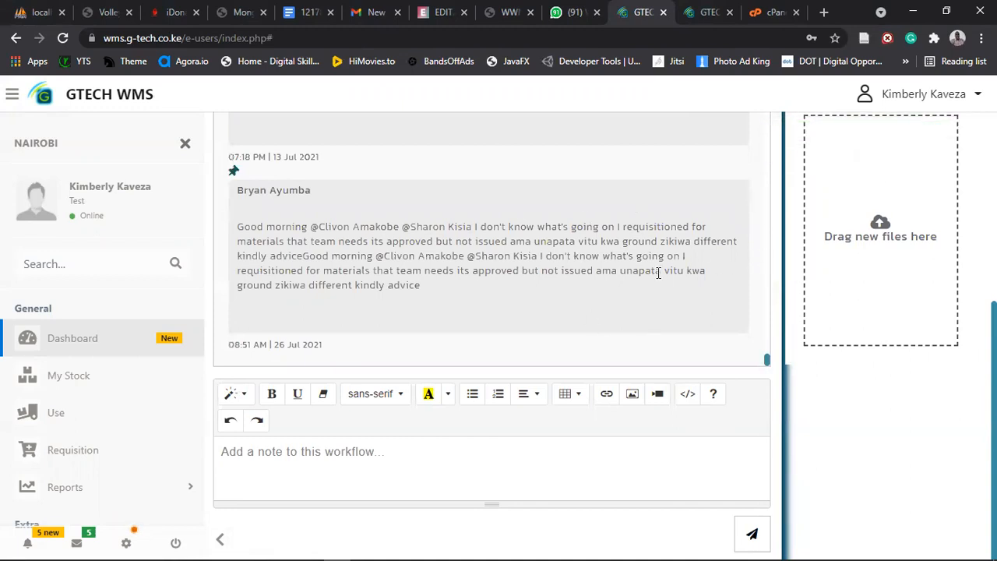
{"action": "mouse_move", "coordinate": [591, 373]}
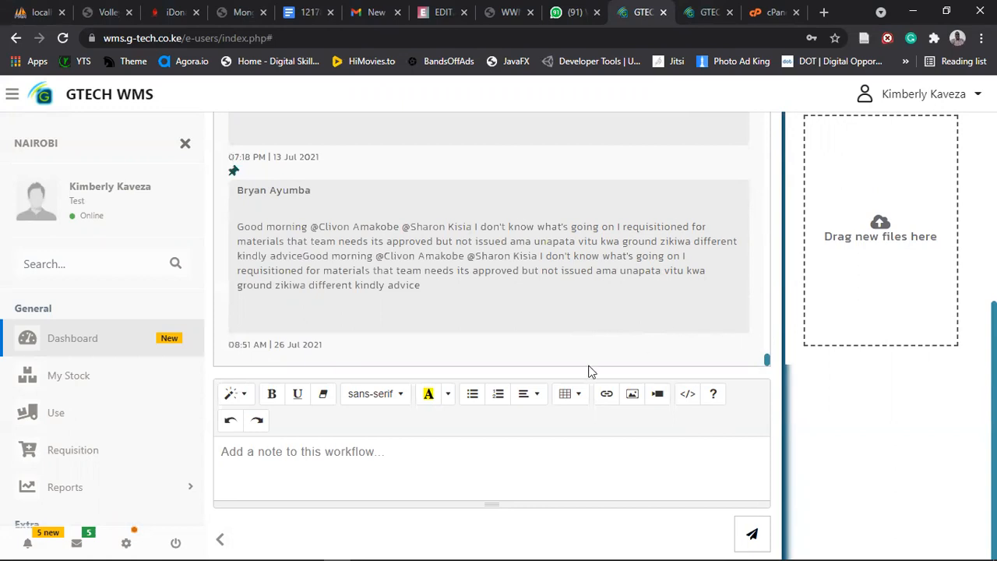
{"action": "left_click", "coordinate": [303, 451]}
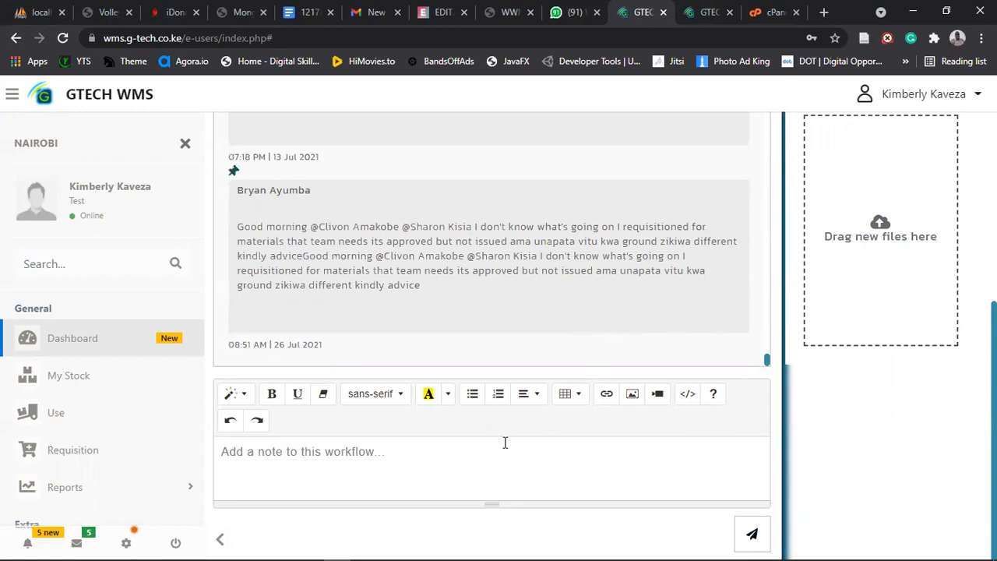
{"action": "mouse_move", "coordinate": [519, 315]}
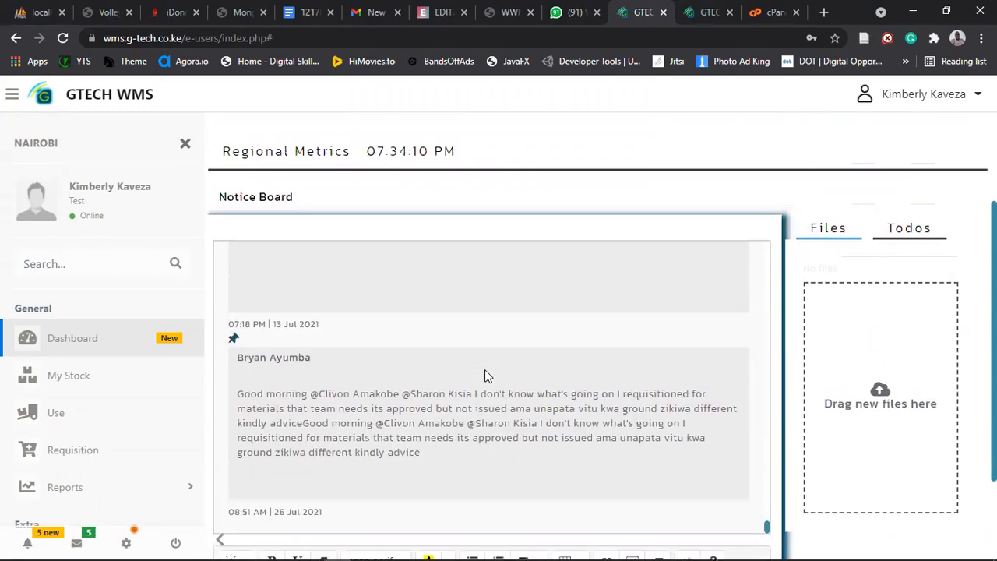
- Open My Stock and view the HUAWEI ONU unique codes, then close them
{"action": "scroll", "scroll_direction": "down", "scroll_amount": 3}
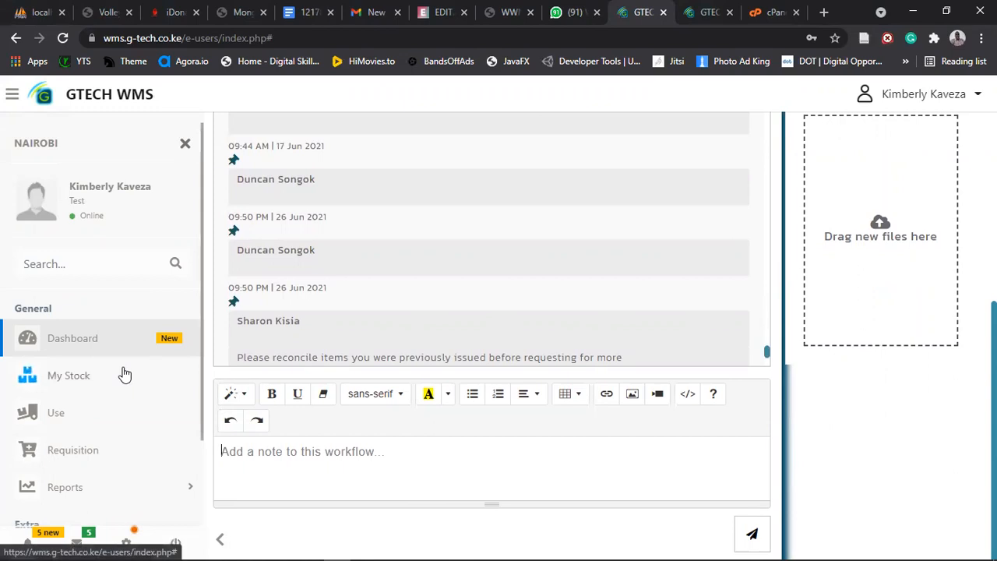
{"action": "mouse_move", "coordinate": [65, 375]}
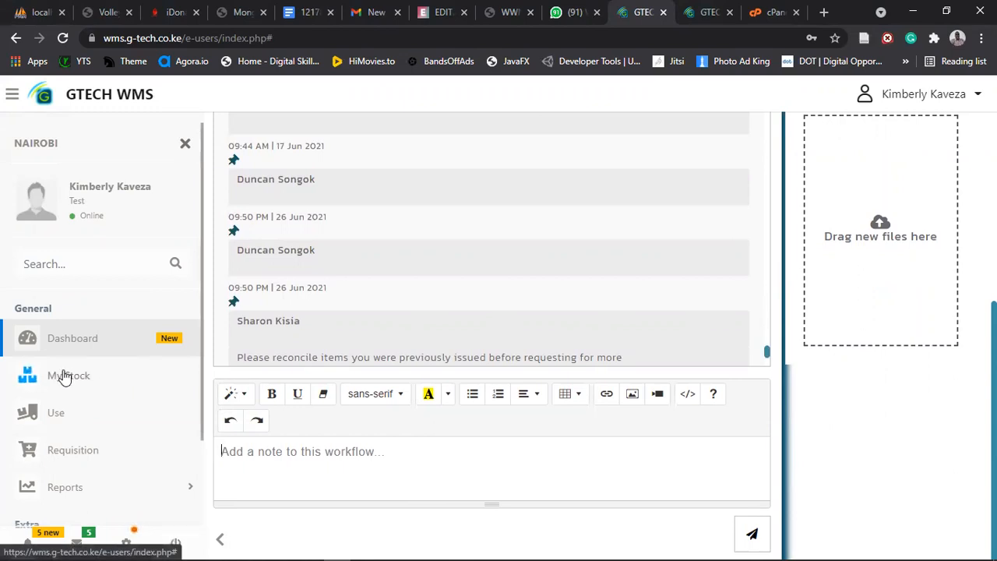
{"action": "left_click", "coordinate": [68, 376]}
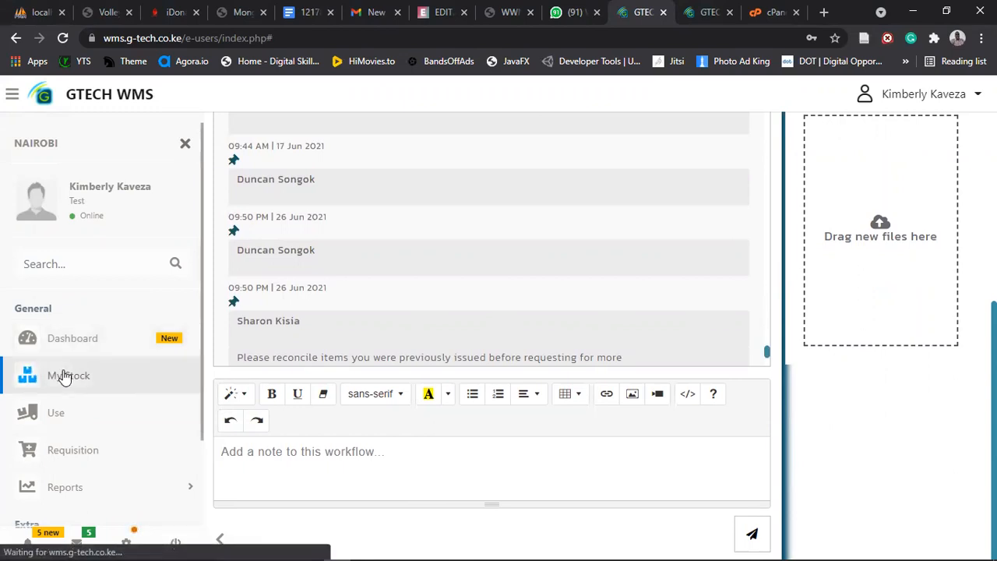
{"action": "left_click", "coordinate": [68, 376]}
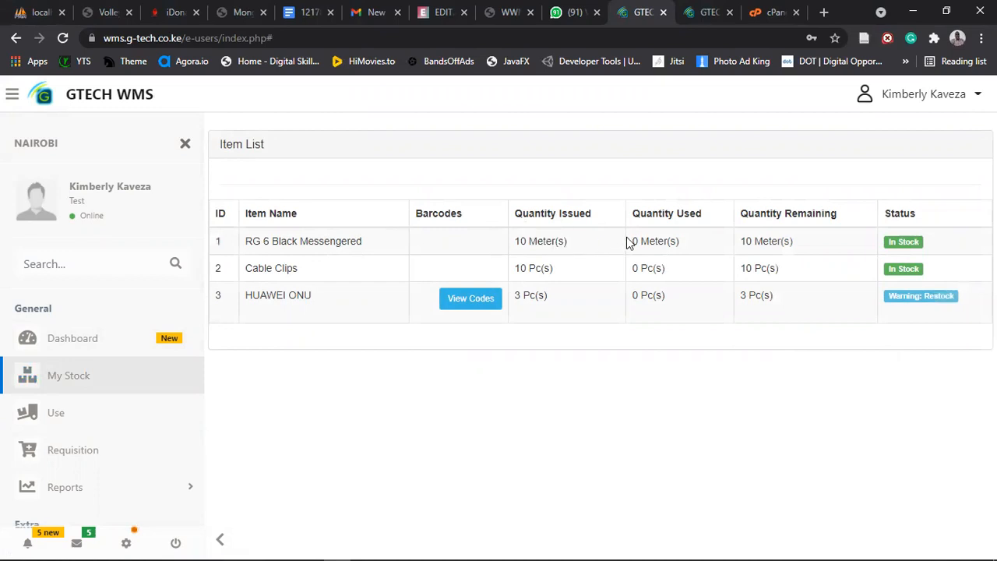
{"action": "double_click", "coordinate": [654, 241]}
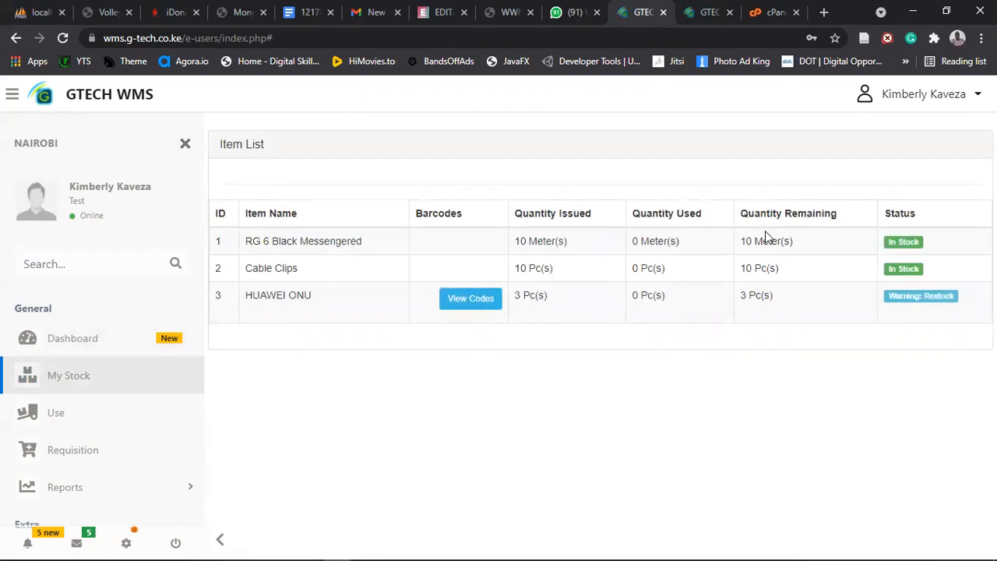
{"action": "mouse_move", "coordinate": [768, 257]}
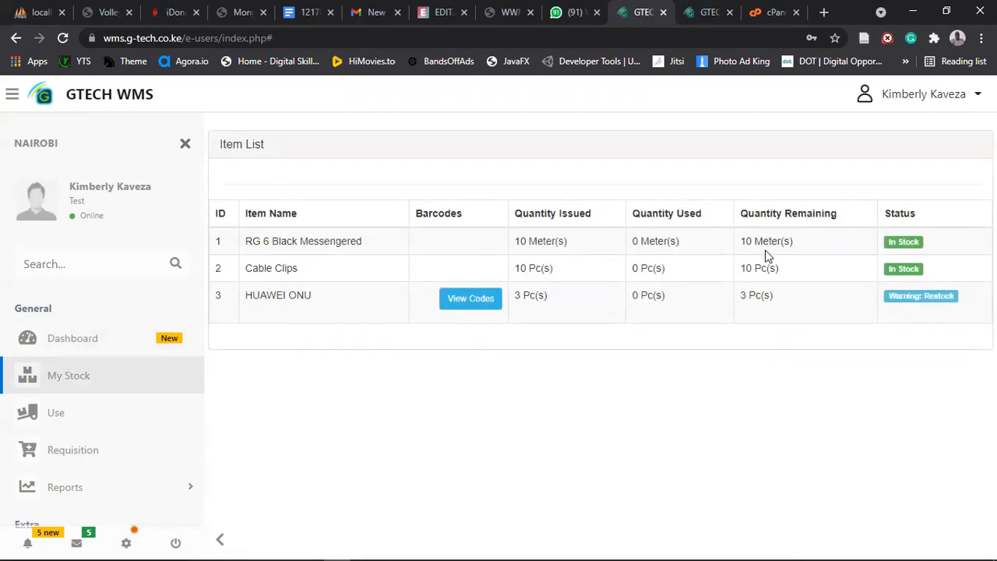
{"action": "mouse_move", "coordinate": [762, 295]}
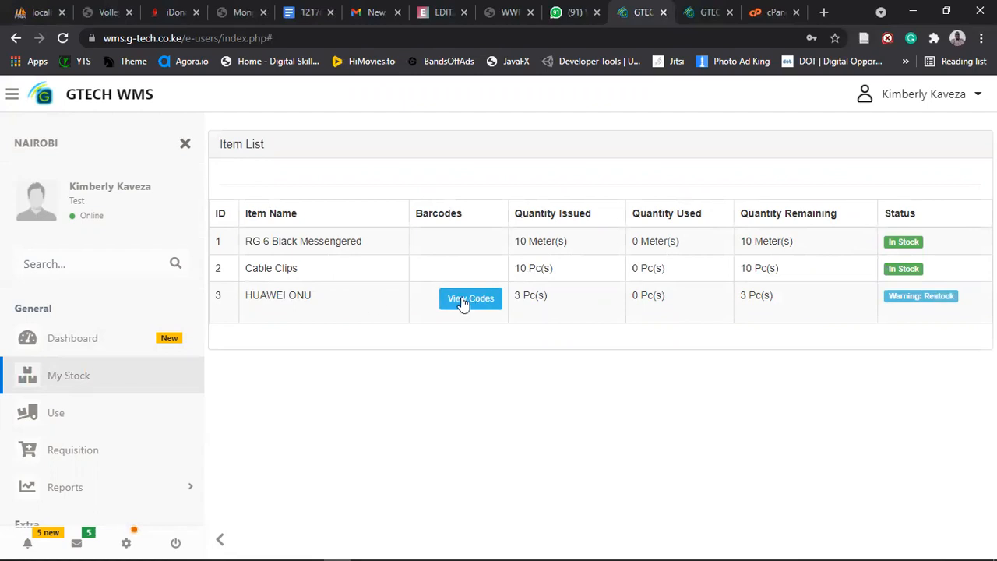
{"action": "left_click", "coordinate": [471, 299]}
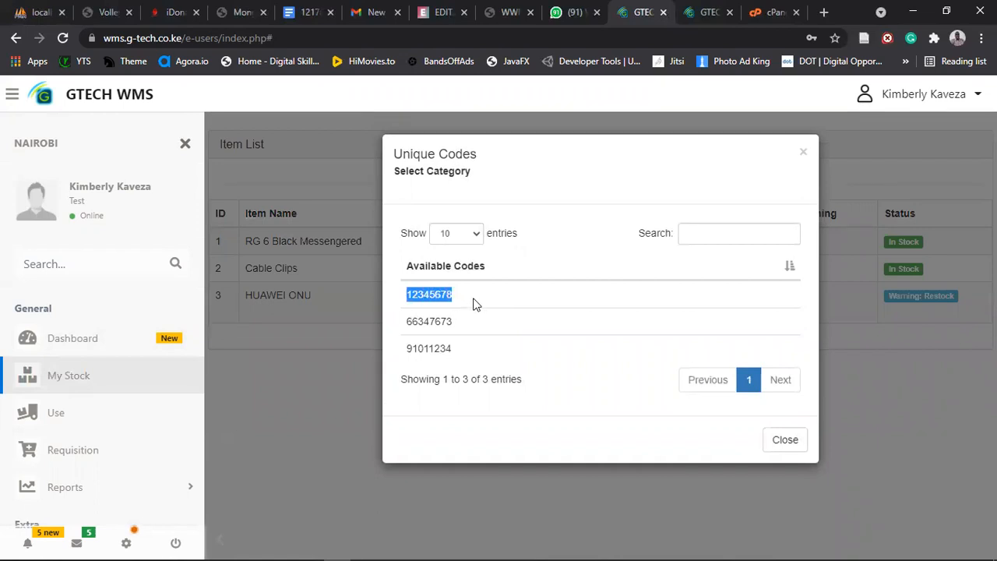
{"action": "mouse_move", "coordinate": [417, 319]}
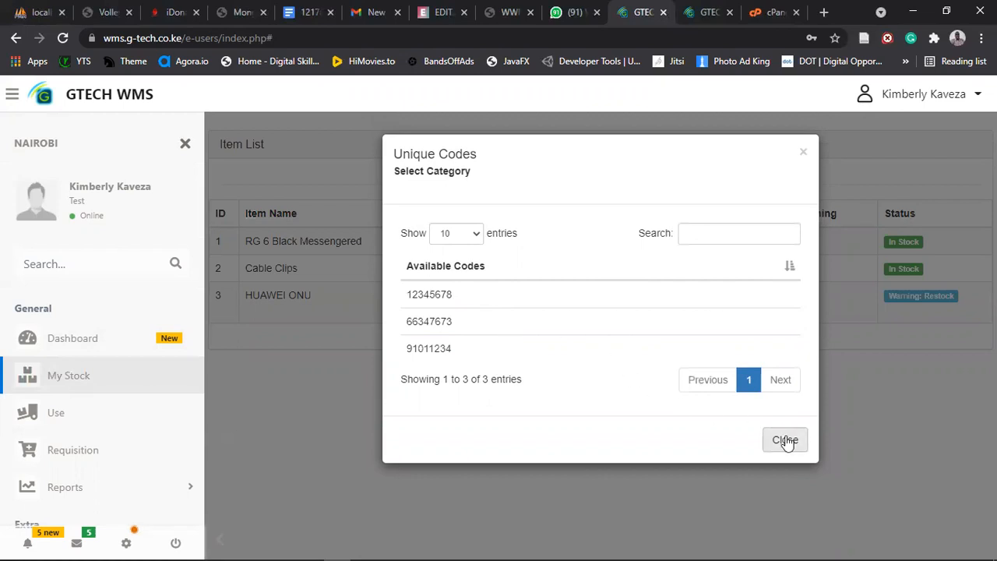
{"action": "left_click", "coordinate": [785, 439]}
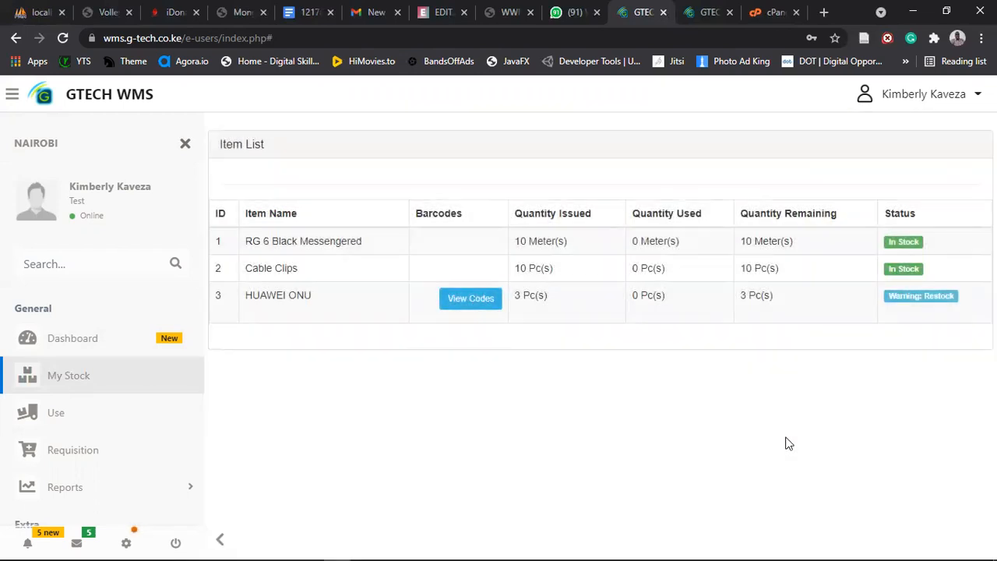
{"action": "mouse_move", "coordinate": [753, 342]}
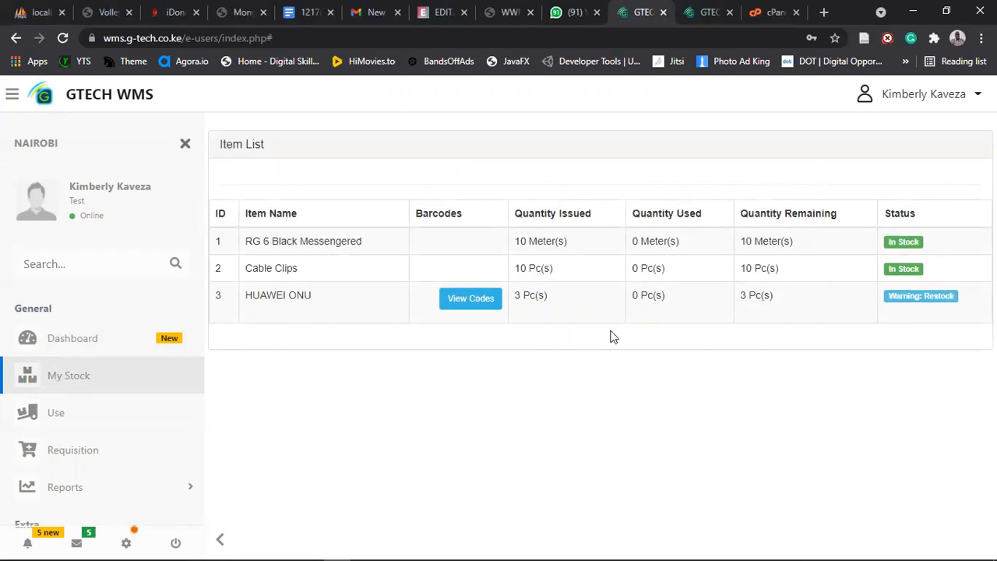
{"action": "mouse_move", "coordinate": [675, 283]}
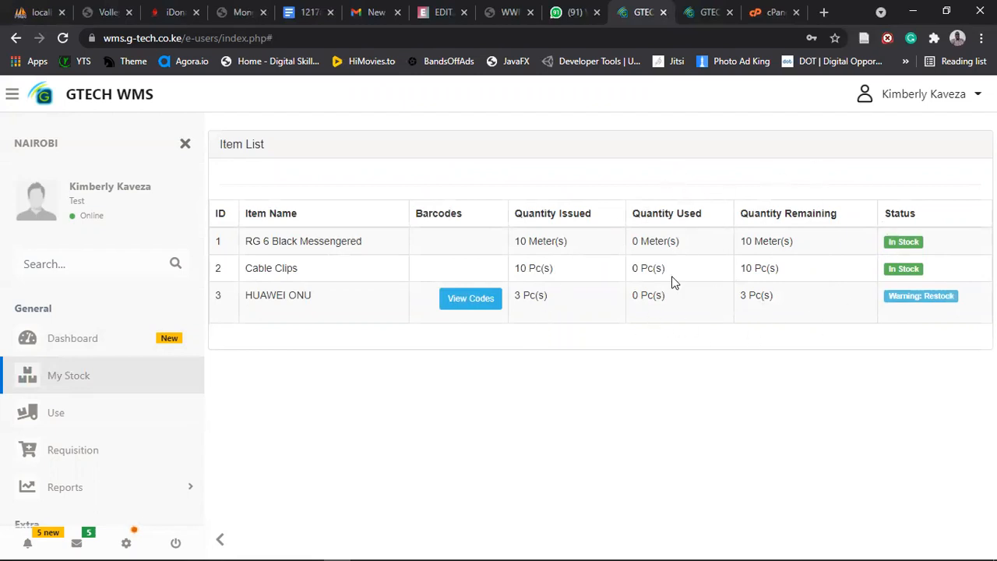
{"action": "mouse_move", "coordinate": [63, 411]}
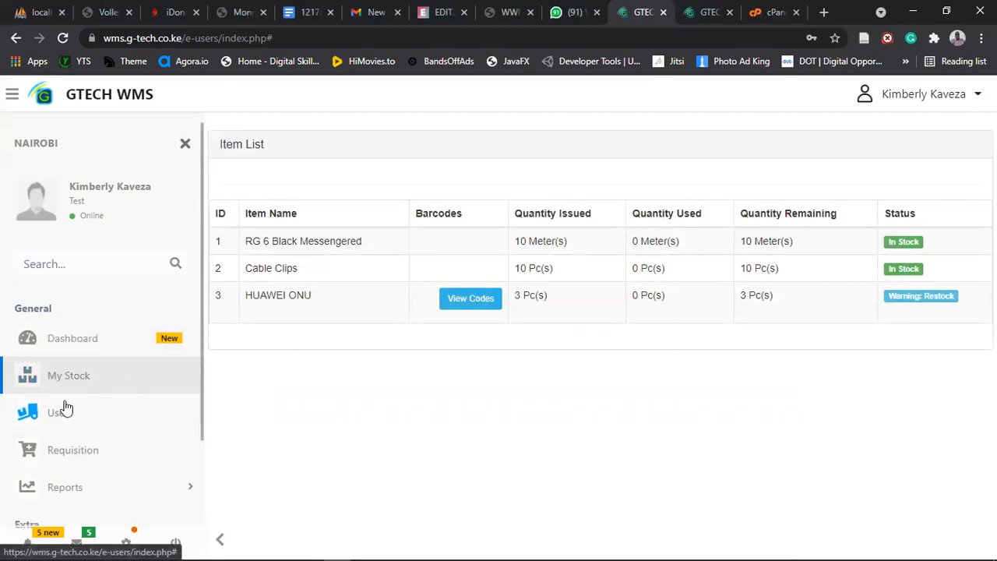
{"action": "left_click", "coordinate": [62, 412]}
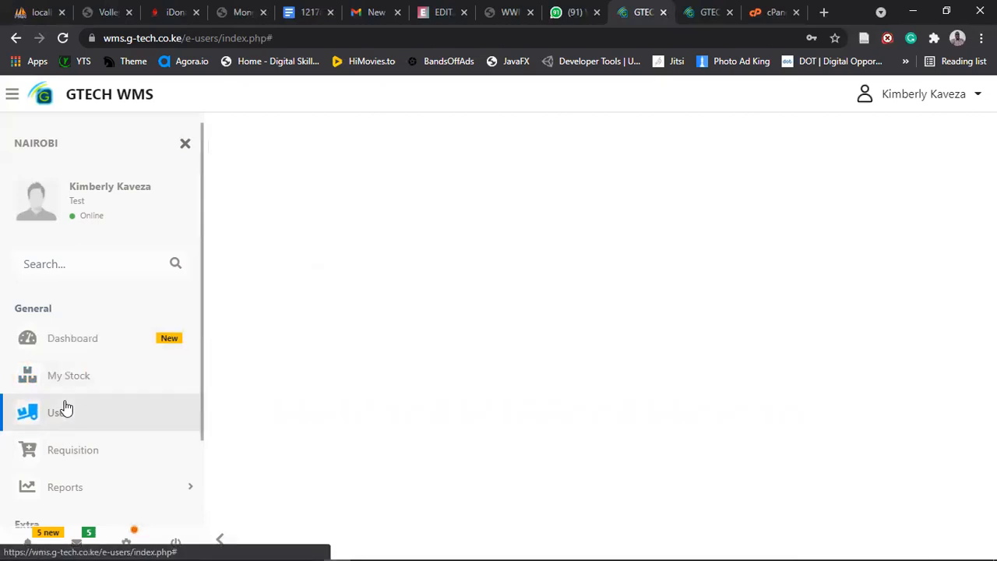
{"action": "left_click", "coordinate": [56, 413]}
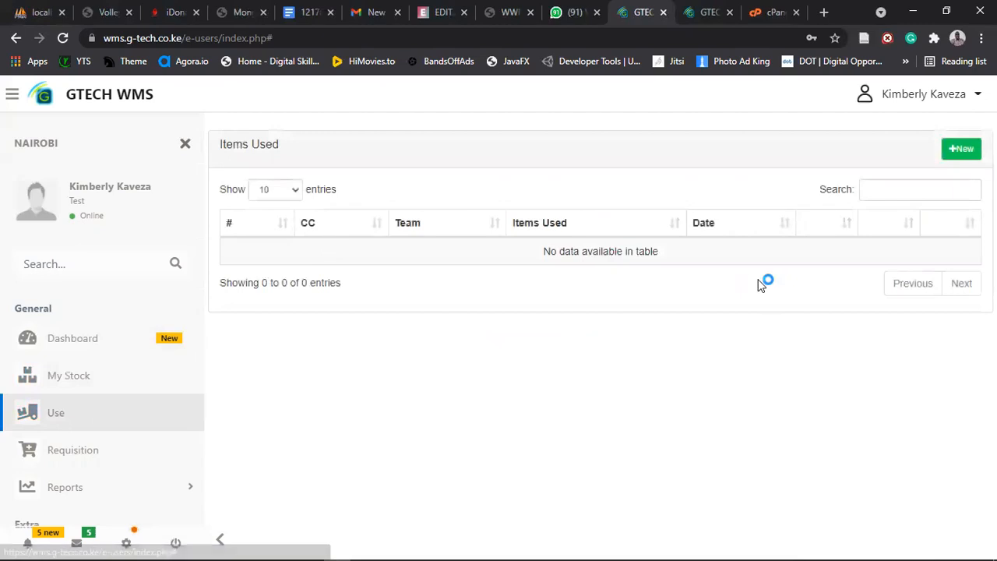
{"action": "left_click", "coordinate": [961, 149]}
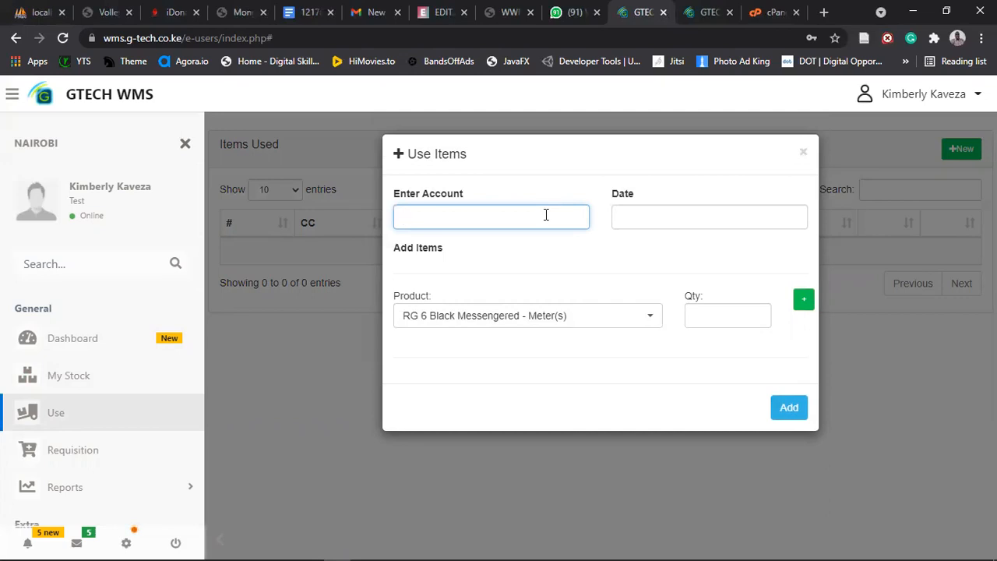
{"action": "type", "text": "6777366"}
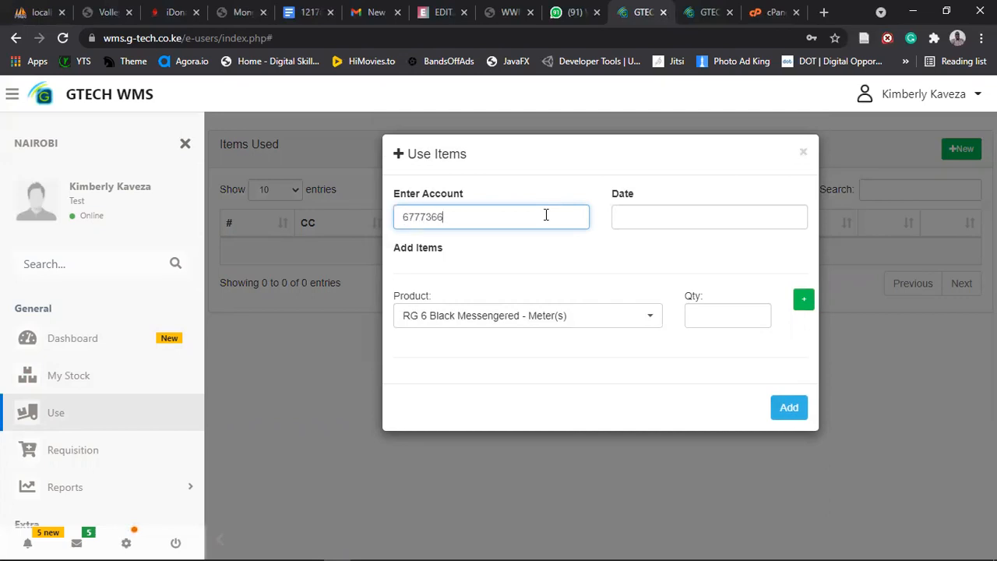
{"action": "left_click", "coordinate": [709, 217]}
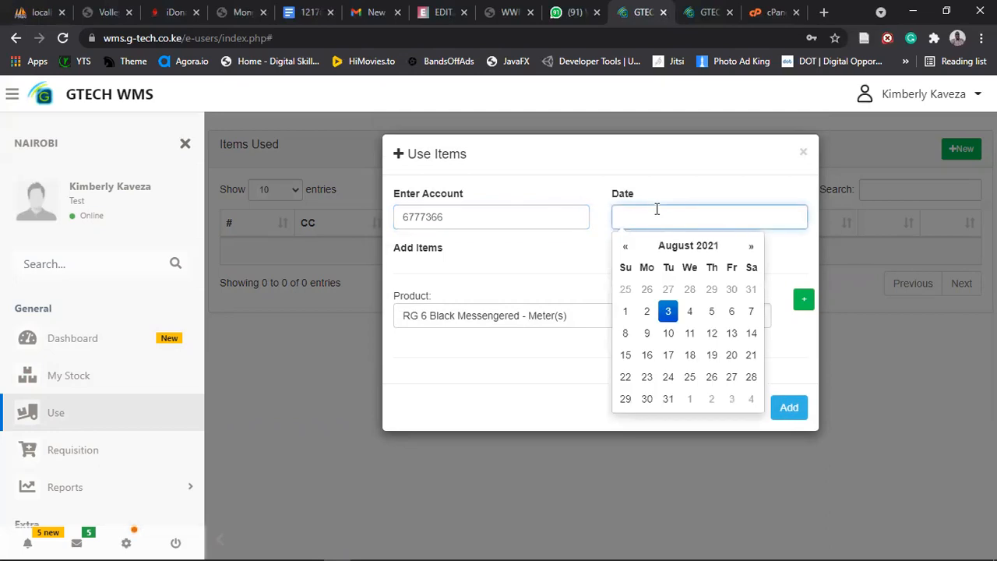
{"action": "mouse_move", "coordinate": [699, 293]}
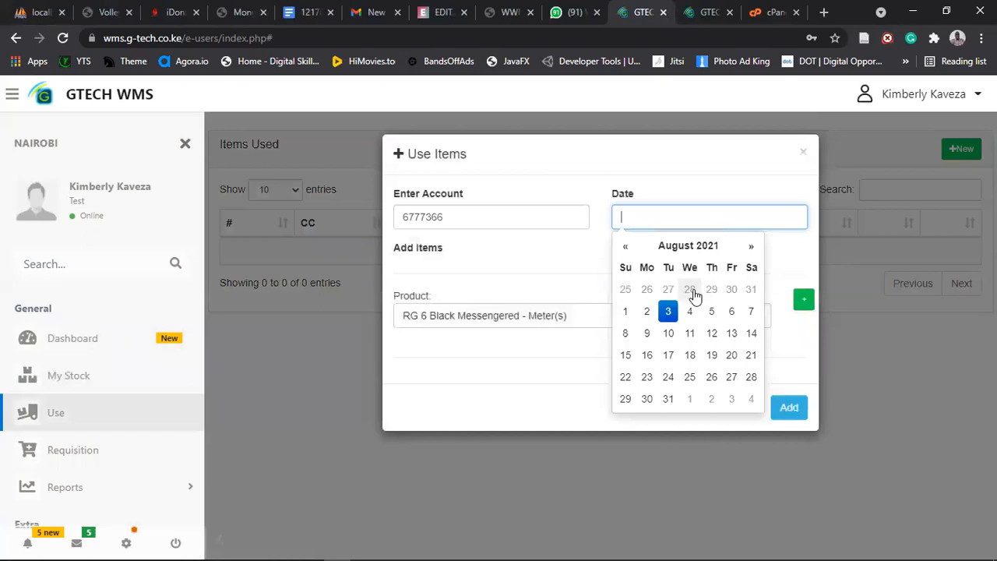
{"action": "left_click", "coordinate": [690, 289]}
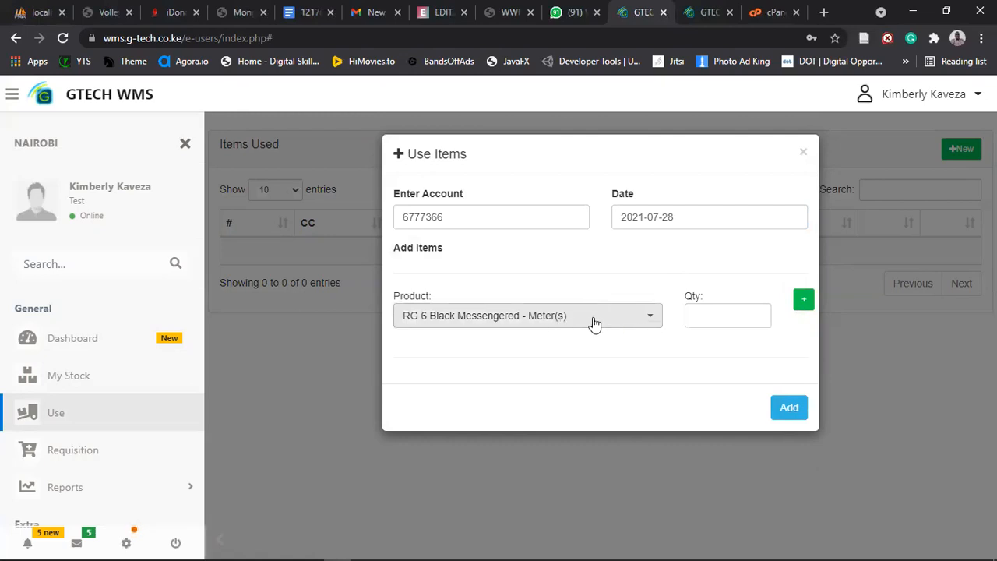
{"action": "left_click", "coordinate": [727, 315]}
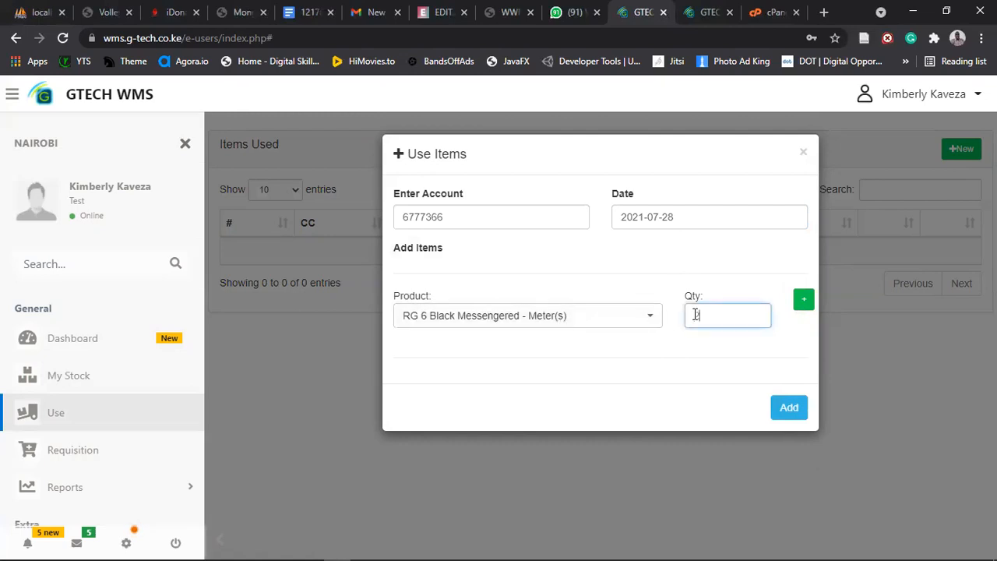
{"action": "type", "text": "2"}
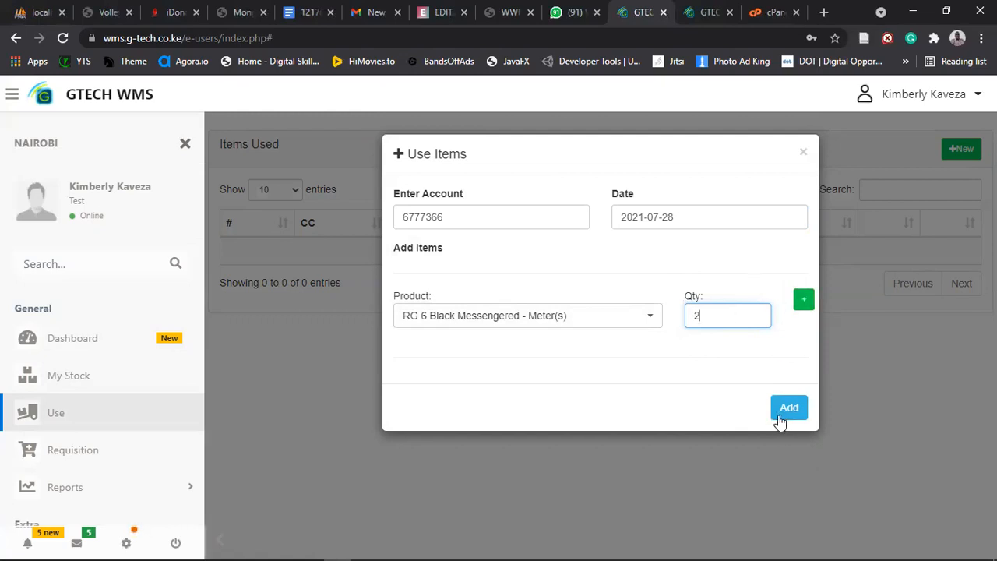
- Add Cable Clips (quantity 2) and HUAWEI ONU (quantity 1) lines
{"action": "left_click", "coordinate": [803, 299]}
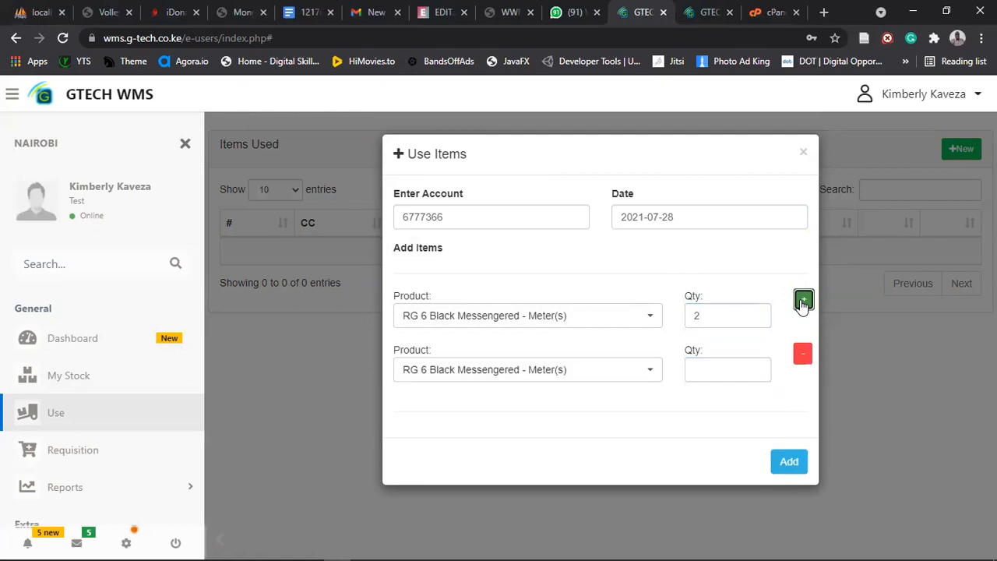
{"action": "left_click", "coordinate": [528, 369]}
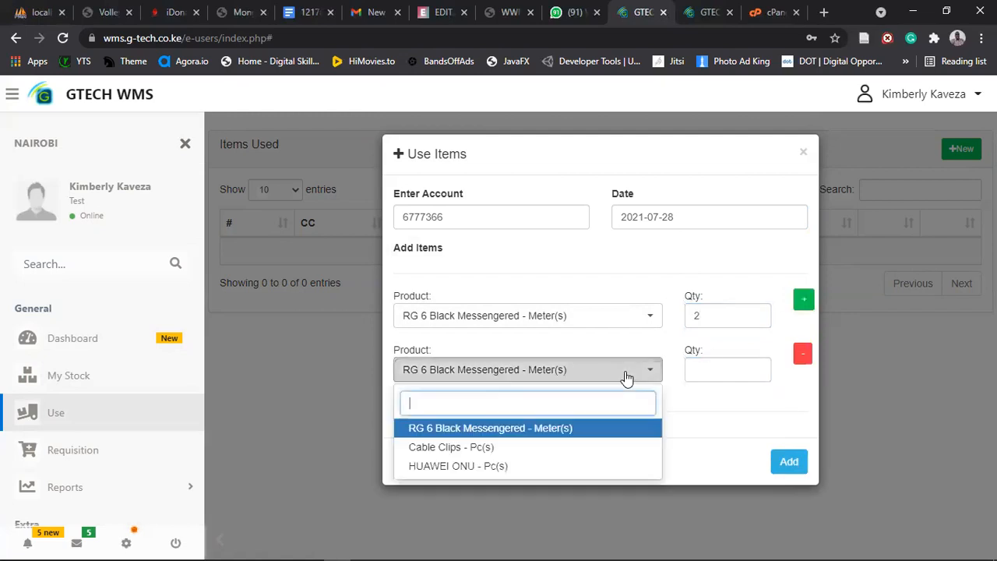
{"action": "mouse_move", "coordinate": [541, 446]}
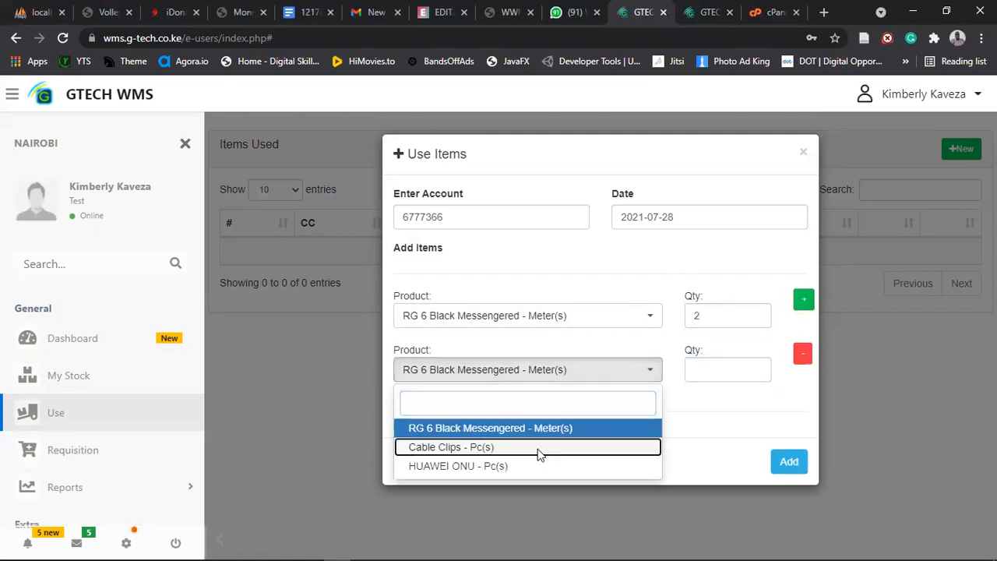
{"action": "left_click", "coordinate": [451, 447]}
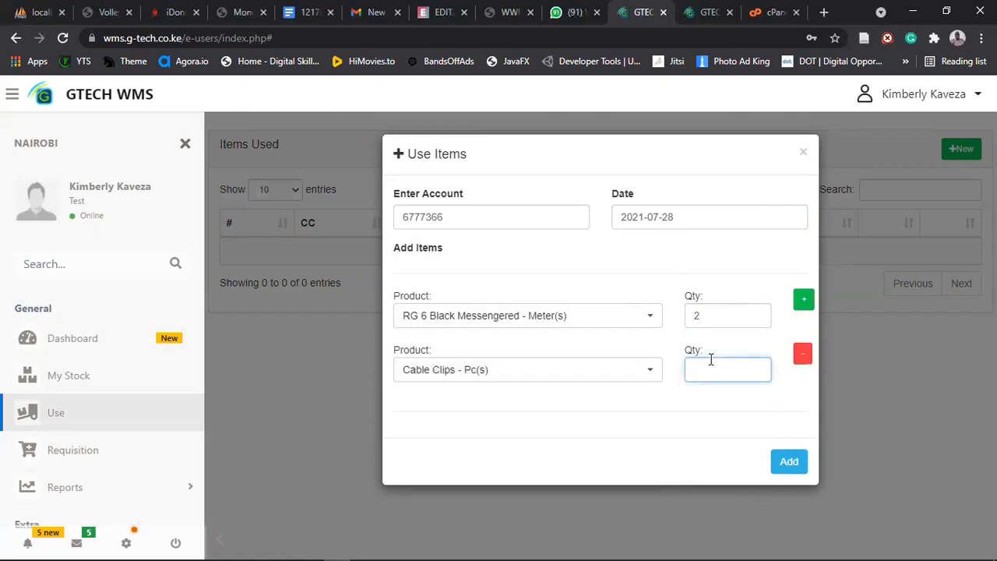
{"action": "type", "text": "2"}
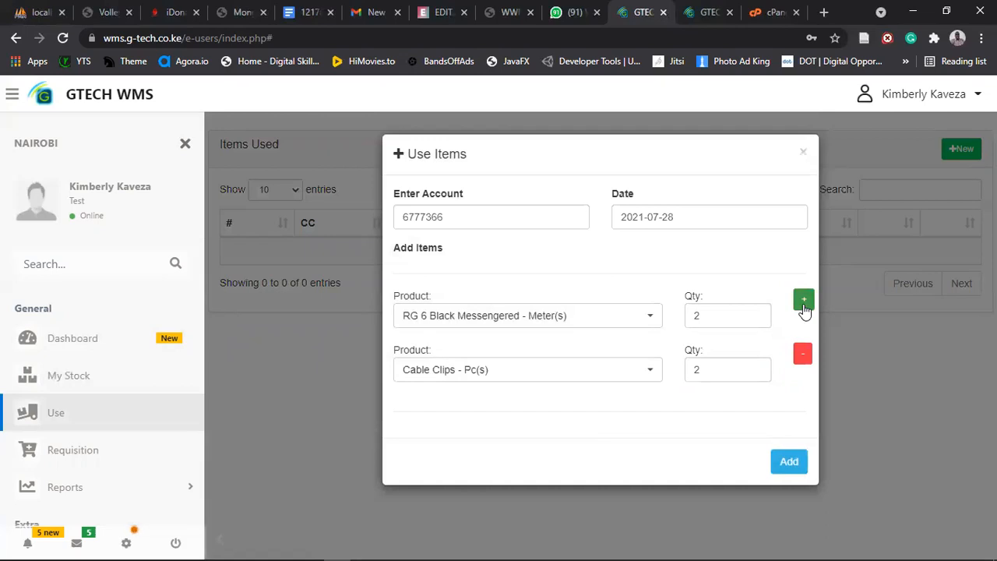
{"action": "left_click", "coordinate": [803, 299]}
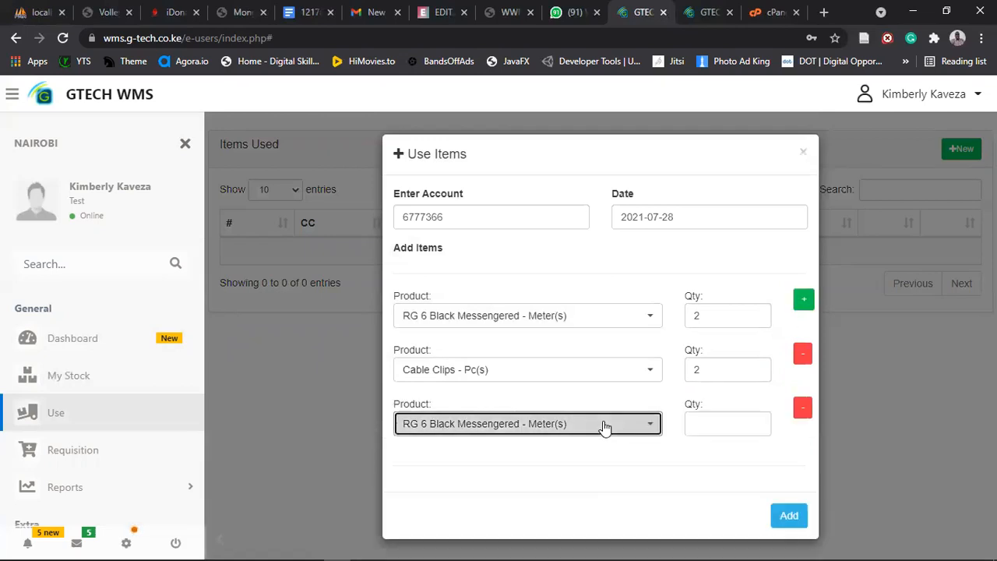
{"action": "left_click", "coordinate": [527, 423]}
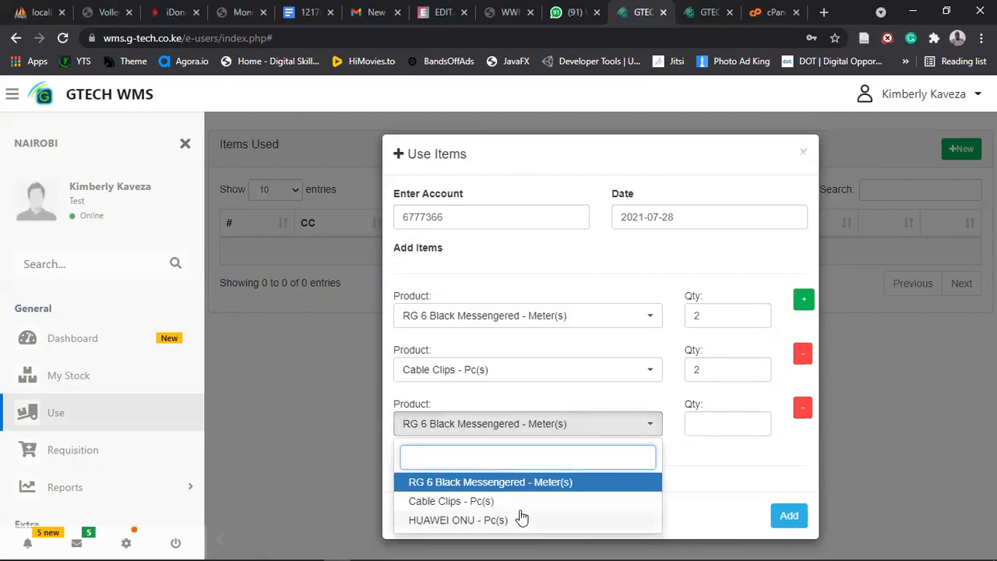
{"action": "left_click", "coordinate": [458, 520]}
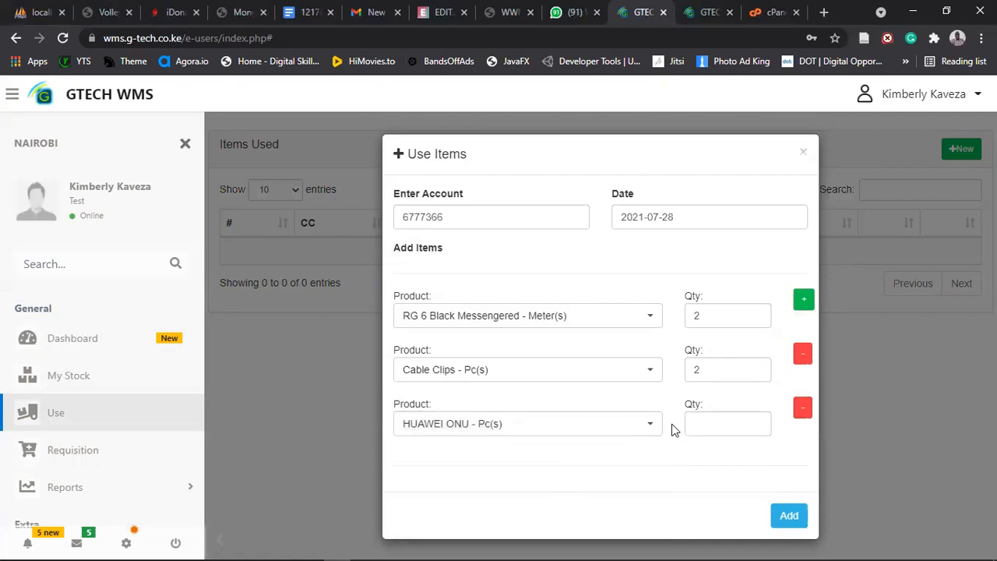
{"action": "type", "text": "1"}
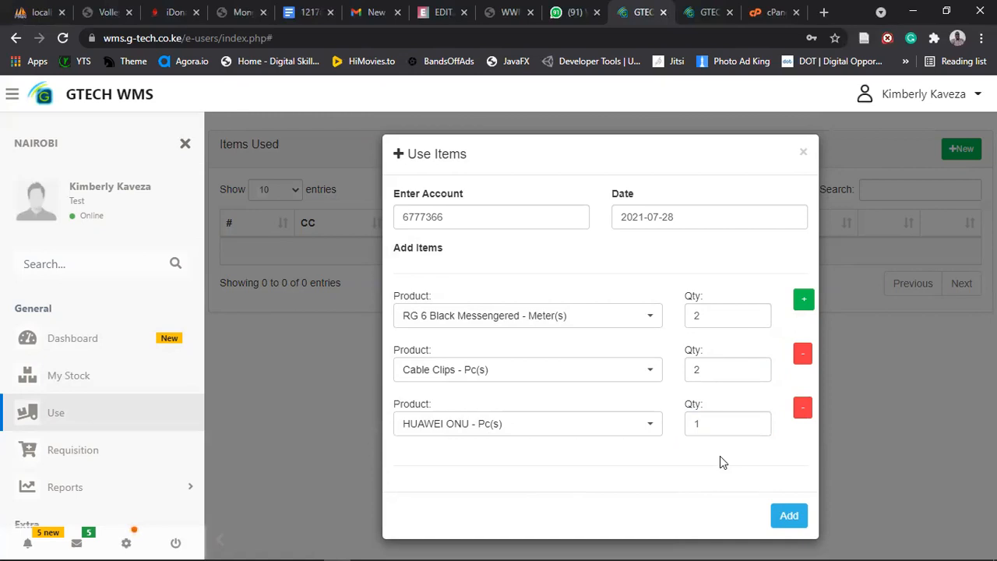
{"action": "mouse_move", "coordinate": [738, 454]}
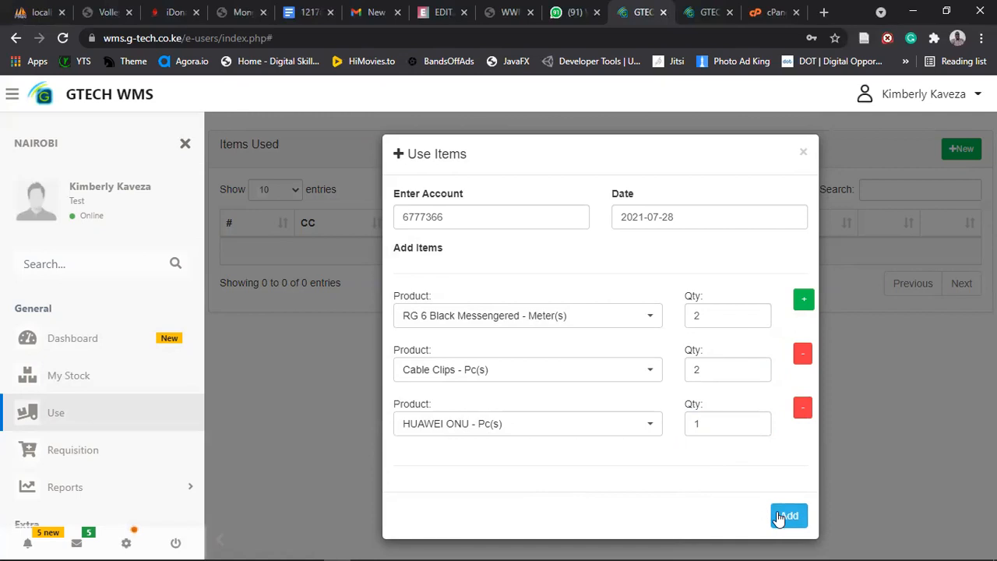
{"action": "mouse_move", "coordinate": [689, 322]}
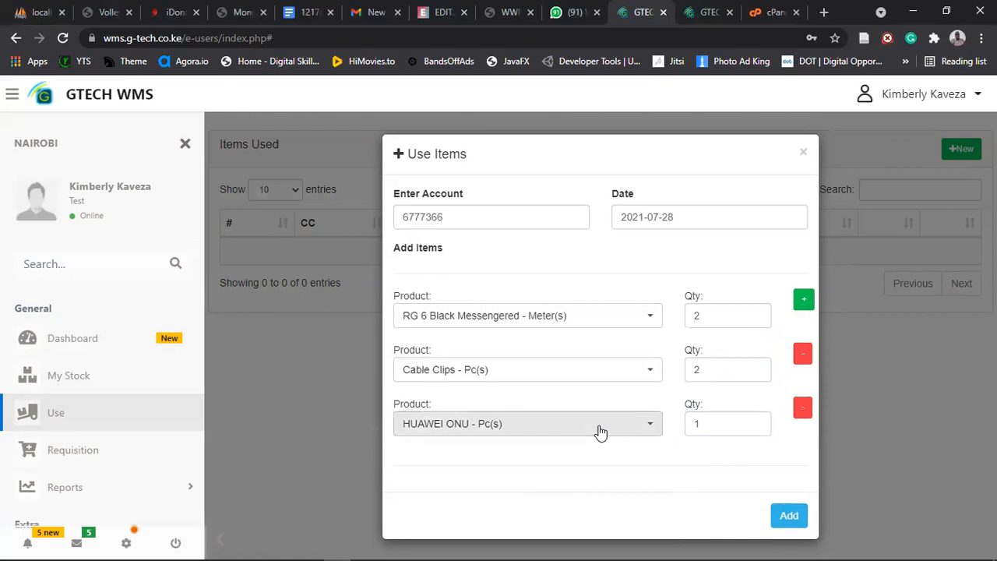
{"action": "mouse_move", "coordinate": [674, 452]}
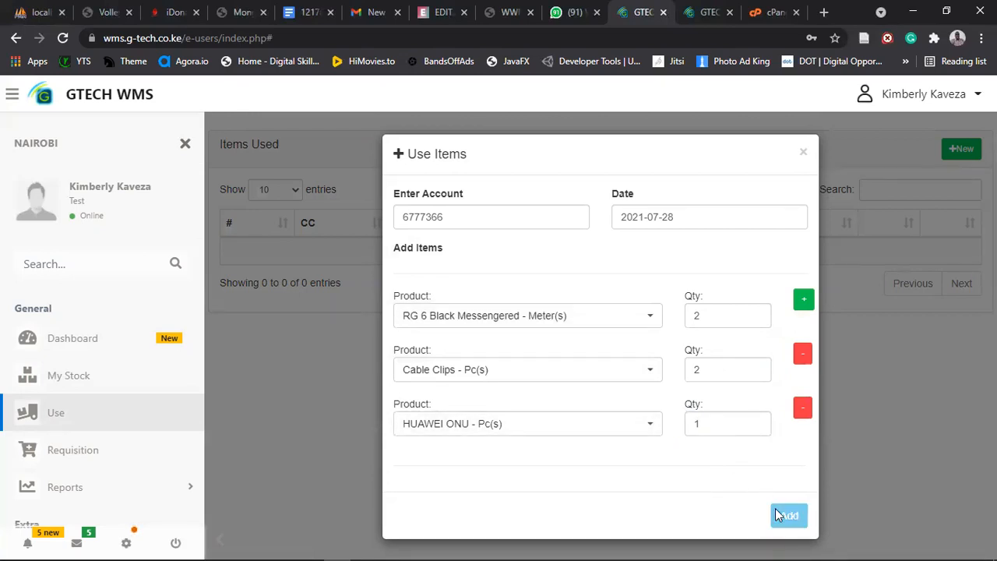
- Submit the usage entry and select HUAWEI ONU code 91011234
{"action": "left_click", "coordinate": [787, 515]}
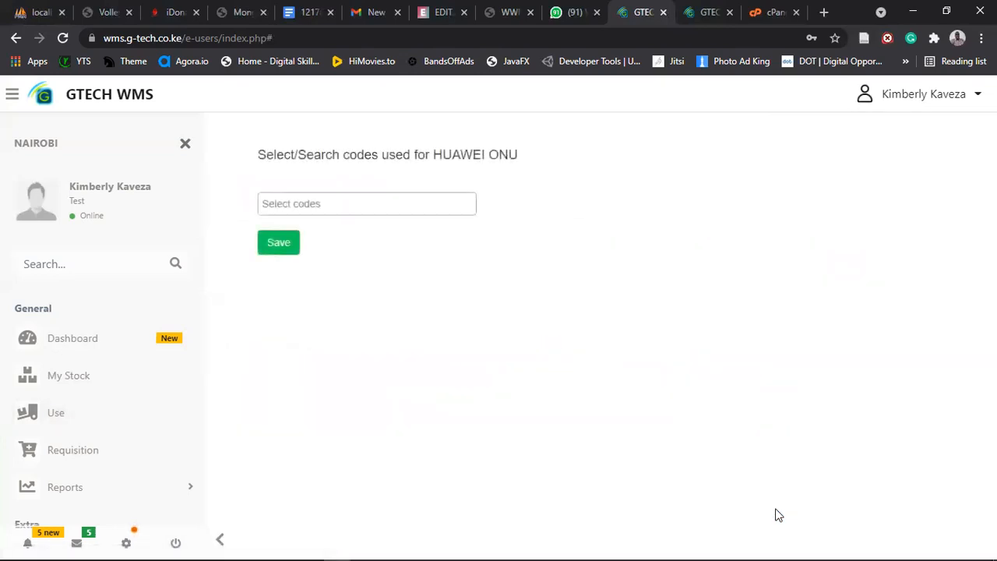
{"action": "mouse_move", "coordinate": [462, 169]}
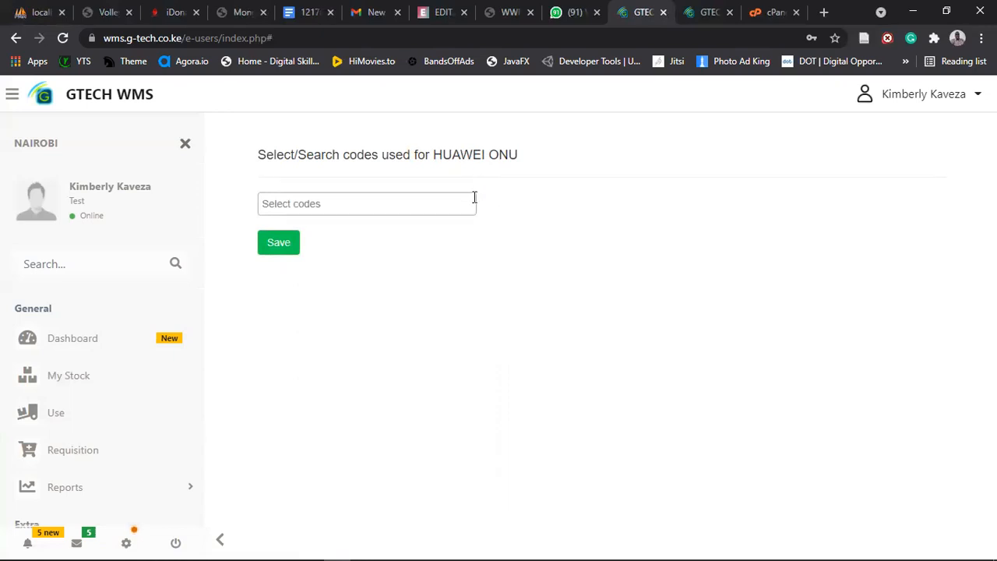
{"action": "left_click", "coordinate": [366, 203]}
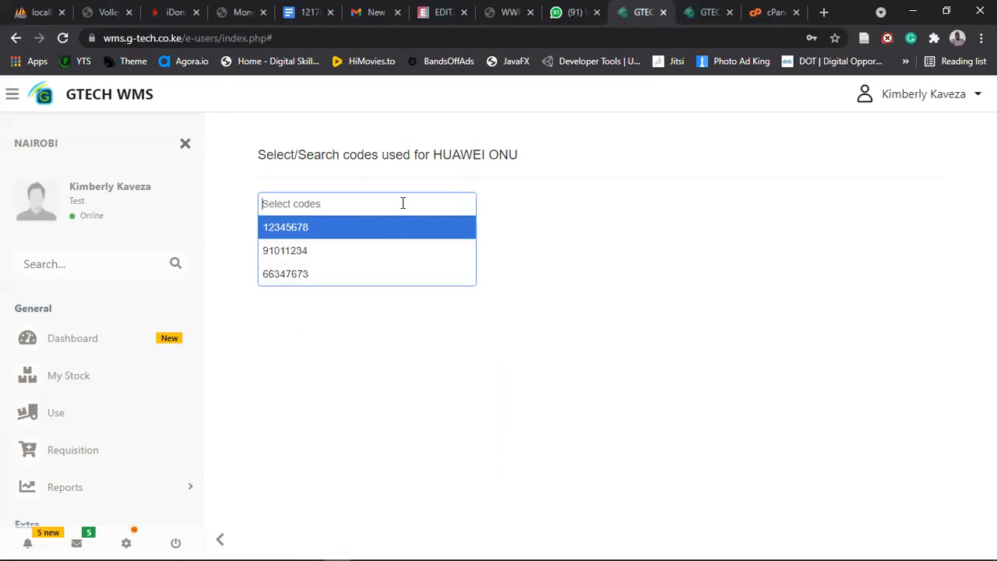
{"action": "type", "text": "5"}
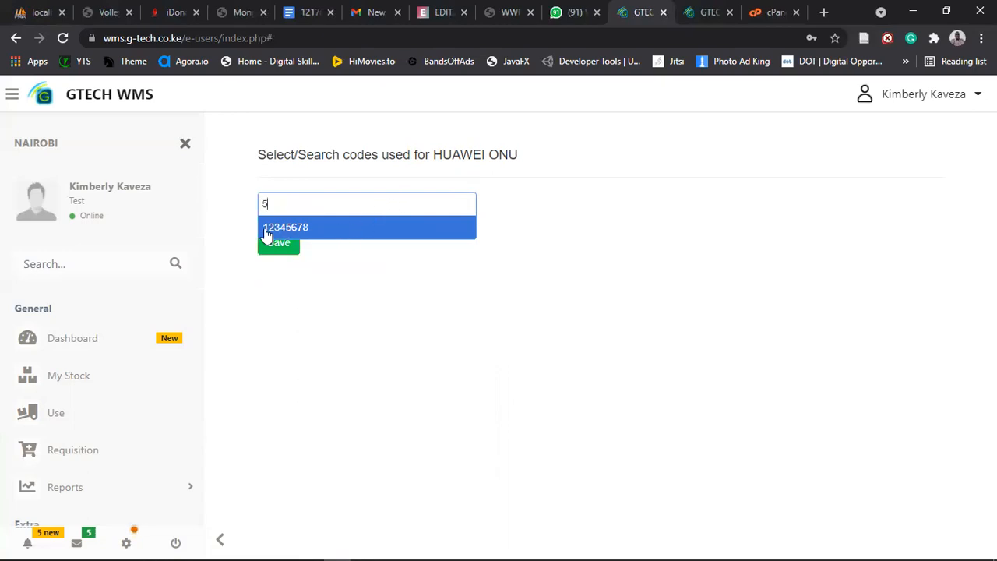
{"action": "mouse_move", "coordinate": [318, 232]}
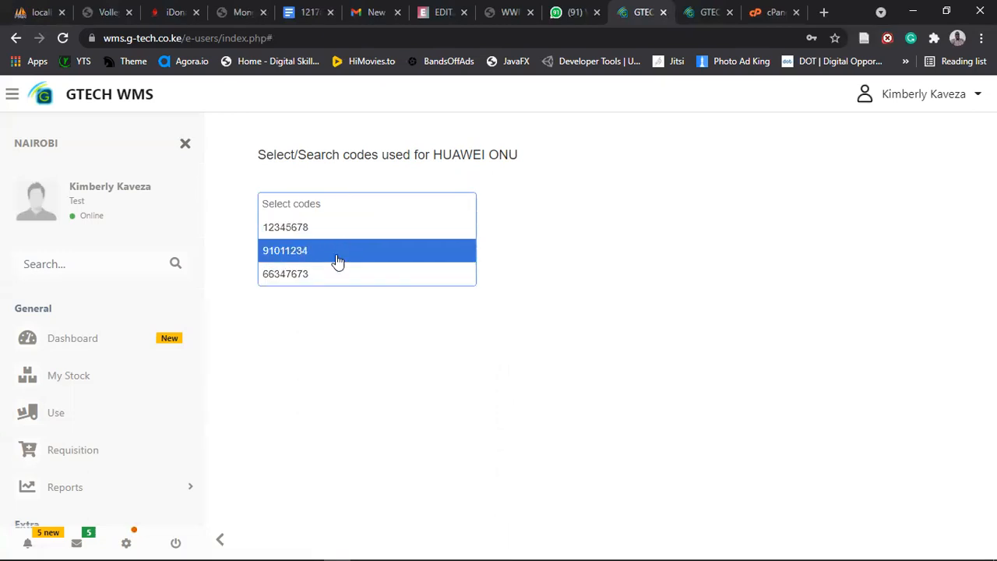
{"action": "mouse_move", "coordinate": [346, 255]}
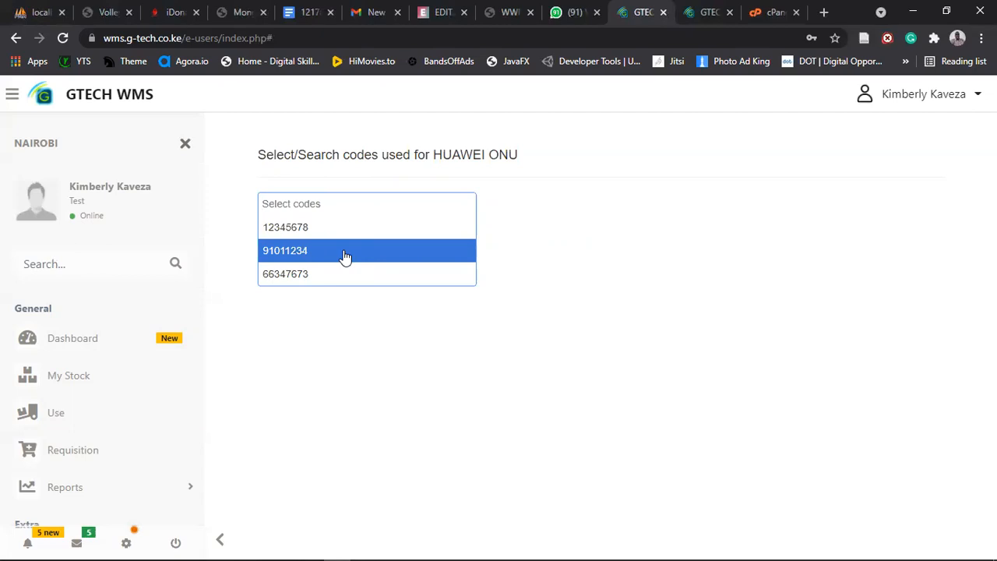
{"action": "mouse_move", "coordinate": [339, 263]}
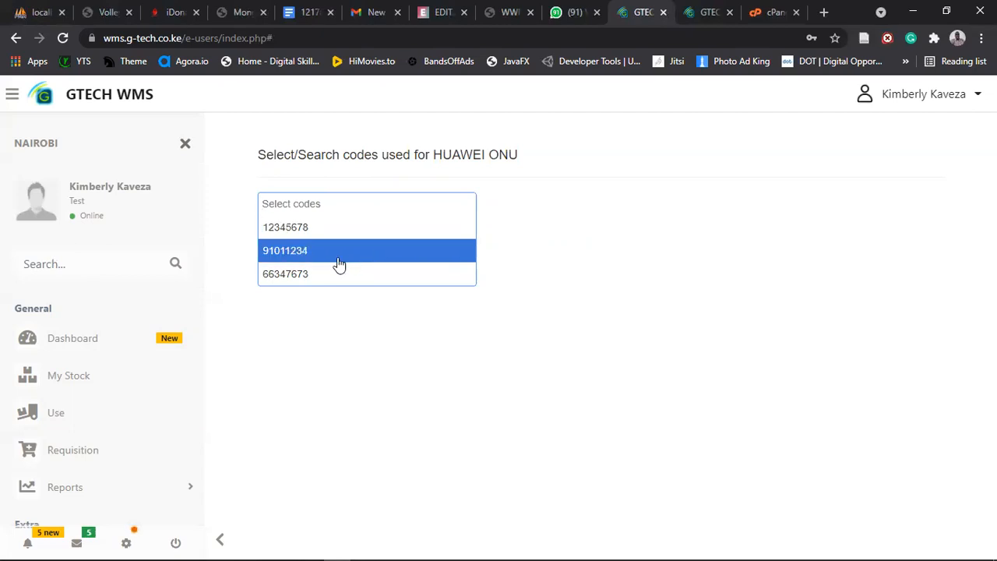
{"action": "mouse_move", "coordinate": [337, 256]}
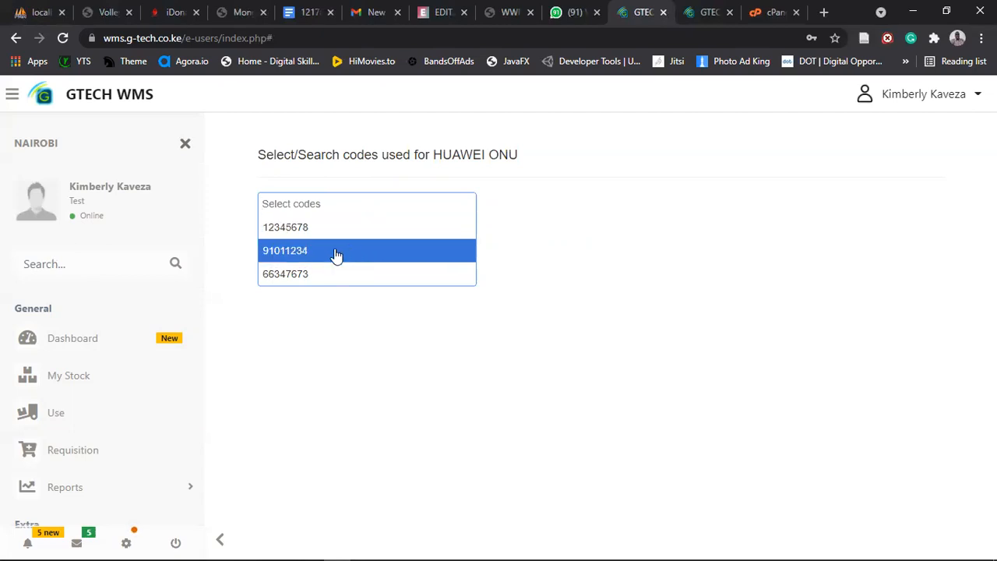
{"action": "type", "text": "9"}
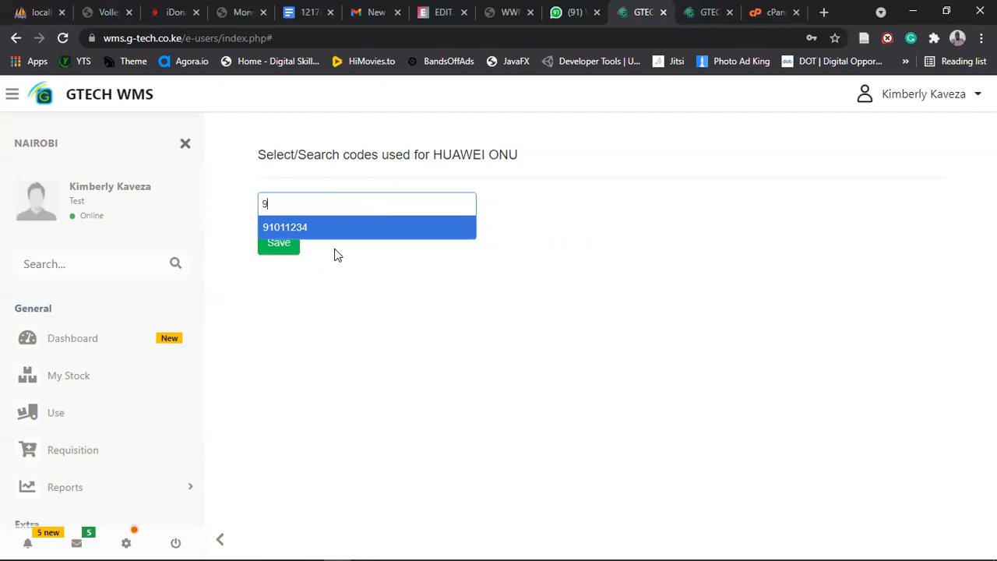
{"action": "left_click", "coordinate": [285, 226]}
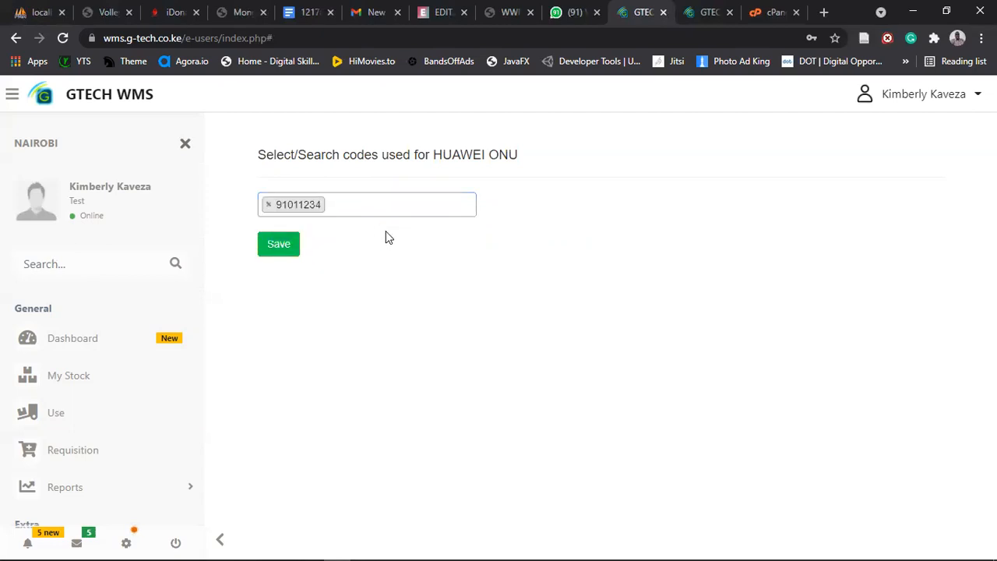
{"action": "left_click", "coordinate": [370, 204]}
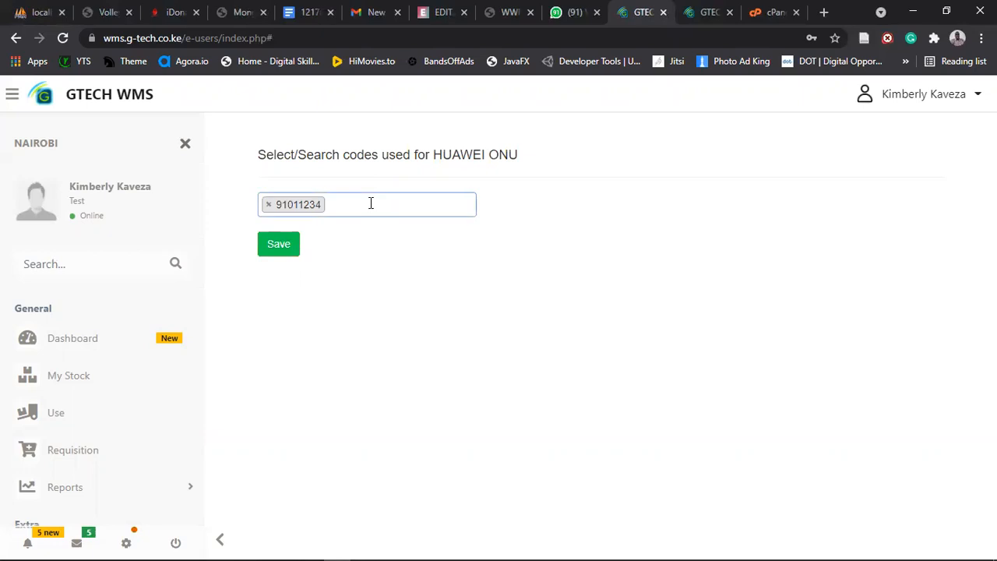
- Replace the ONU code with 12345678 and save the chosen code
{"action": "left_click", "coordinate": [367, 204]}
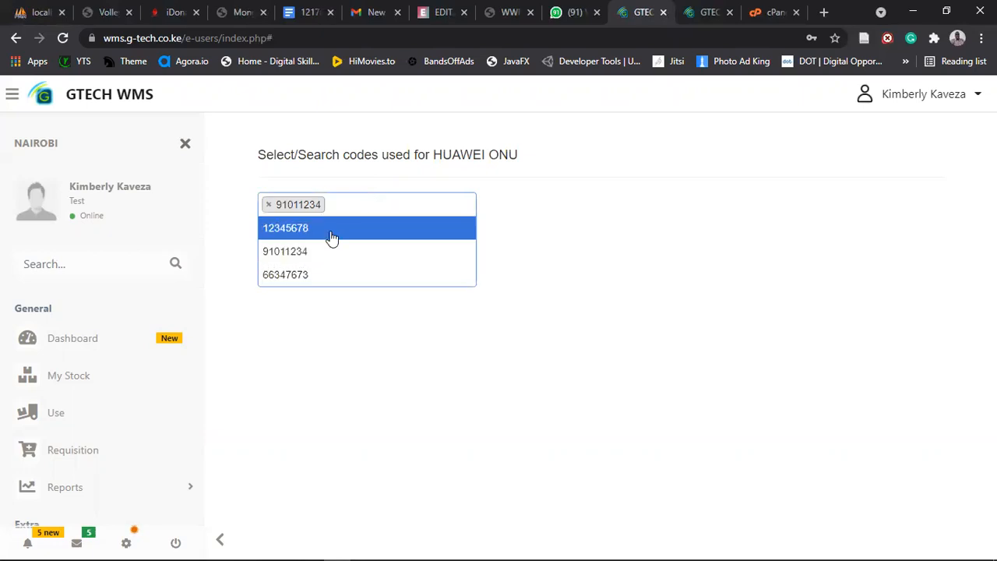
{"action": "left_click", "coordinate": [285, 228]}
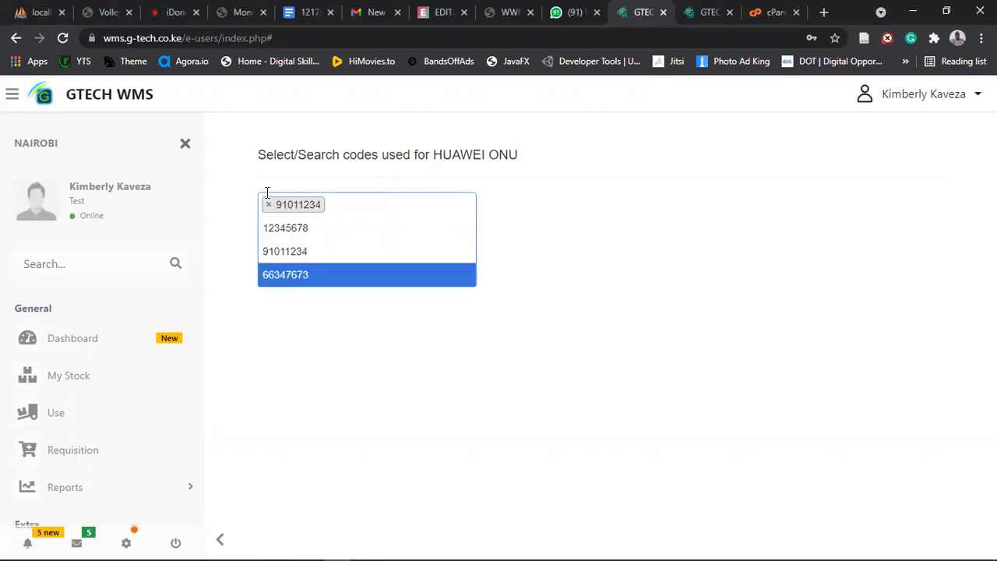
{"action": "left_click", "coordinate": [267, 204]}
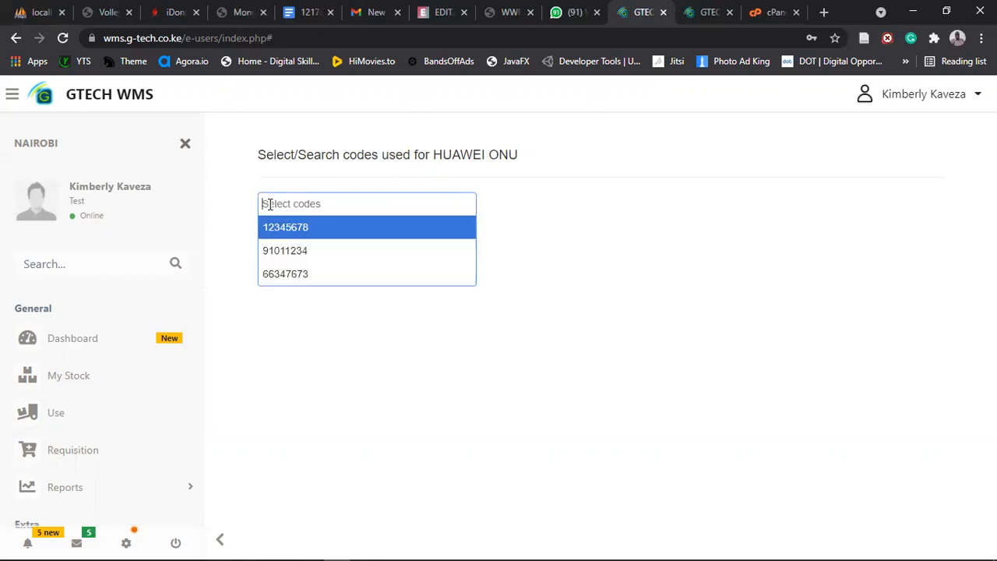
{"action": "left_click", "coordinate": [286, 227]}
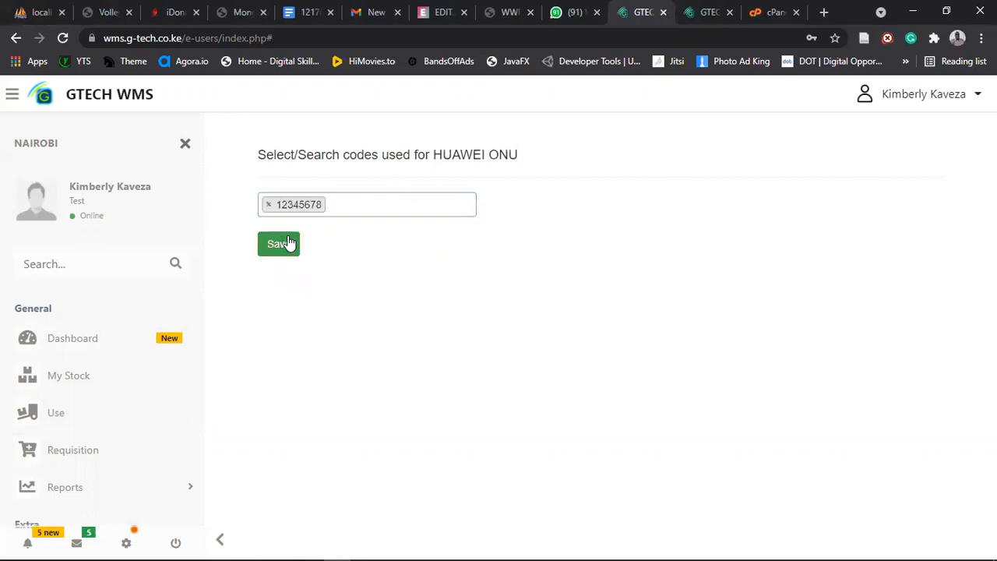
{"action": "left_click", "coordinate": [279, 243]}
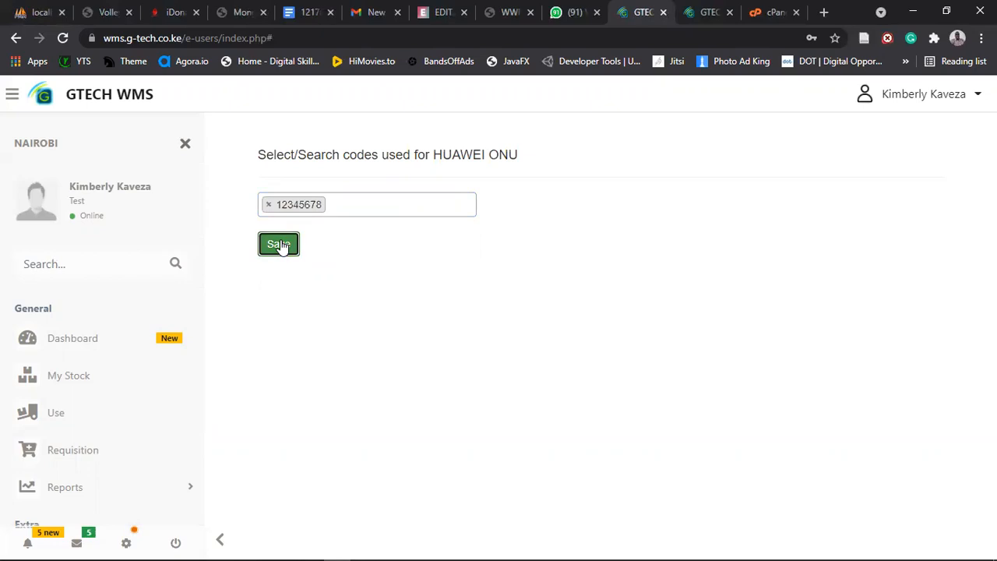
{"action": "left_click", "coordinate": [278, 243]}
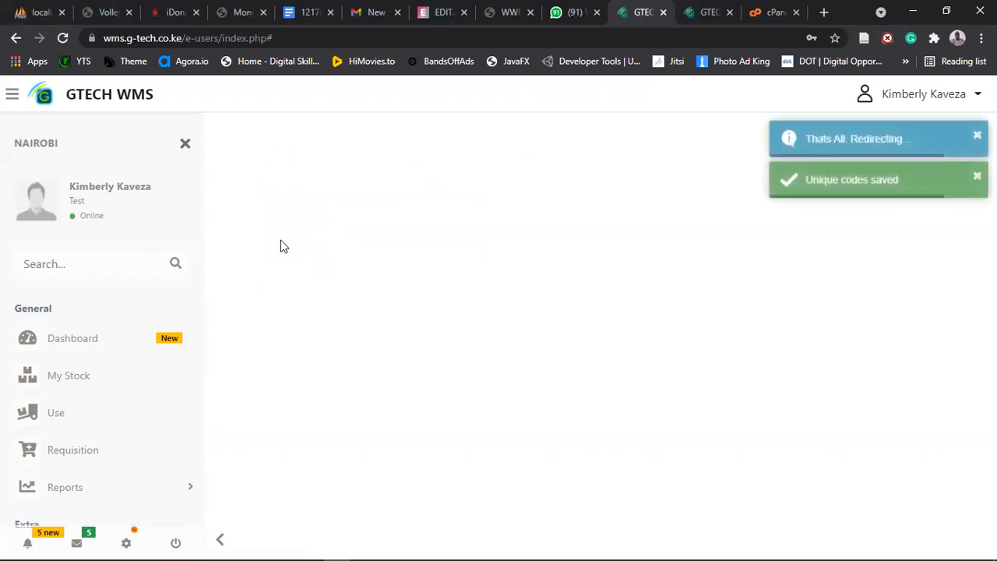
{"action": "mouse_move", "coordinate": [574, 328]}
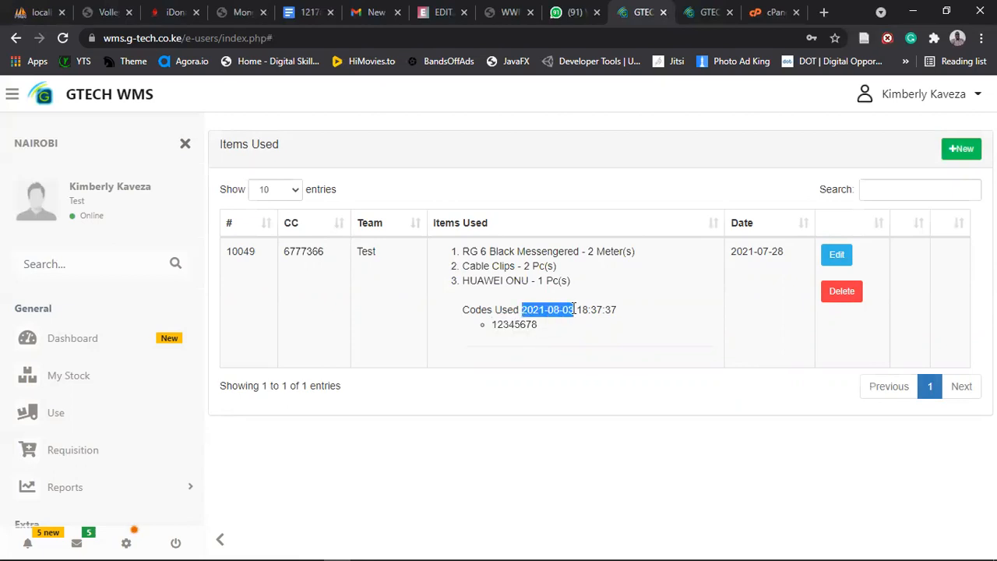
- Review the saved usage entry's Codes Used line
{"action": "left_click_drag", "start_coordinate": [575, 309], "coordinate": [617, 309]}
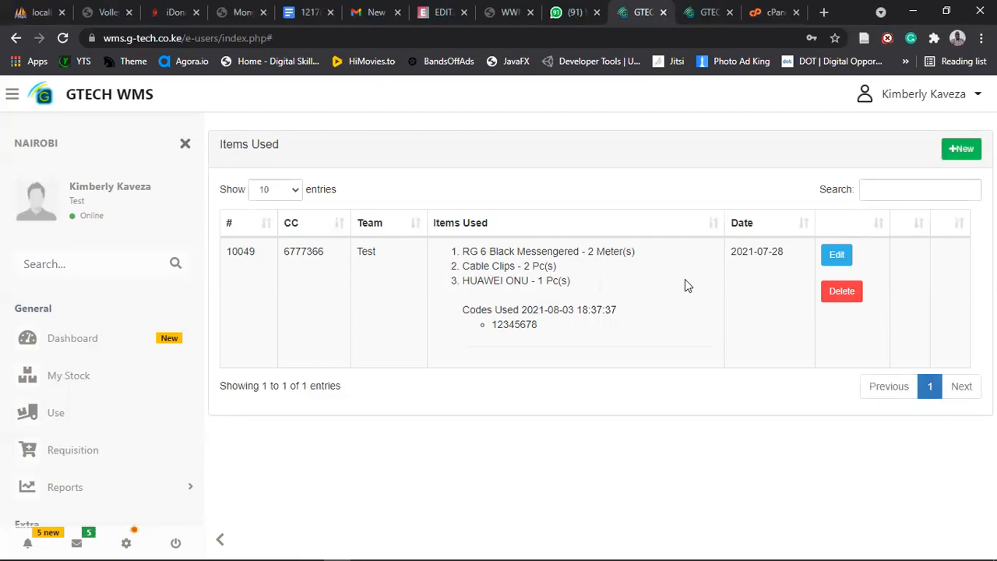
{"action": "double_click", "coordinate": [742, 251]}
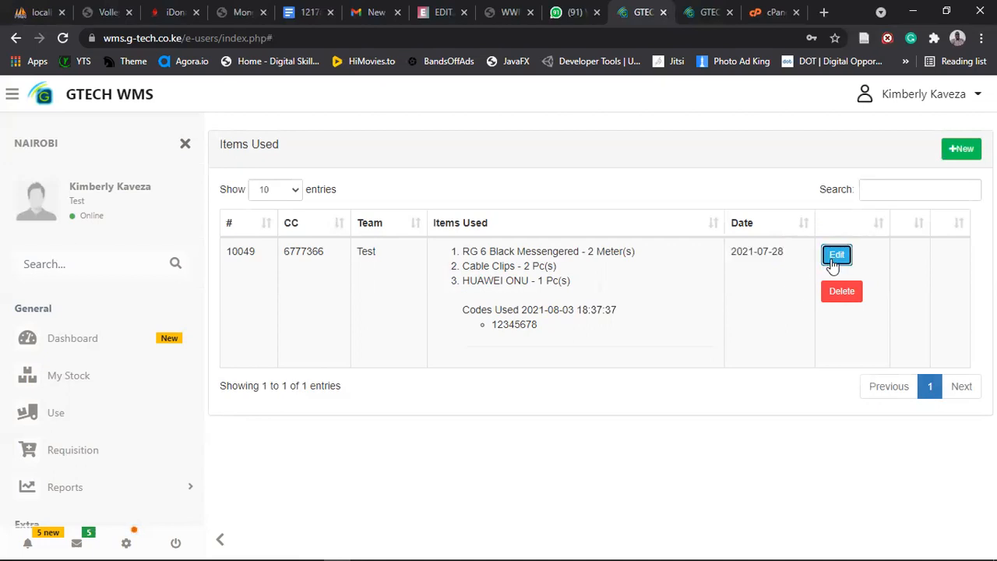
{"action": "left_click", "coordinate": [837, 255]}
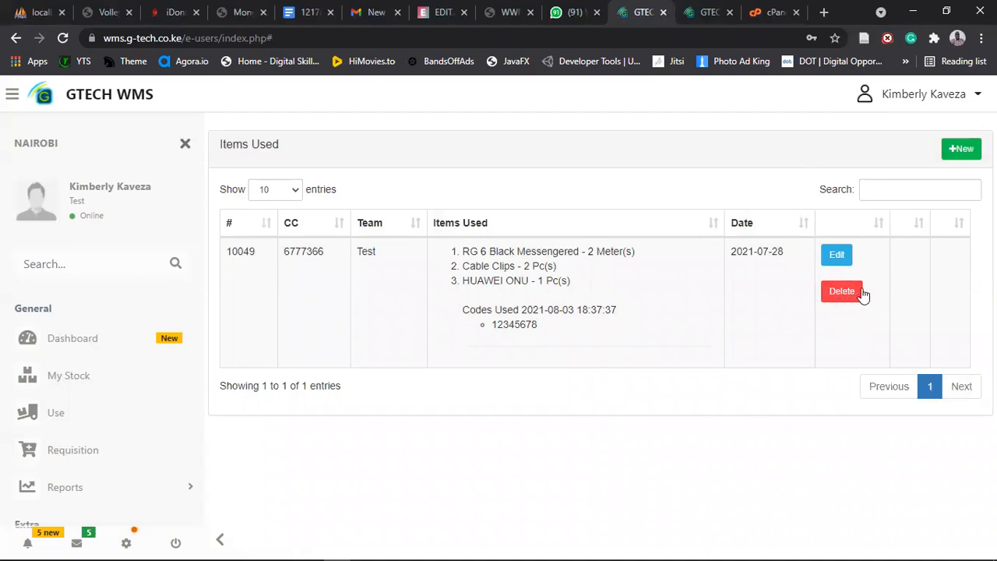
{"action": "mouse_move", "coordinate": [556, 293]}
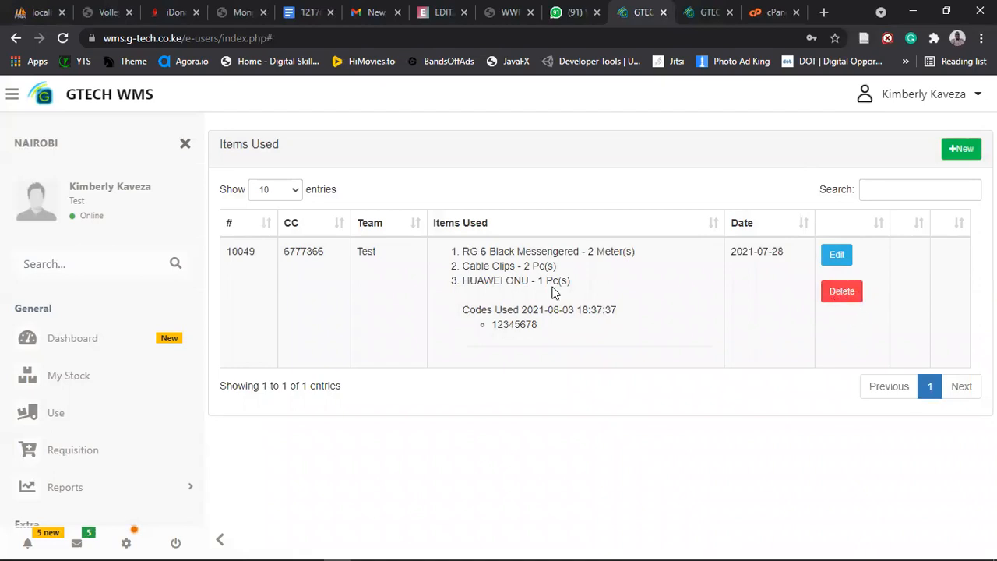
{"action": "left_click", "coordinate": [68, 375]}
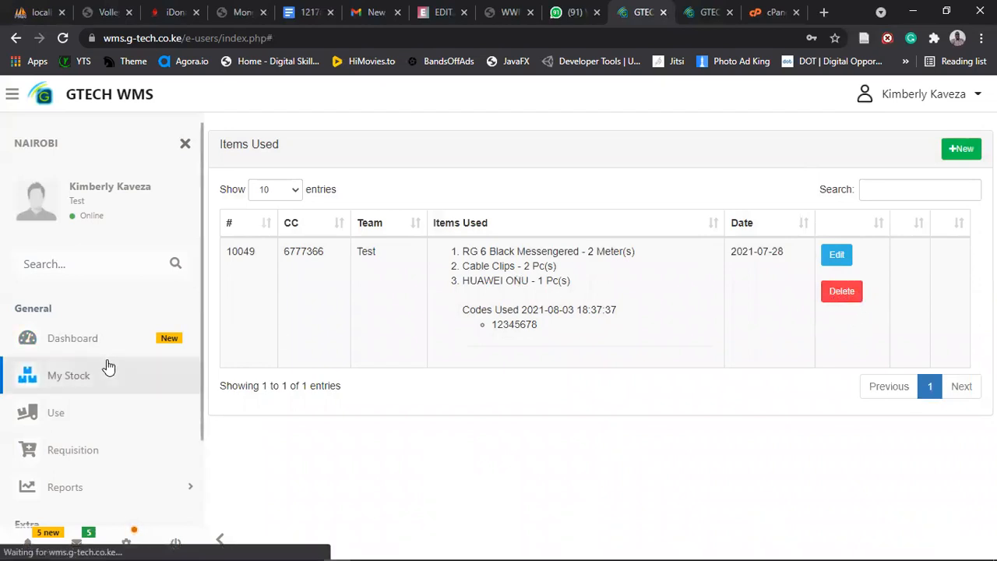
- Check My Stock's updated quantities and the remaining HUAWEI ONU codes, then close them
{"action": "left_click", "coordinate": [68, 375]}
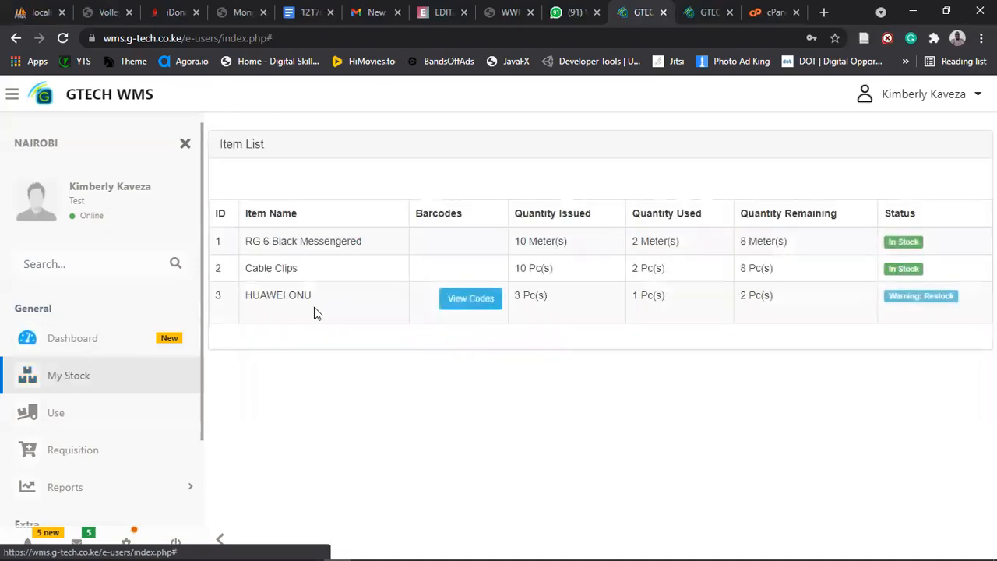
{"action": "mouse_move", "coordinate": [659, 255]}
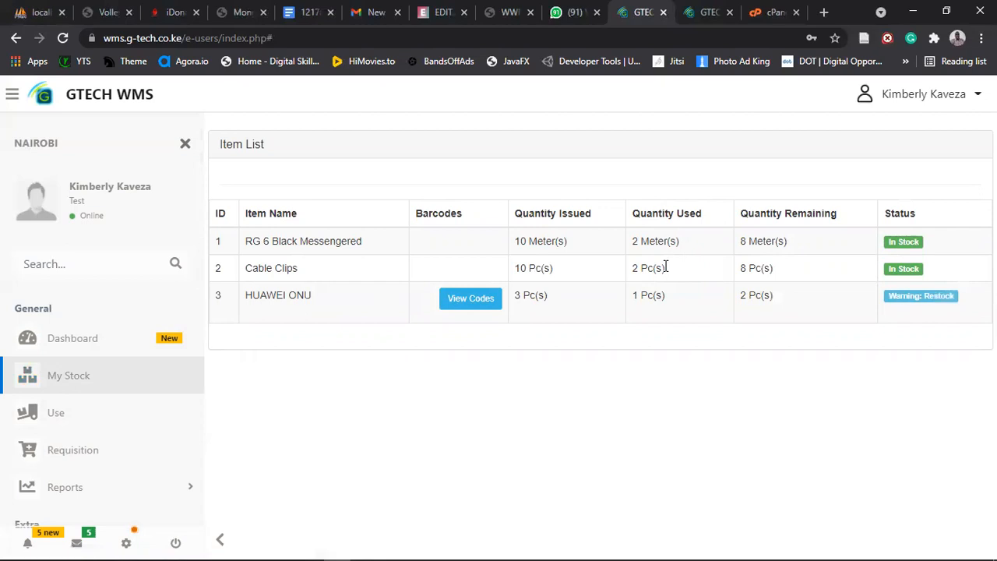
{"action": "mouse_move", "coordinate": [741, 241]}
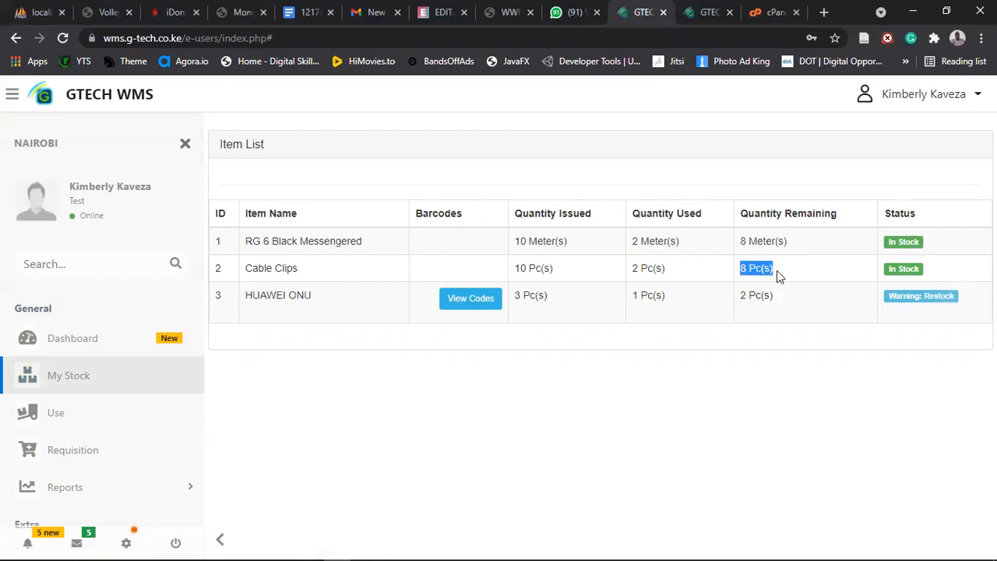
{"action": "mouse_move", "coordinate": [836, 365]}
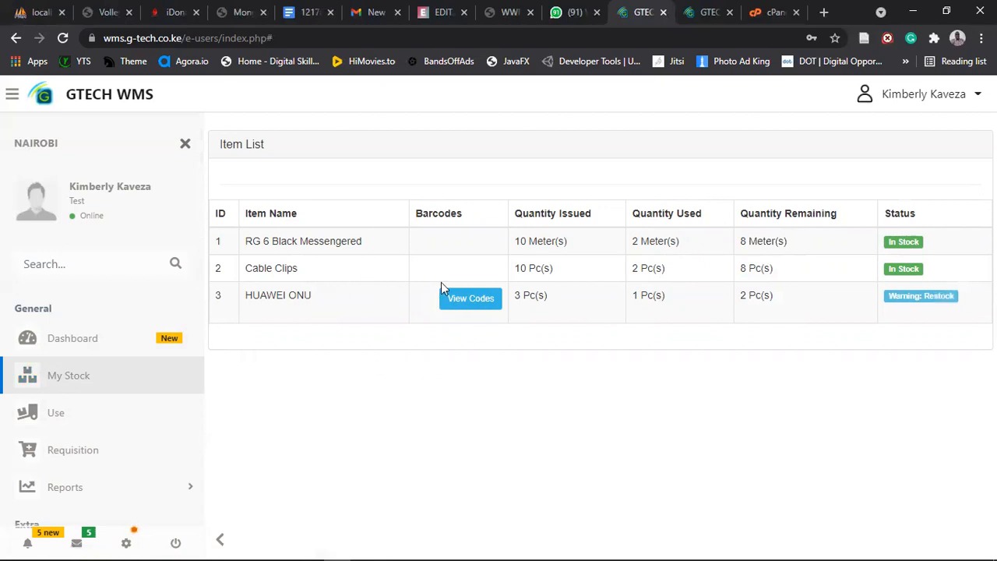
{"action": "left_click", "coordinate": [470, 297]}
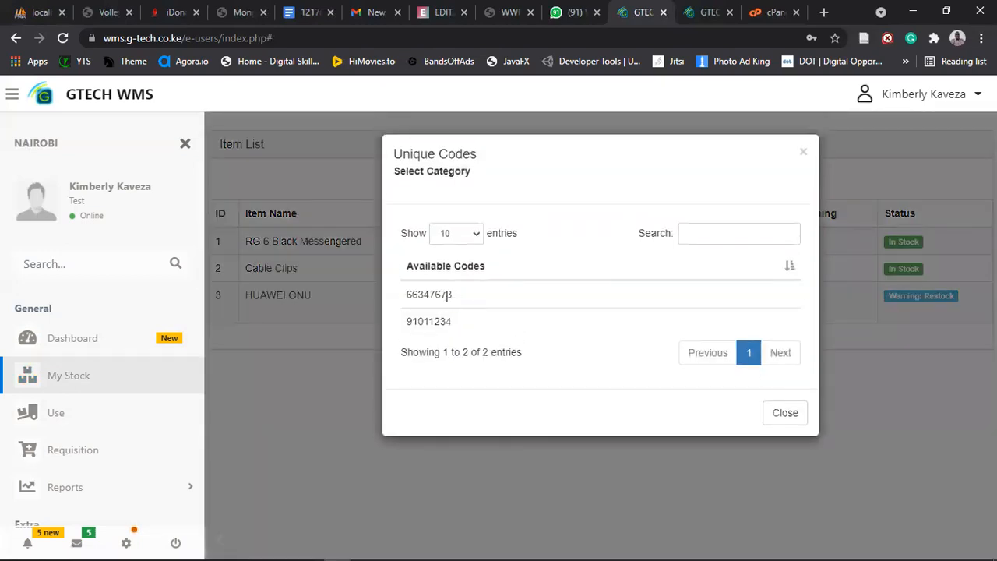
{"action": "mouse_move", "coordinate": [450, 310]}
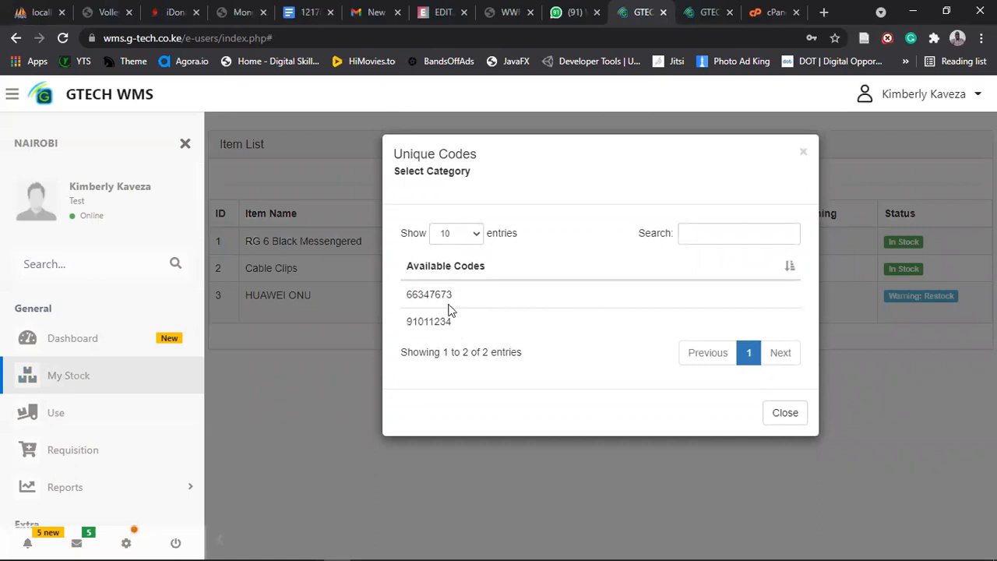
{"action": "mouse_move", "coordinate": [555, 231]}
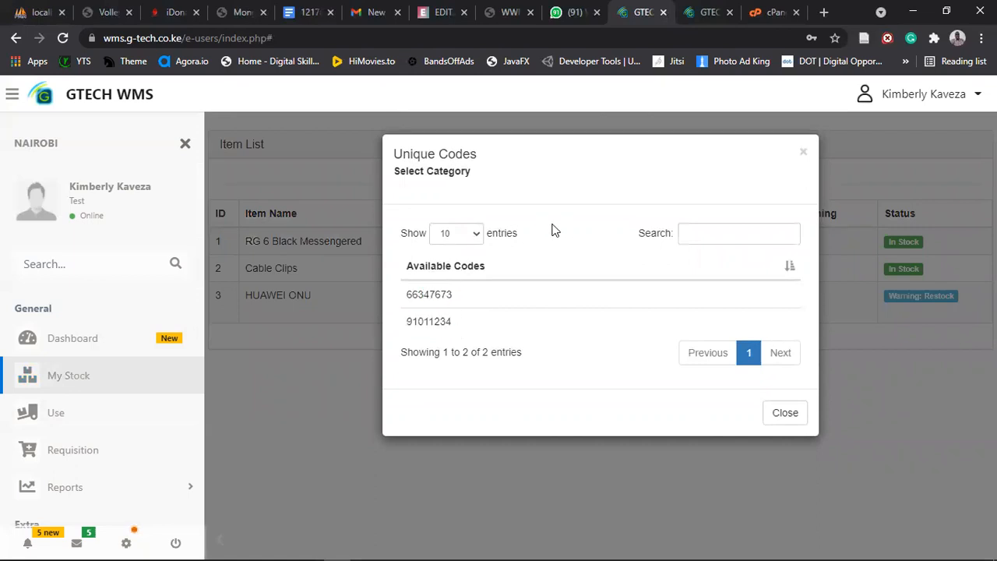
{"action": "left_click", "coordinate": [785, 412]}
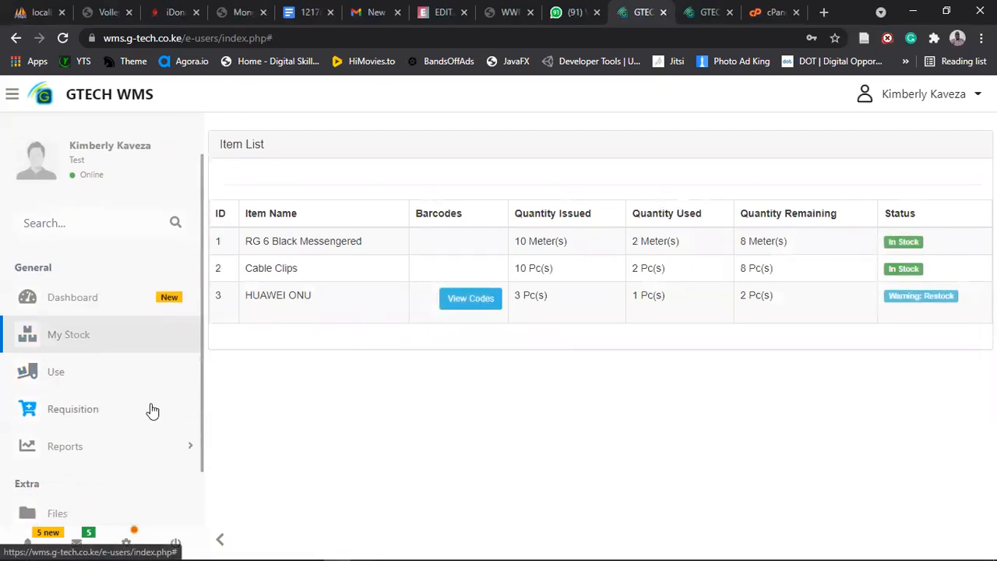
{"action": "mouse_move", "coordinate": [112, 414]}
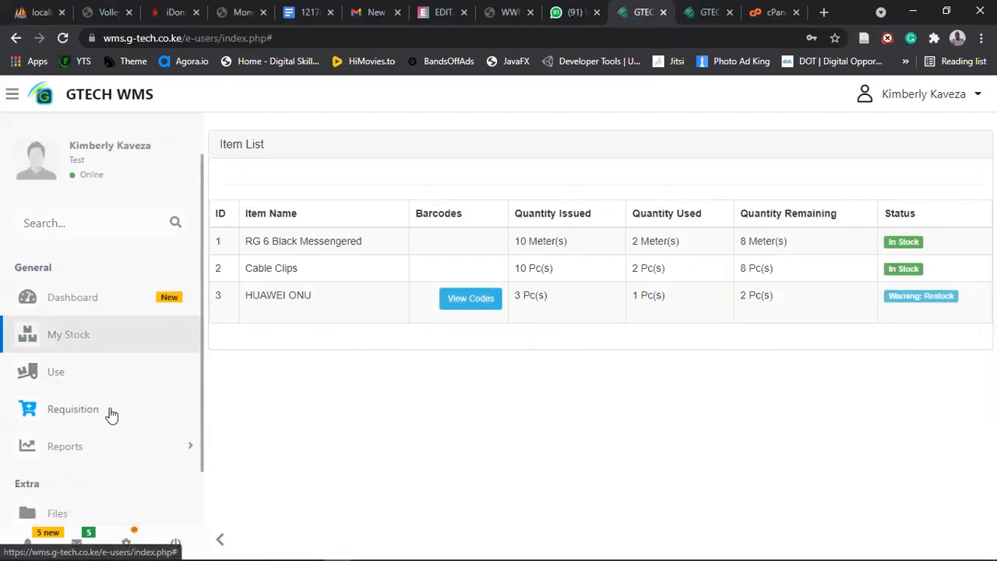
- Start a new requisition with a 1*32 SPLITTER line, quantity 2
{"action": "left_click", "coordinate": [73, 408]}
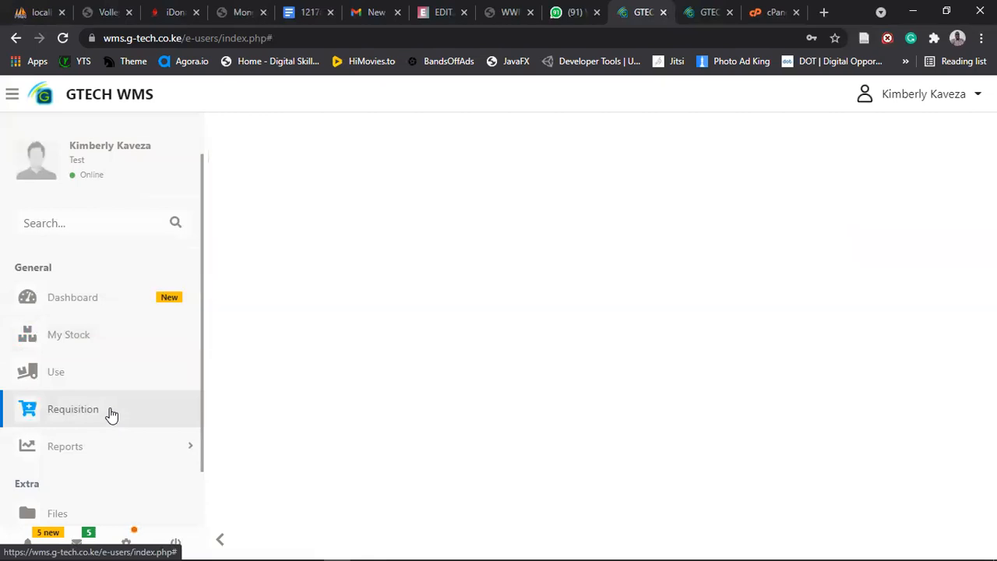
{"action": "left_click", "coordinate": [73, 409]}
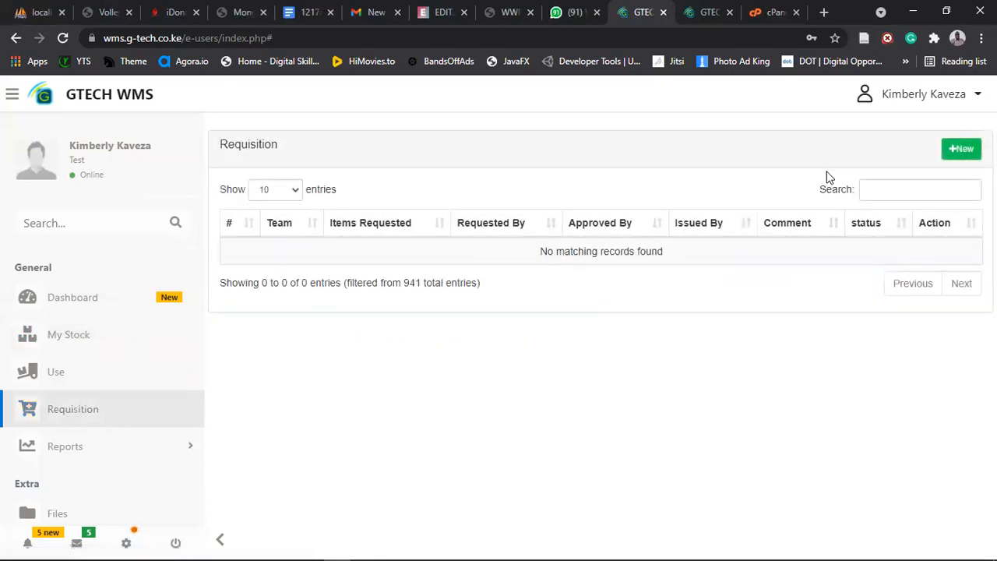
{"action": "left_click", "coordinate": [961, 149]}
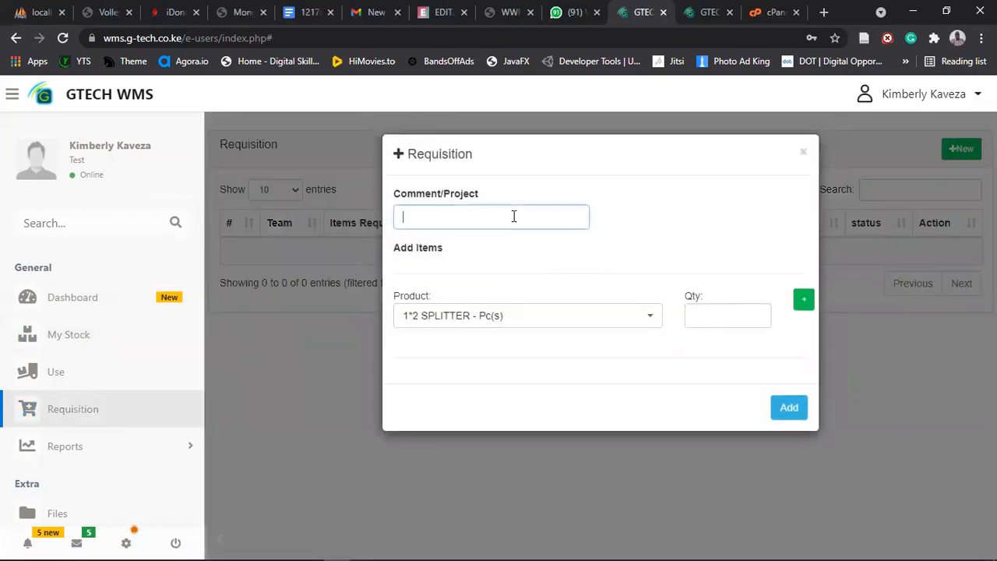
{"action": "mouse_move", "coordinate": [499, 182]}
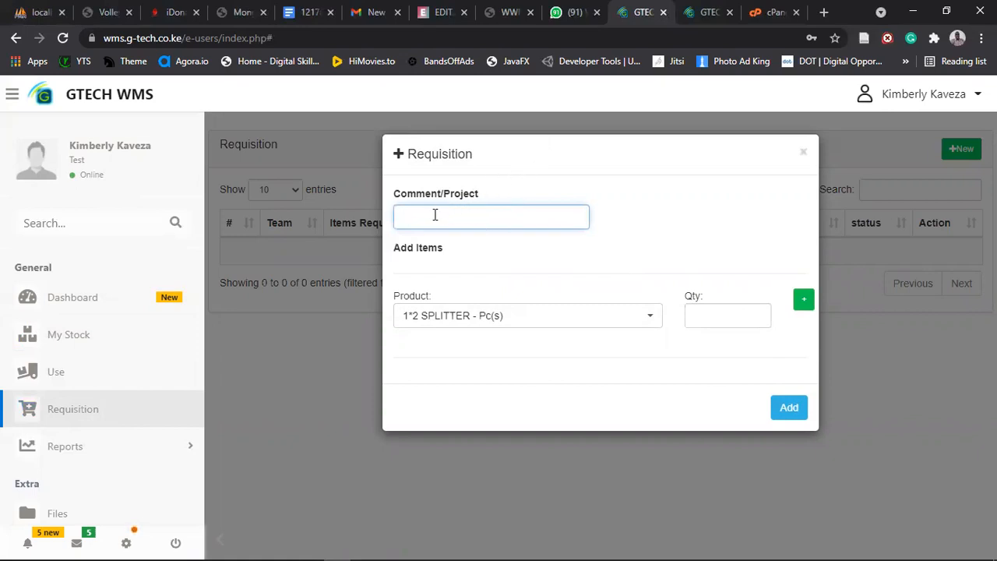
{"action": "mouse_move", "coordinate": [506, 219]}
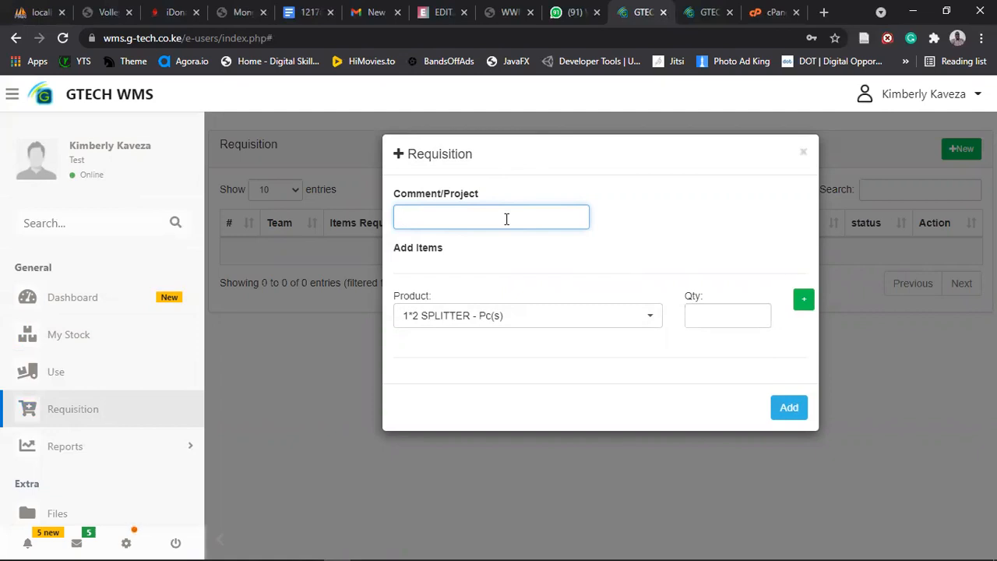
{"action": "mouse_move", "coordinate": [615, 318]}
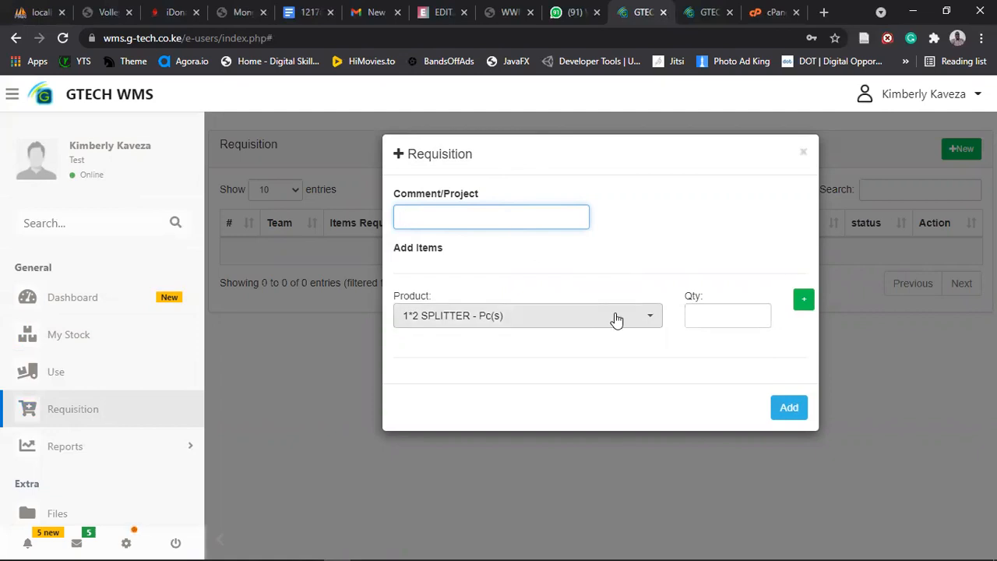
{"action": "left_click", "coordinate": [528, 316]}
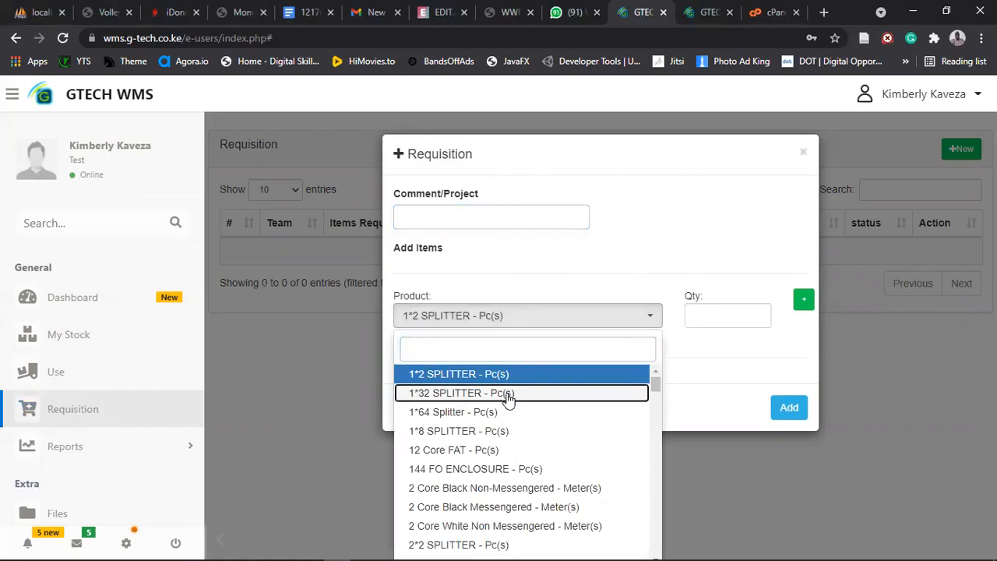
{"action": "left_click", "coordinate": [459, 393]}
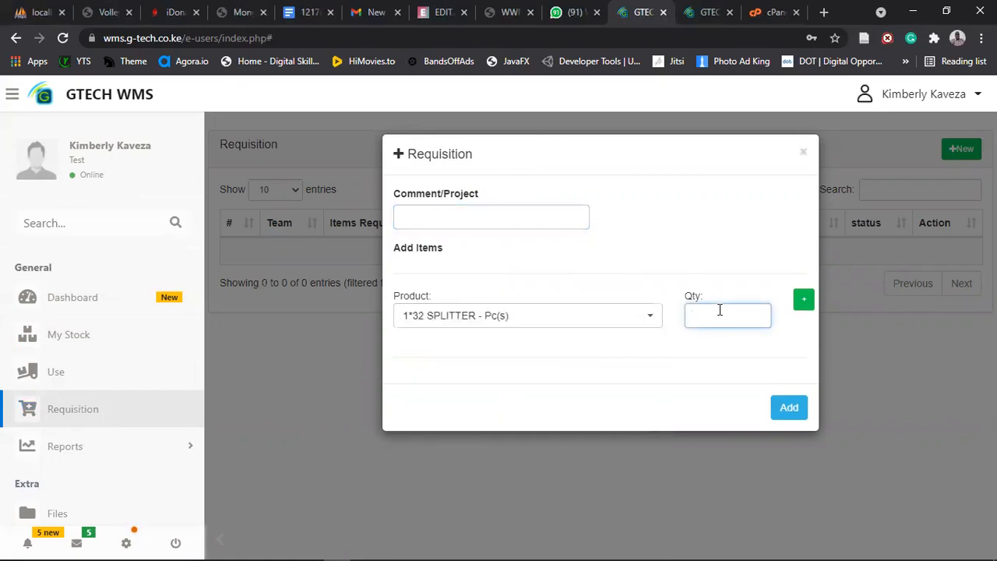
{"action": "left_click", "coordinate": [803, 299]}
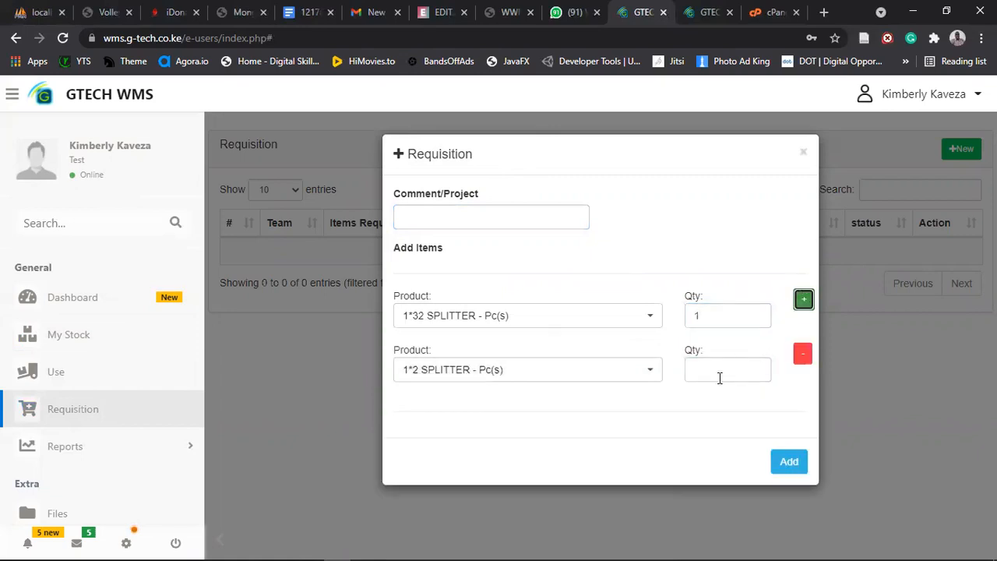
{"action": "type", "text": "2"}
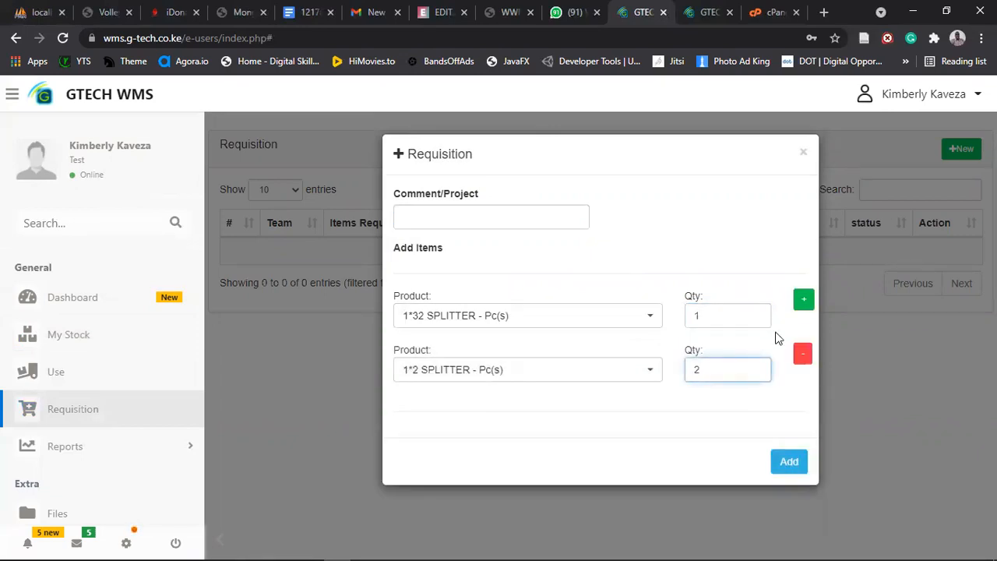
- Add 3 Bolt Clamp straight and HUAWEI ONU (quantity 3) lines
{"action": "left_click", "coordinate": [803, 298]}
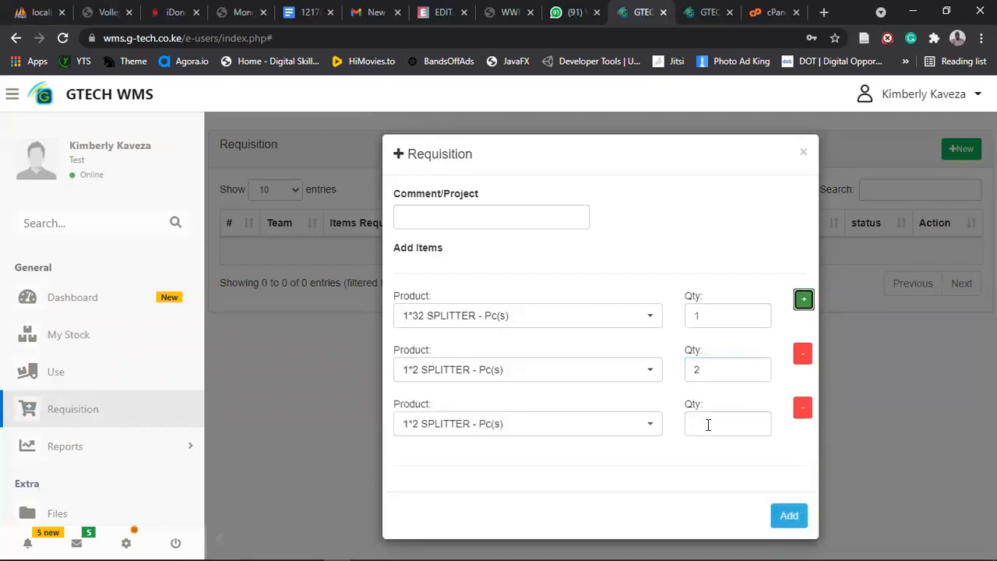
{"action": "left_click", "coordinate": [527, 369]}
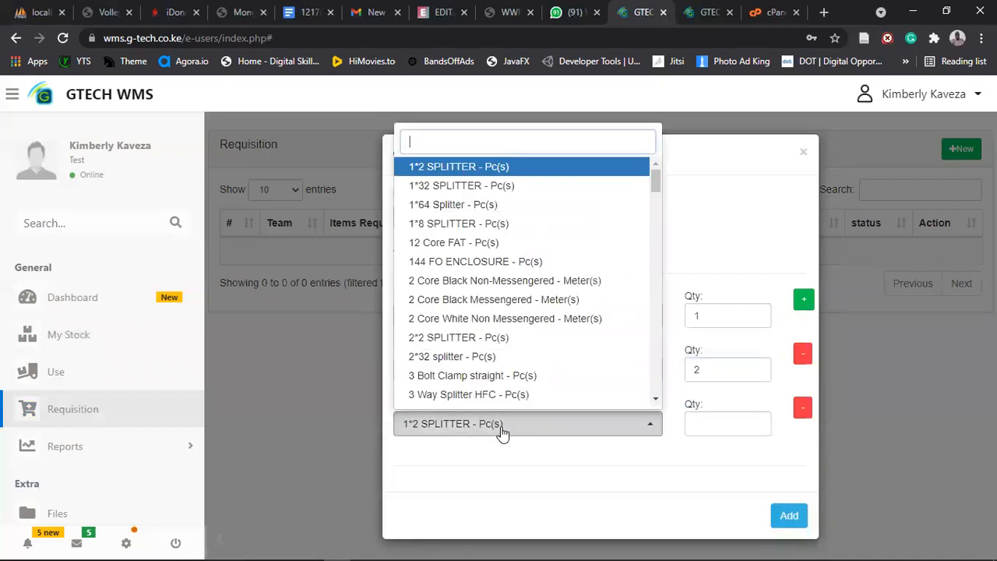
{"action": "left_click", "coordinate": [461, 185]}
{"action": "type", "text": "2"}
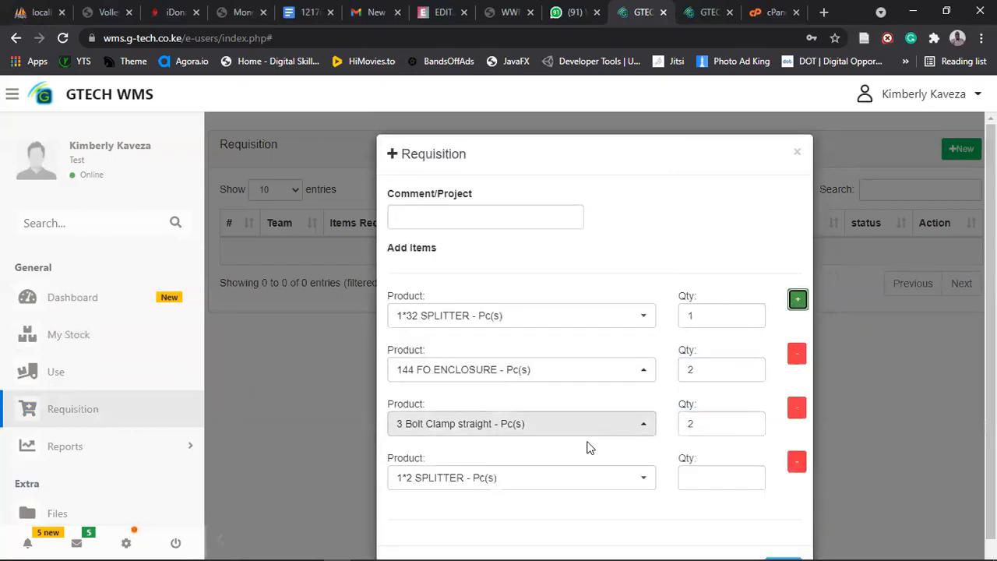
{"action": "left_click", "coordinate": [520, 478]}
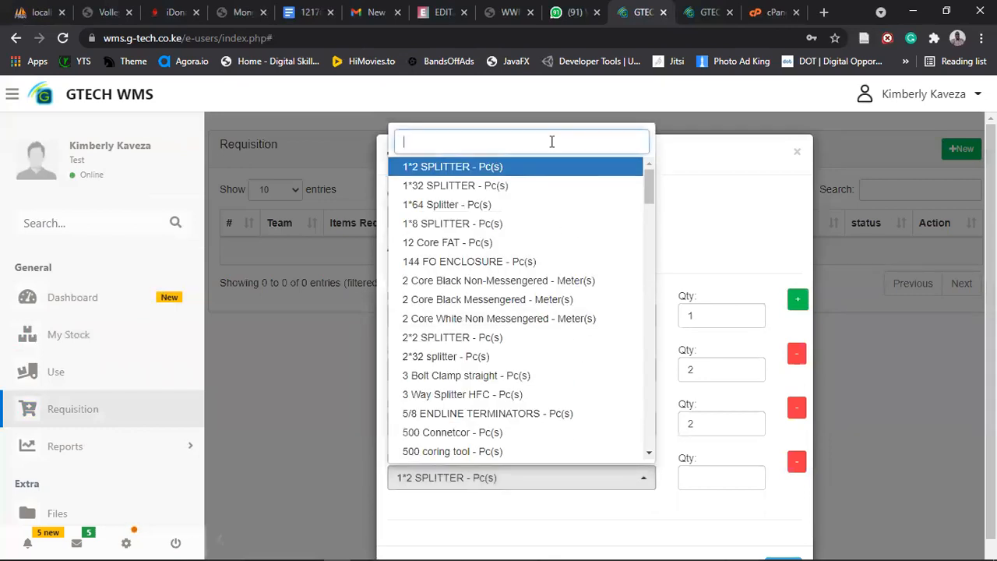
{"action": "type", "text": "hua"}
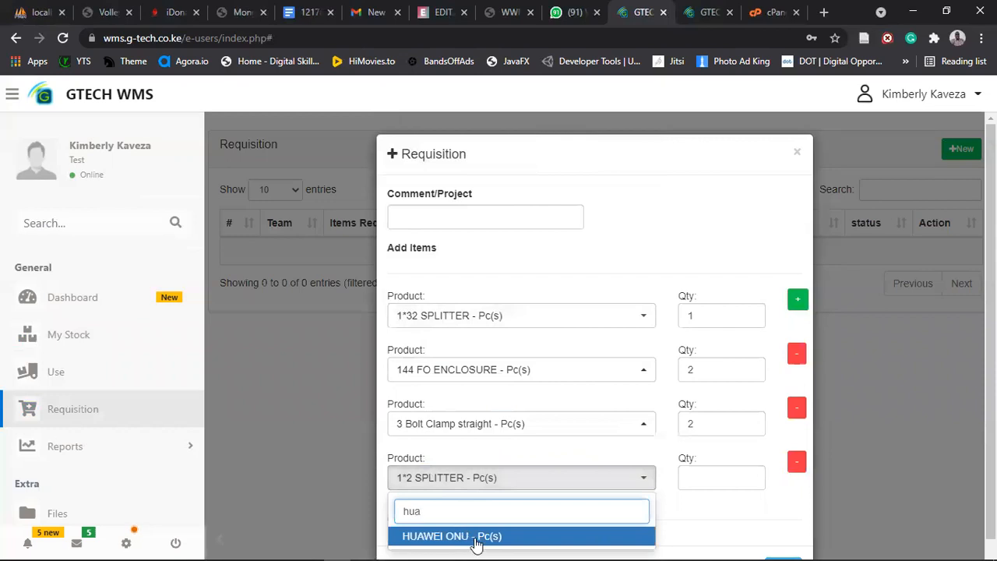
{"action": "left_click", "coordinate": [452, 536]}
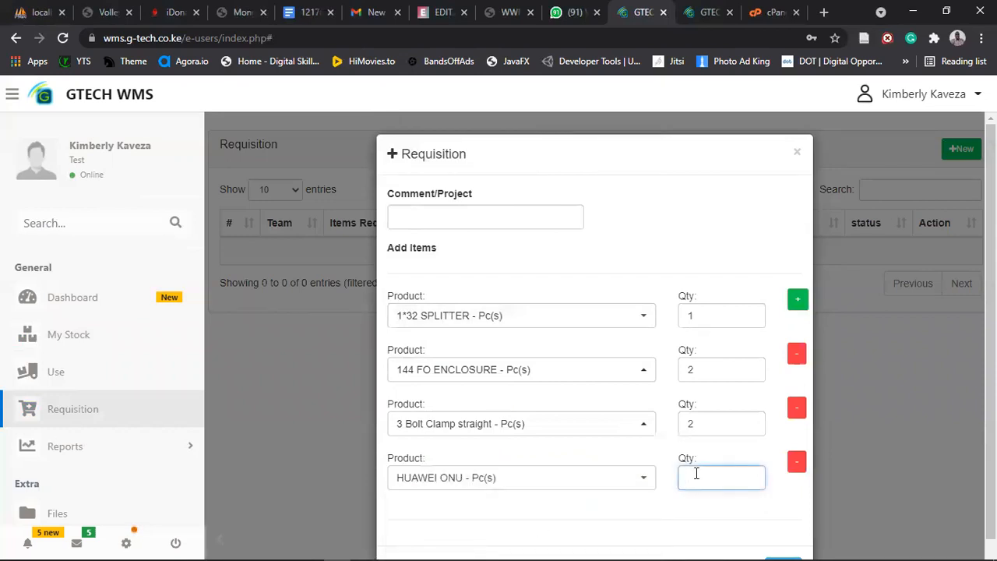
{"action": "type", "text": "3"}
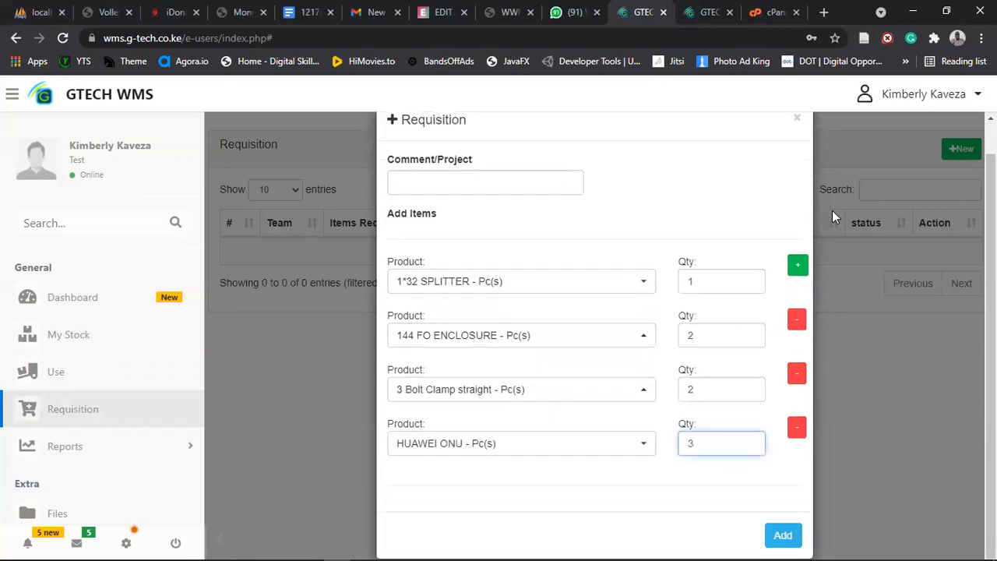
- Enter the requisition comment 'tru'
{"action": "left_click", "coordinate": [484, 183]}
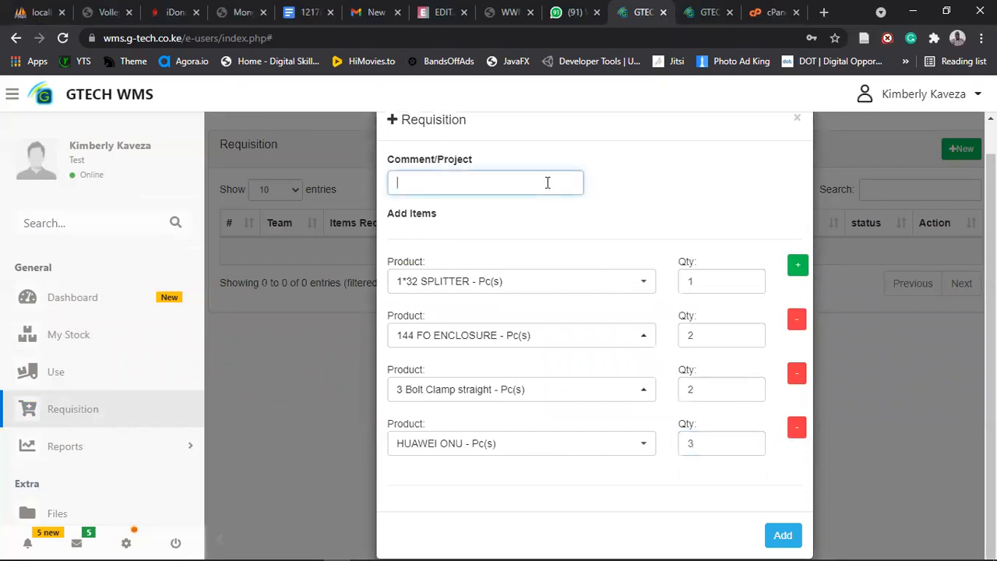
{"action": "type", "text": "tr"}
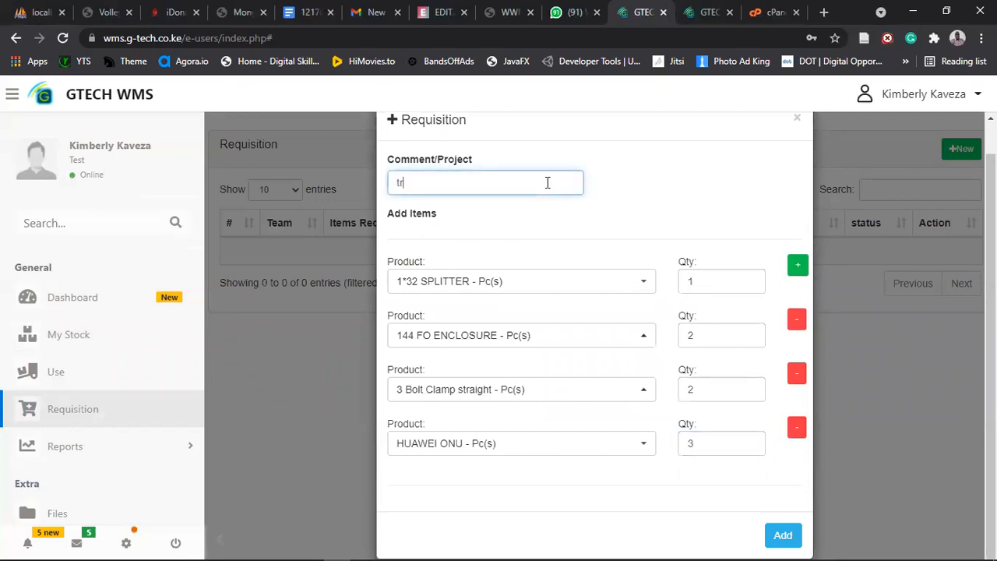
{"action": "type", "text": "u"}
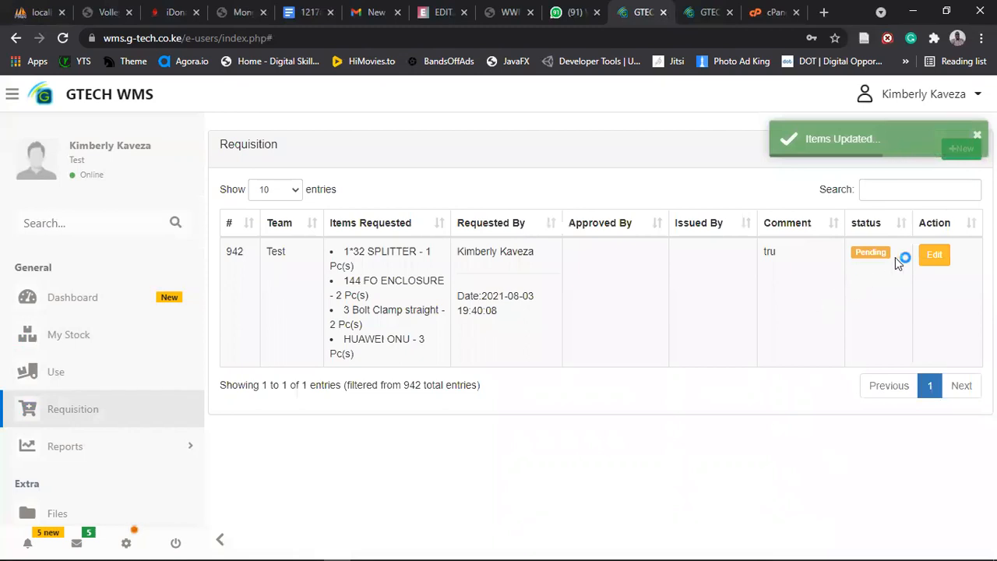
{"action": "left_click", "coordinate": [934, 254]}
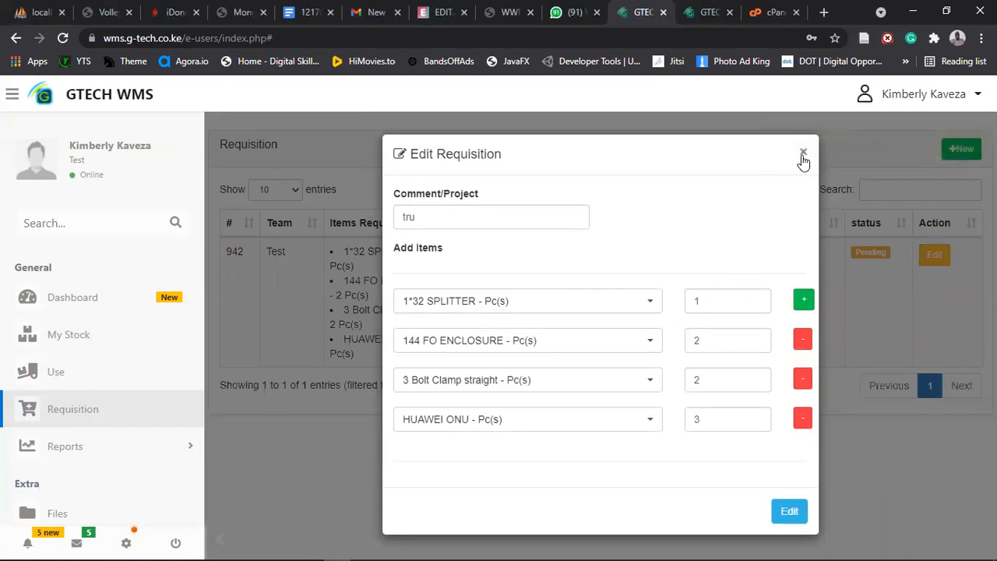
{"action": "left_click", "coordinate": [803, 153]}
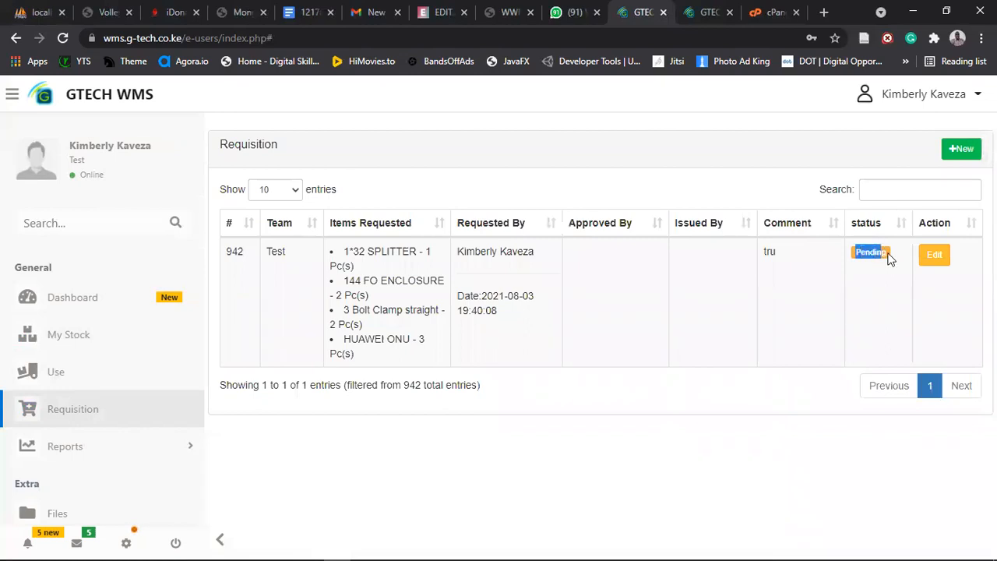
{"action": "mouse_move", "coordinate": [908, 261]}
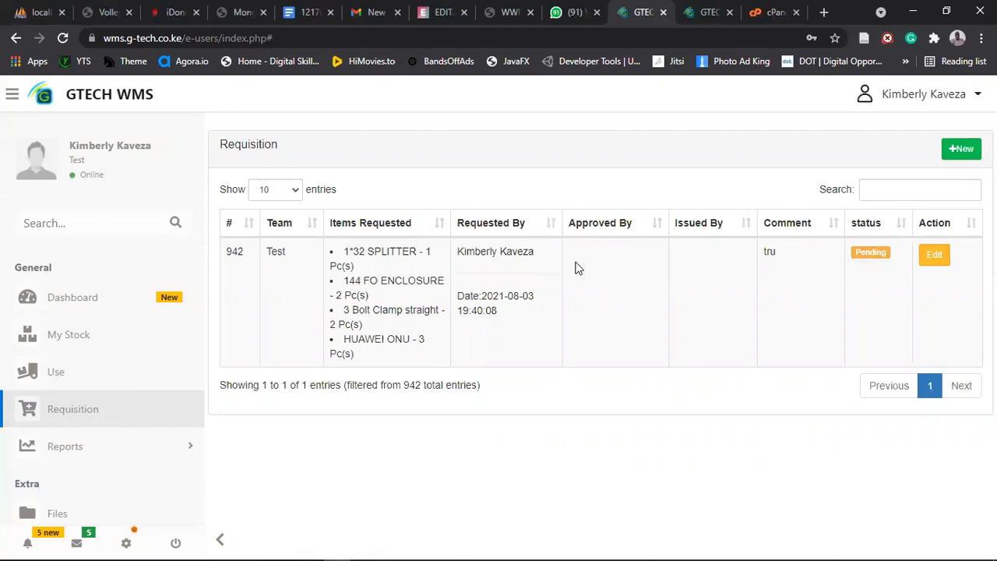
{"action": "mouse_move", "coordinate": [849, 256]}
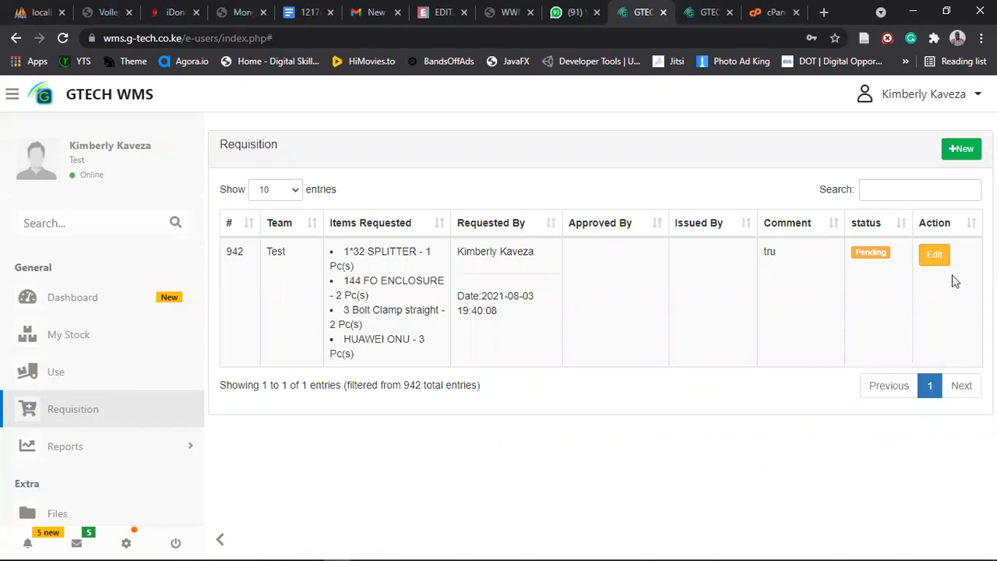
{"action": "mouse_move", "coordinate": [872, 270]}
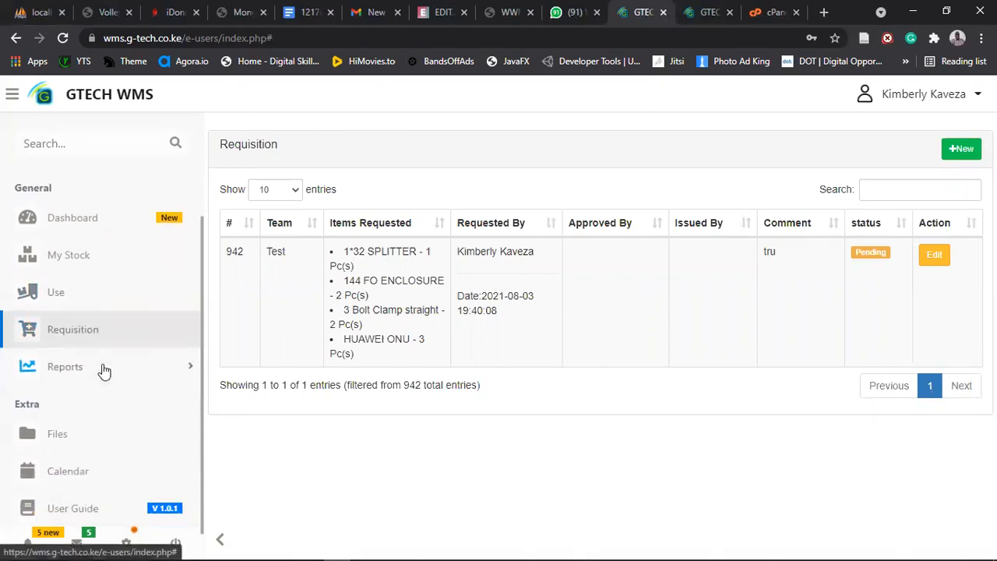
- Open Reports > Issuance Log and review issue 914 to Rees
{"action": "left_click", "coordinate": [65, 366]}
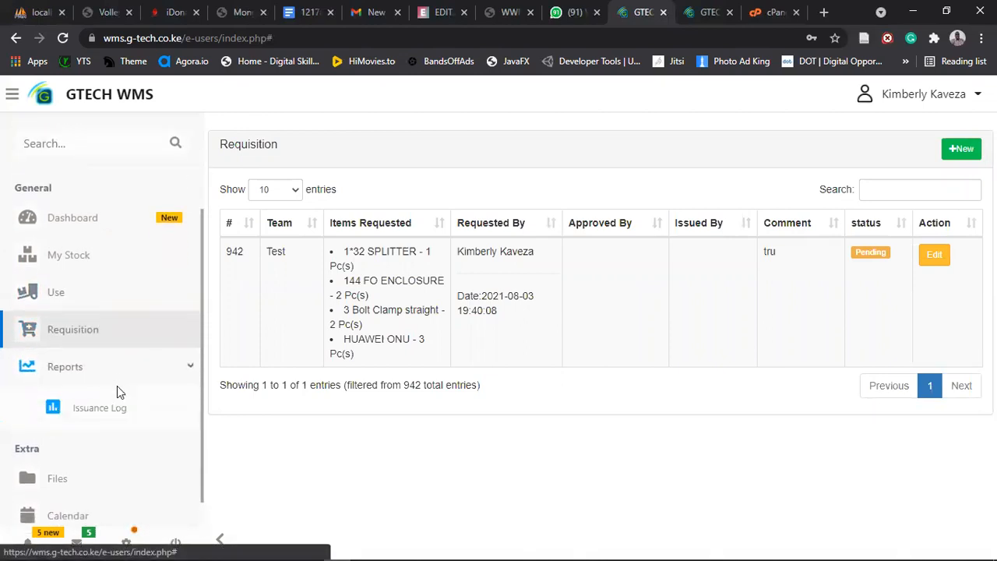
{"action": "mouse_move", "coordinate": [194, 339]}
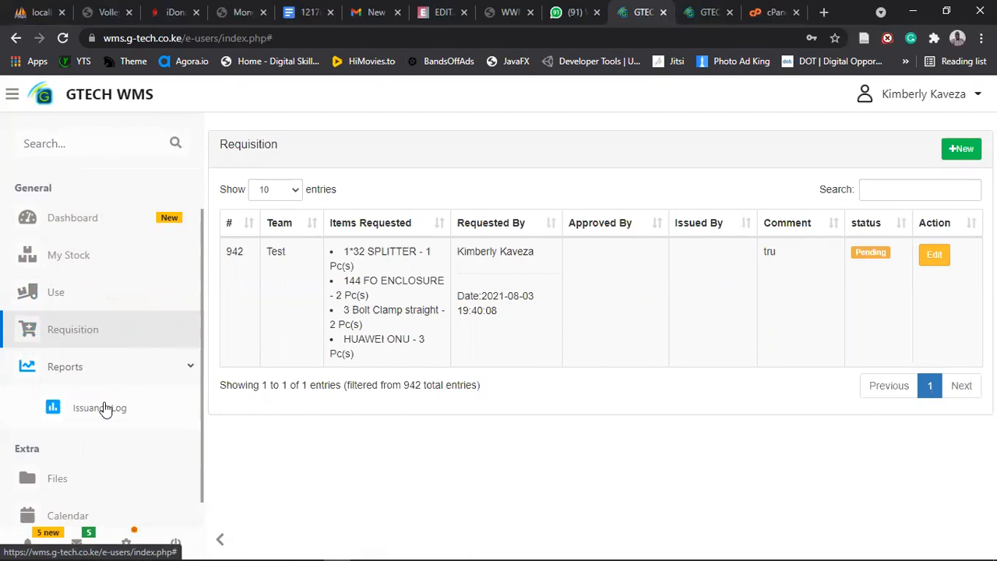
{"action": "mouse_move", "coordinate": [83, 413]}
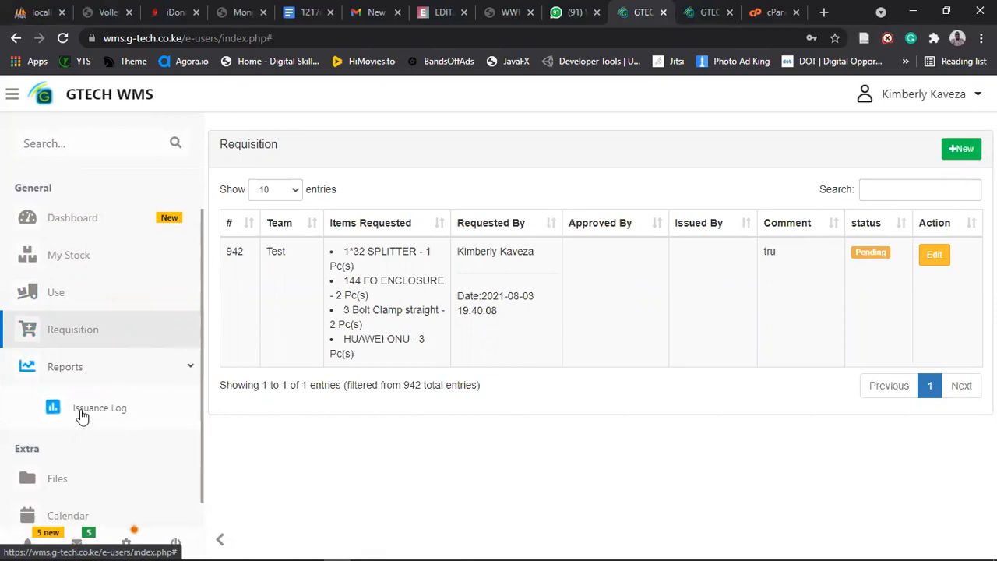
{"action": "left_click", "coordinate": [92, 408]}
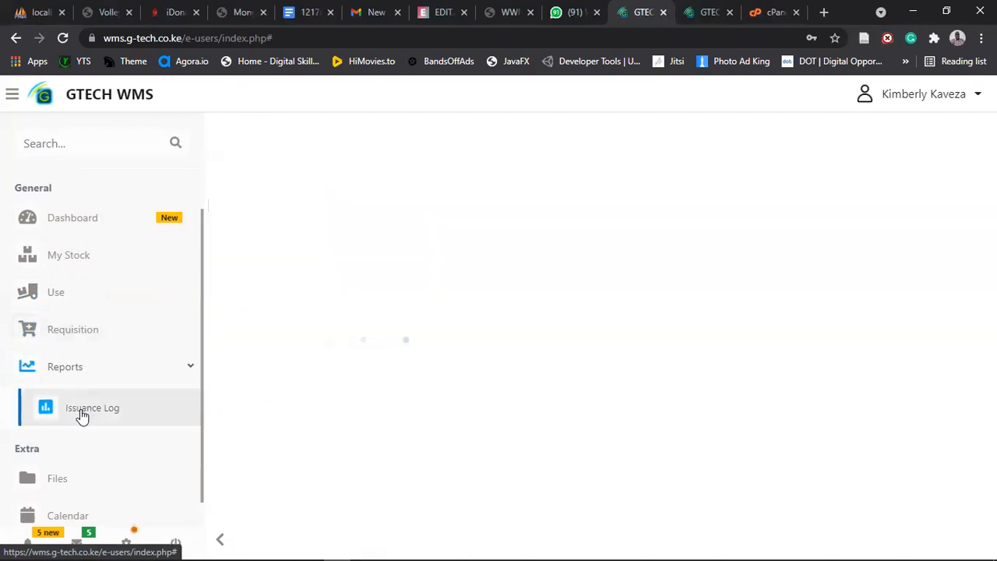
{"action": "left_click", "coordinate": [92, 407]}
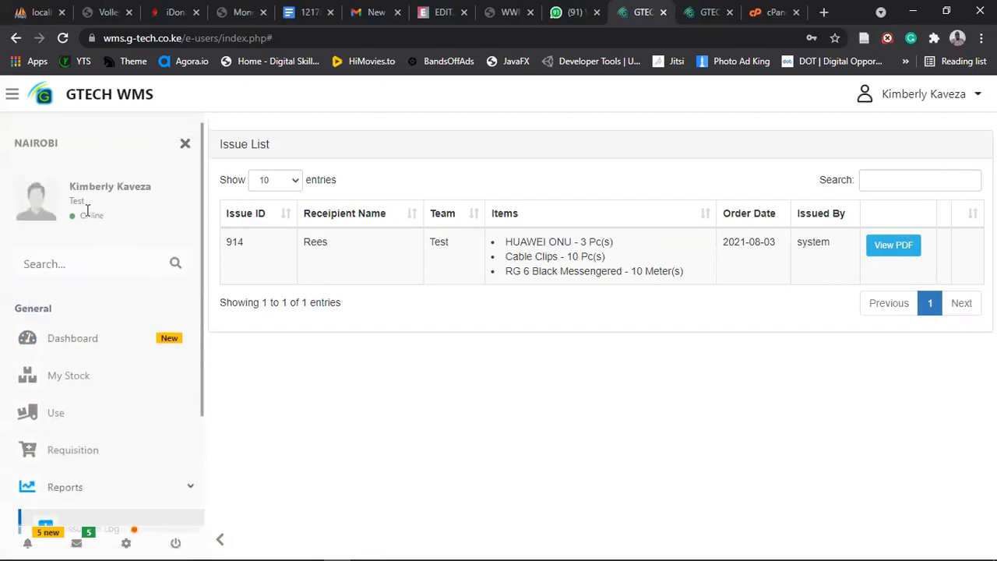
{"action": "double_click", "coordinate": [76, 201]}
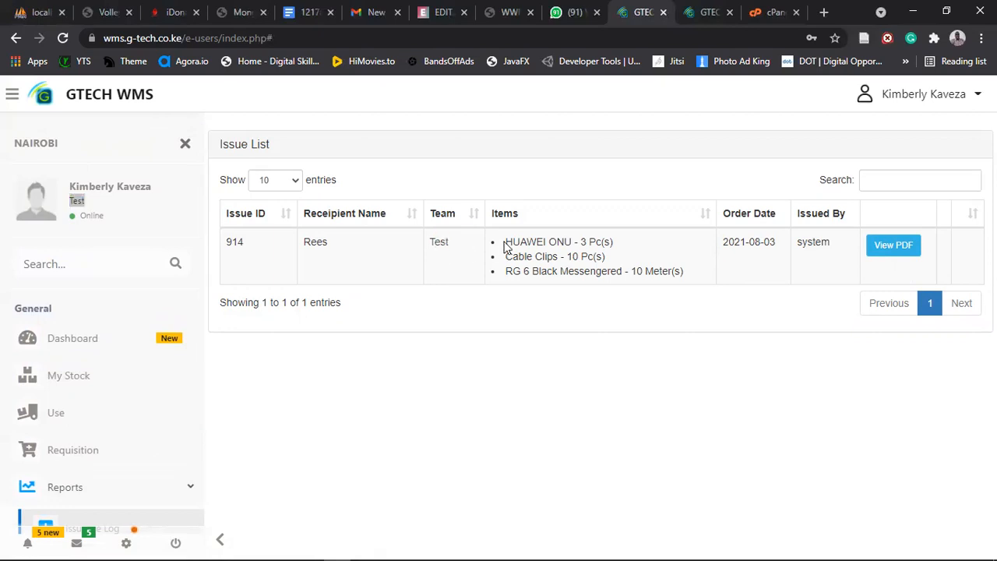
{"action": "left_click_drag", "start_coordinate": [505, 242], "coordinate": [684, 271]}
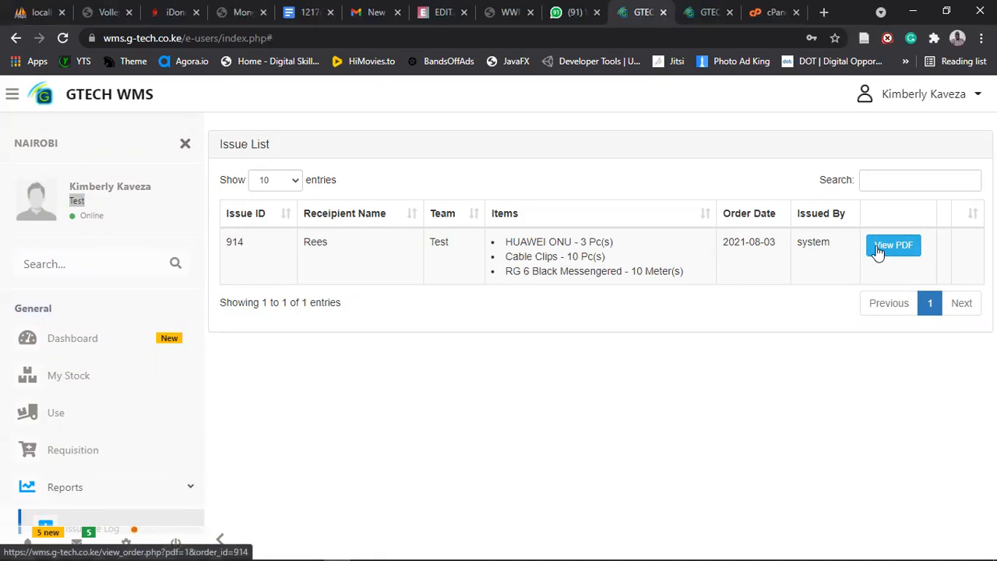
- Open the PDF issuance report for issue 914 and scroll into it
{"action": "left_click", "coordinate": [893, 244]}
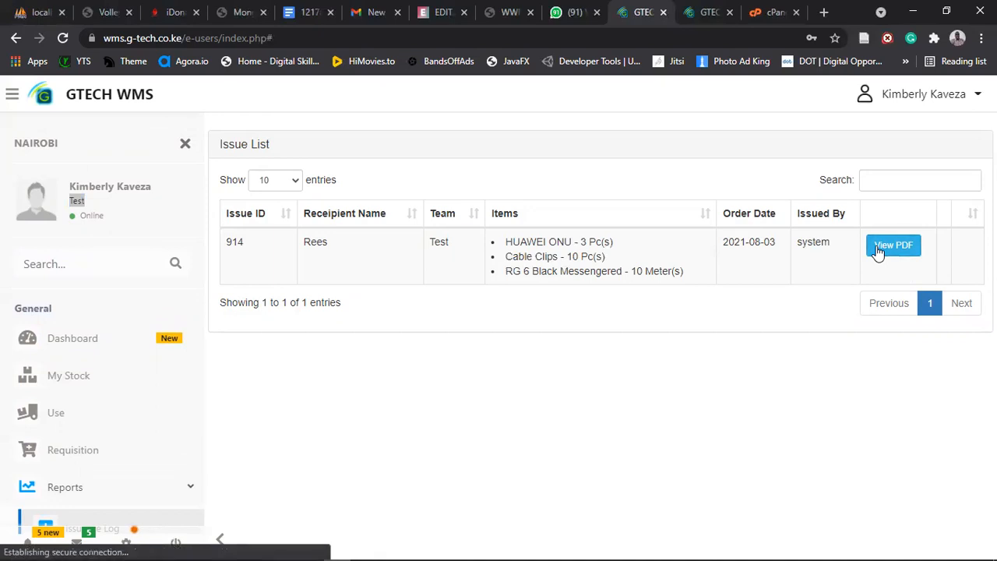
{"action": "left_click", "coordinate": [893, 245]}
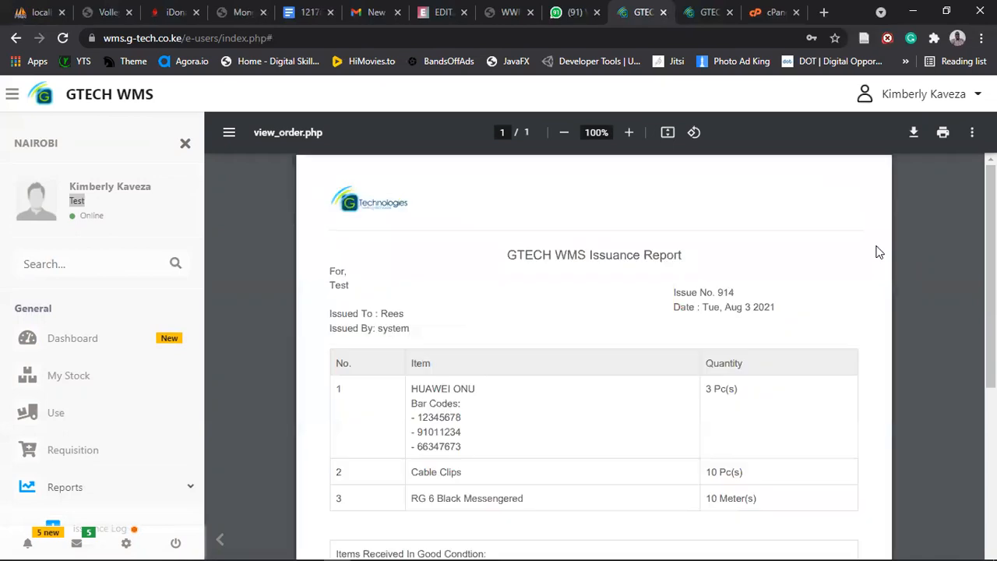
{"action": "scroll", "scroll_direction": "down", "scroll_amount": 3}
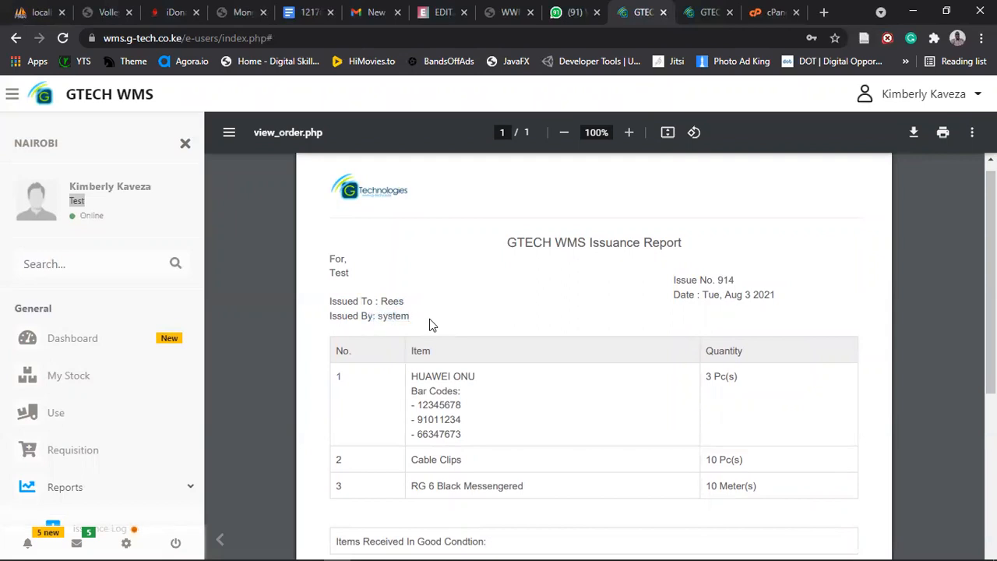
{"action": "double_click", "coordinate": [339, 272]}
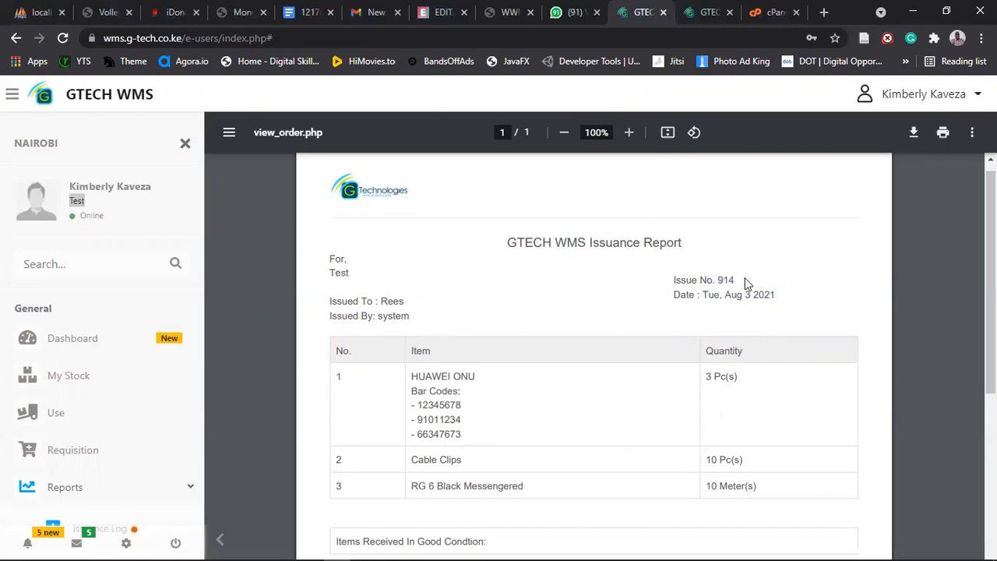
- Highlight issue number 914 and the HUAWEI ONU bar codes, scrolling to the signature section
{"action": "double_click", "coordinate": [723, 279]}
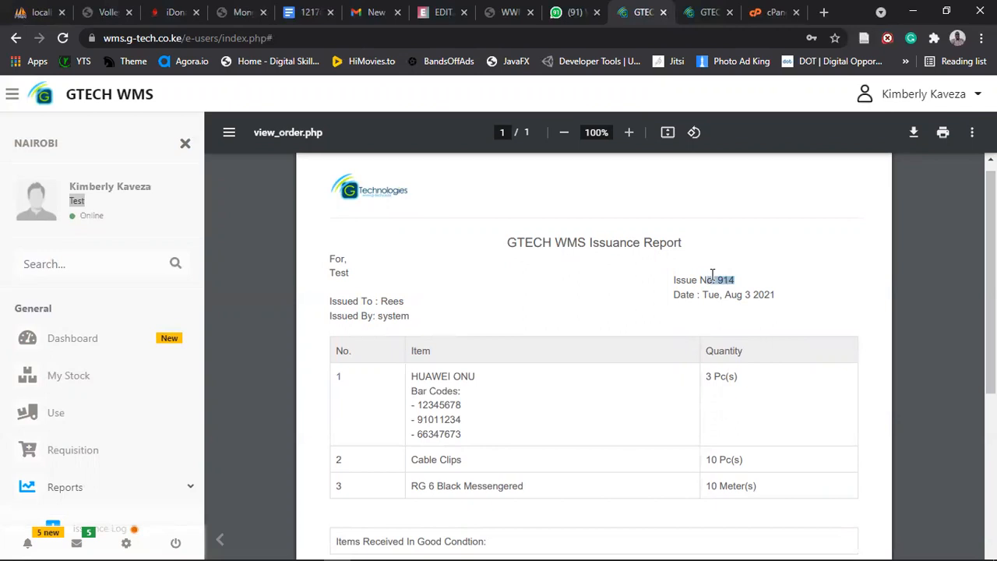
{"action": "scroll", "scroll_direction": "down", "scroll_amount": 3}
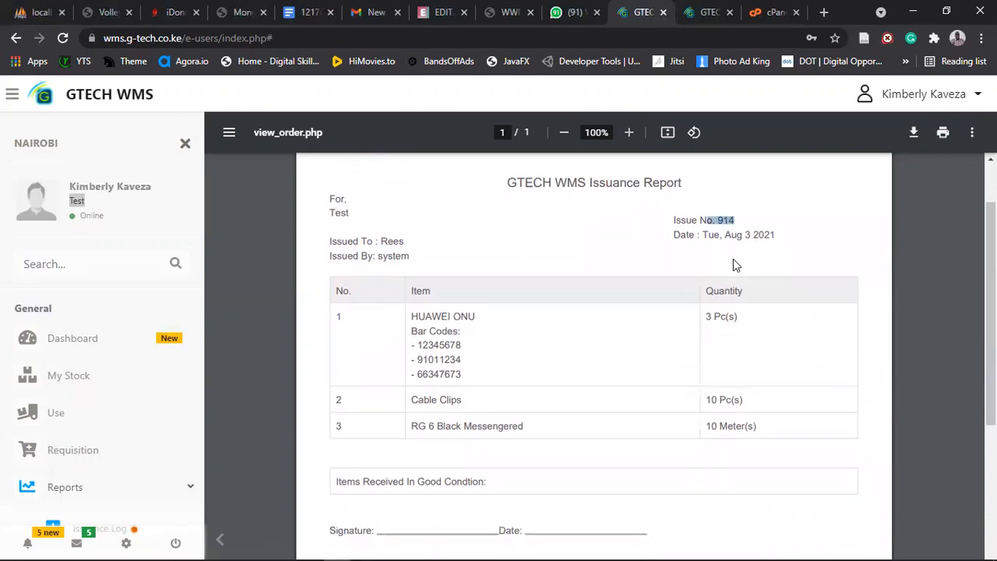
{"action": "scroll", "scroll_direction": "down", "scroll_amount": 3}
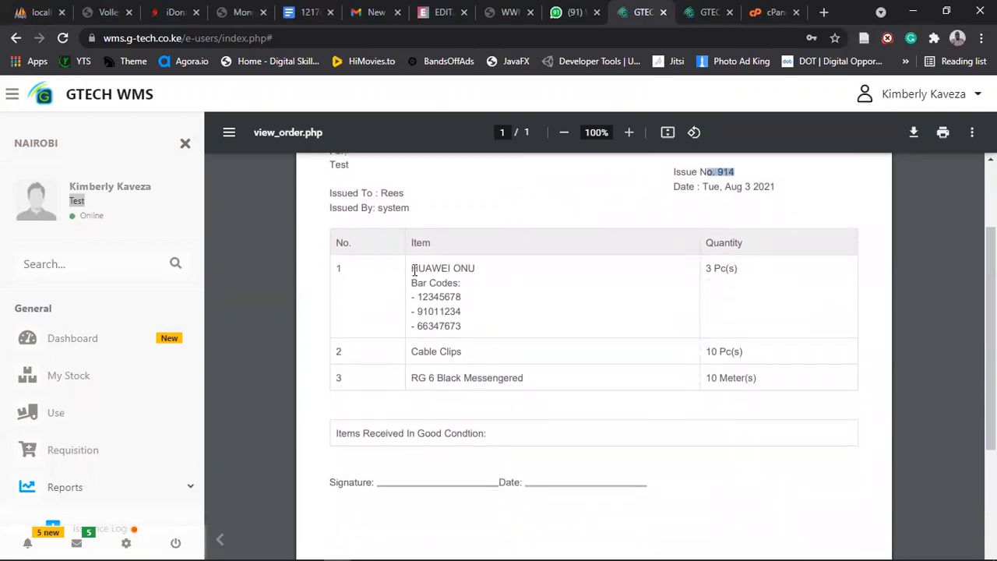
{"action": "left_click_drag", "start_coordinate": [411, 268], "coordinate": [466, 283]}
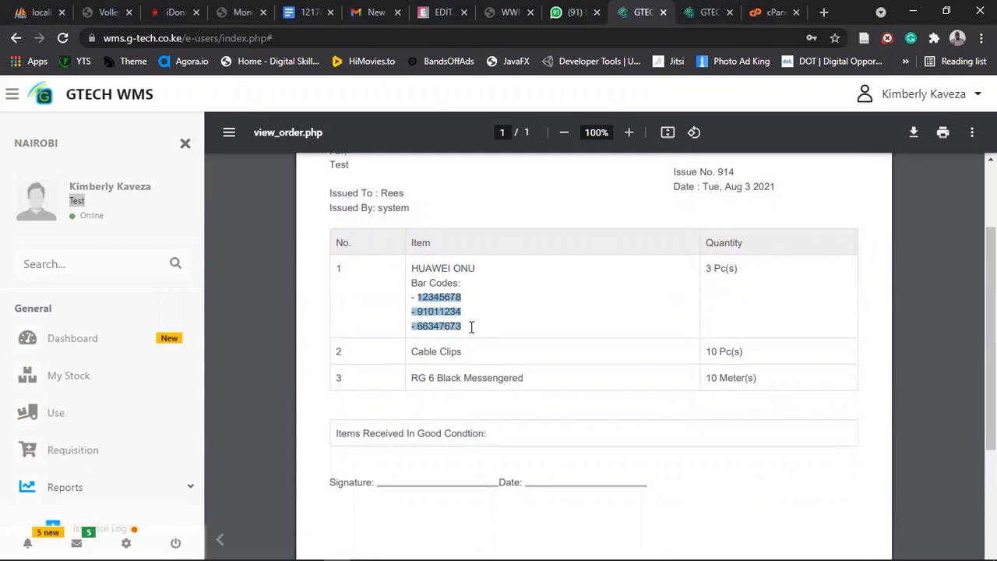
{"action": "left_click", "coordinate": [483, 325]}
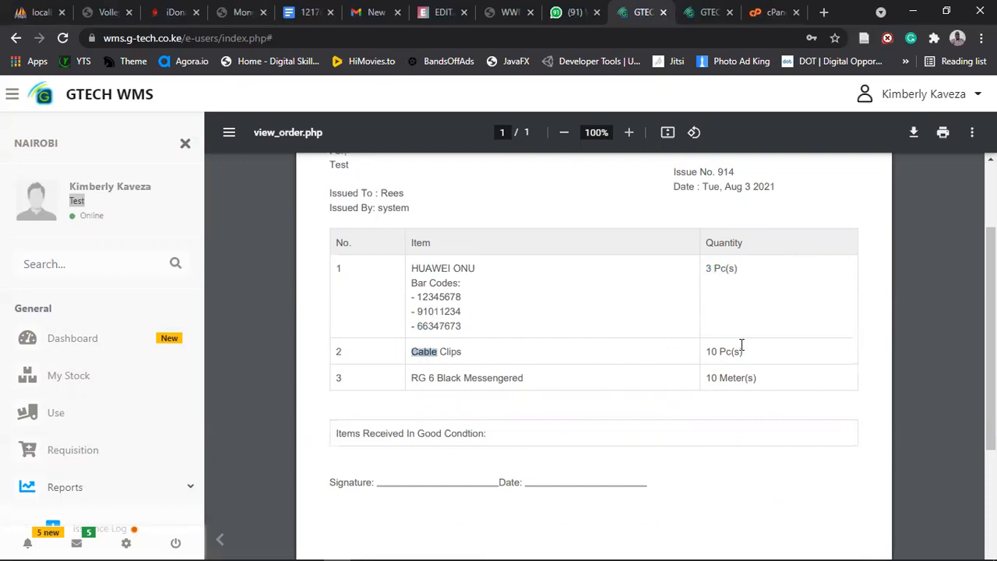
{"action": "scroll", "scroll_direction": "down", "scroll_amount": 3}
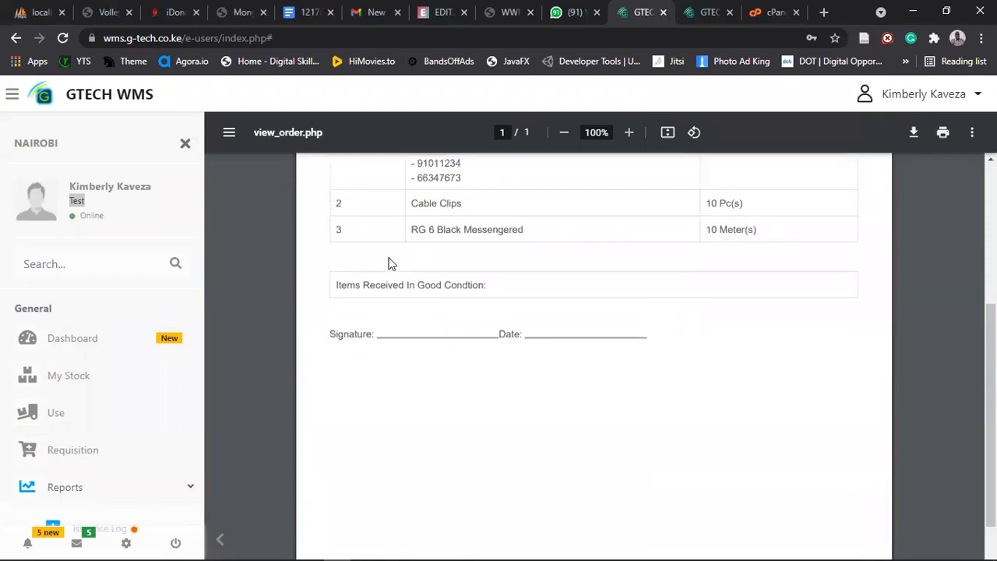
{"action": "mouse_move", "coordinate": [535, 357]}
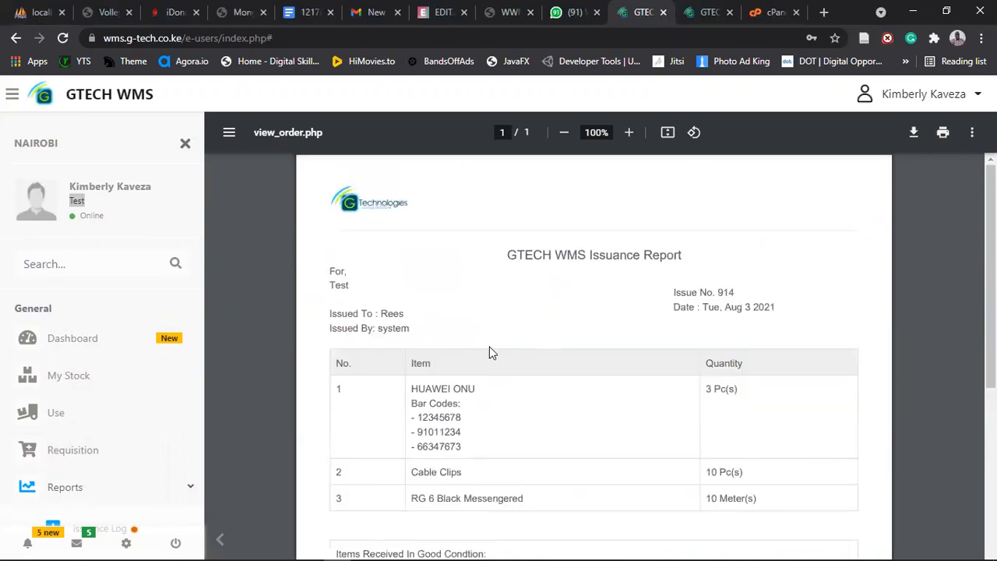
{"action": "mouse_move", "coordinate": [355, 255]}
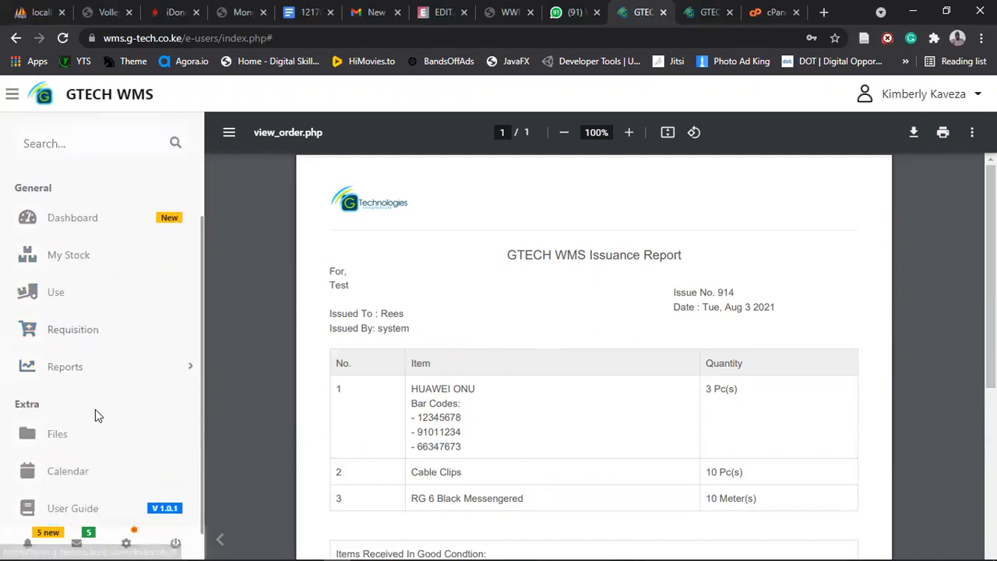
{"action": "mouse_move", "coordinate": [56, 434]}
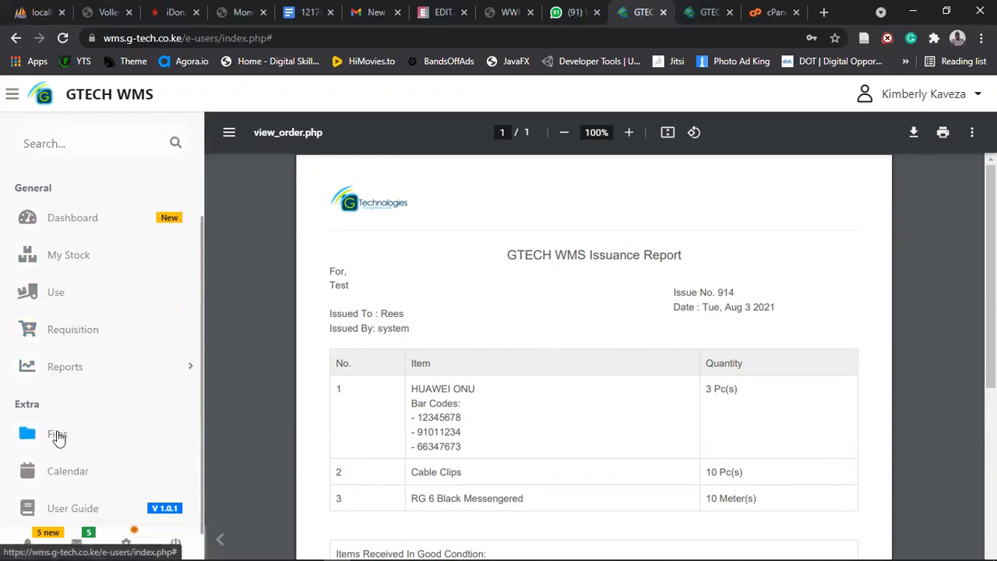
- Go to Files under Extra, showing one txt file and no folders
{"action": "left_click", "coordinate": [57, 434]}
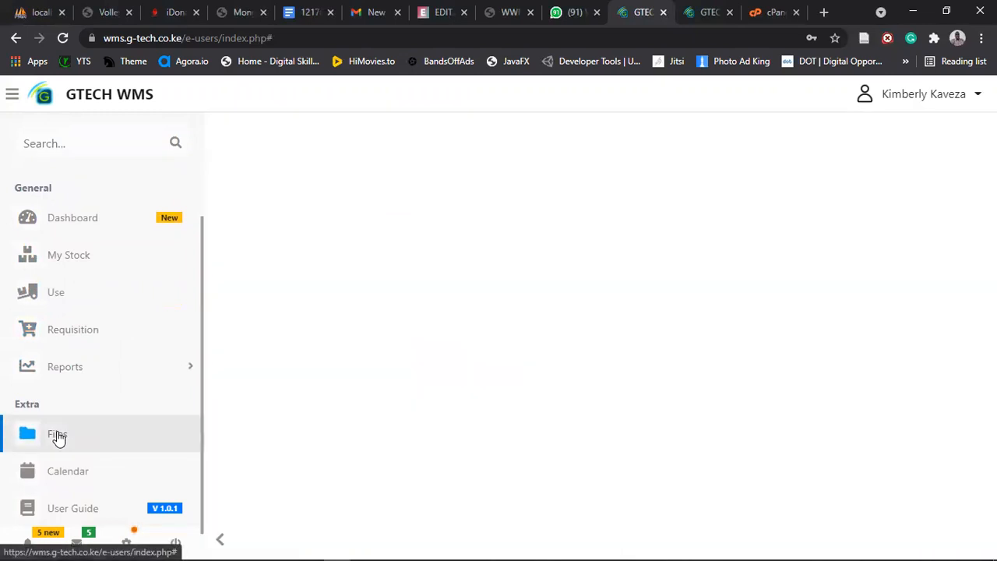
{"action": "left_click", "coordinate": [57, 434]}
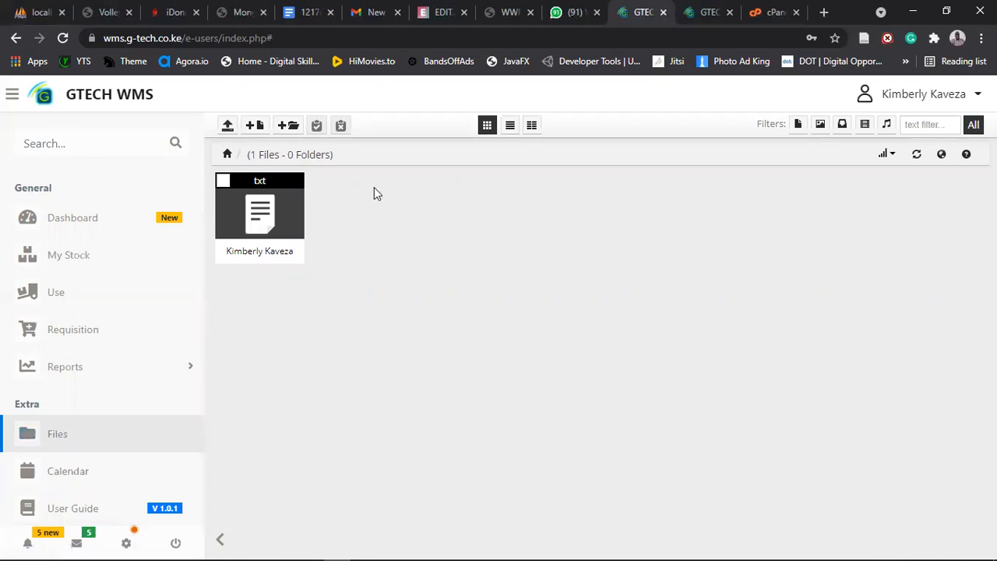
{"action": "mouse_move", "coordinate": [288, 126]}
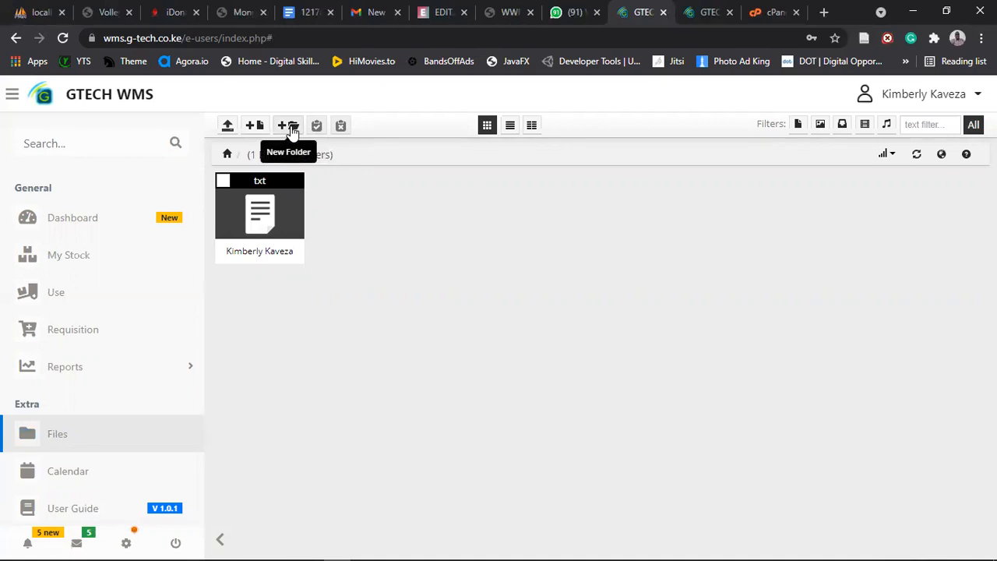
{"action": "mouse_move", "coordinate": [228, 125]}
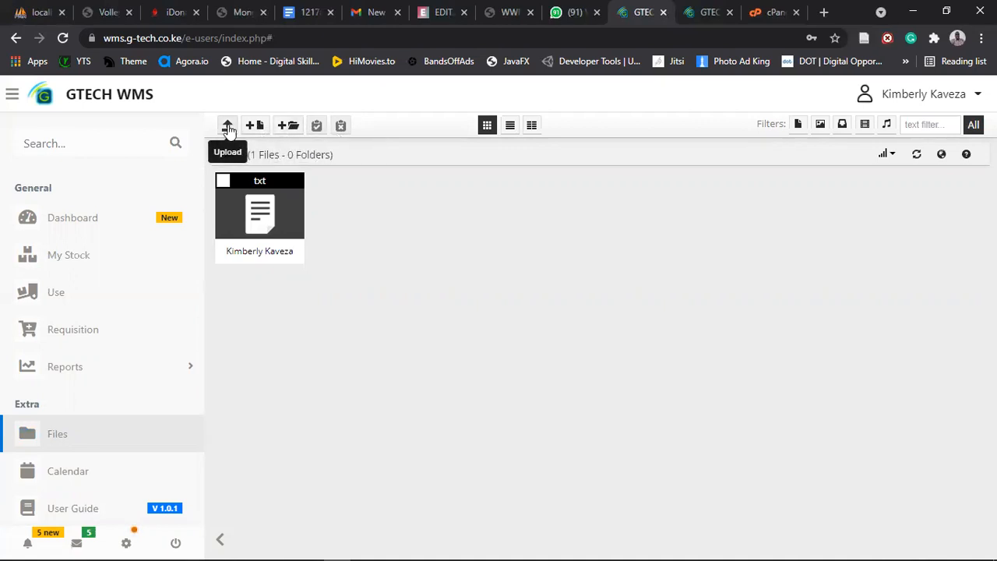
- Pick code22 _ corrected.docx from the computer and upload it (15.38 KB, complete)
{"action": "left_click", "coordinate": [227, 126]}
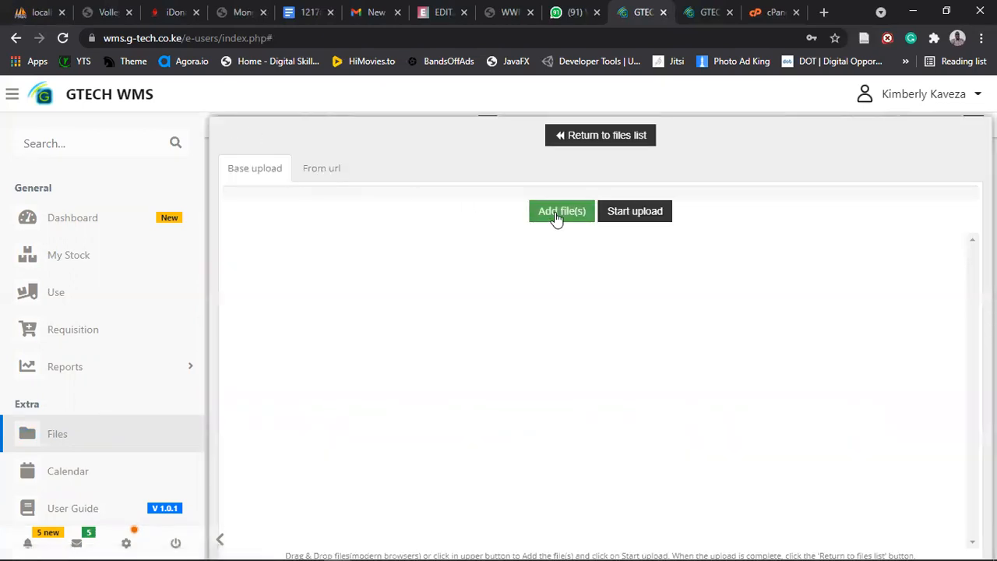
{"action": "left_click", "coordinate": [562, 211]}
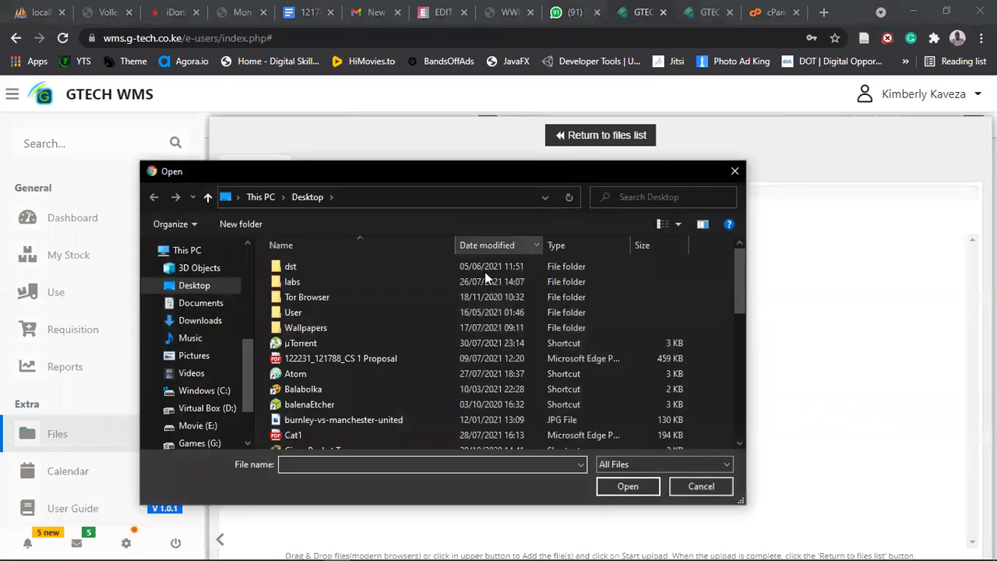
{"action": "scroll", "scroll_direction": "down", "scroll_amount": 3}
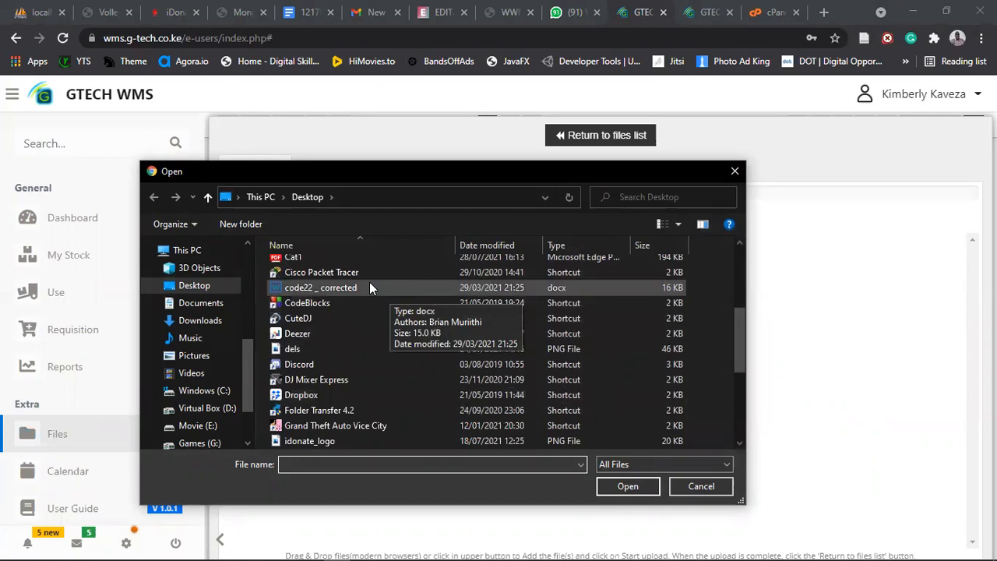
{"action": "left_click", "coordinate": [320, 288]}
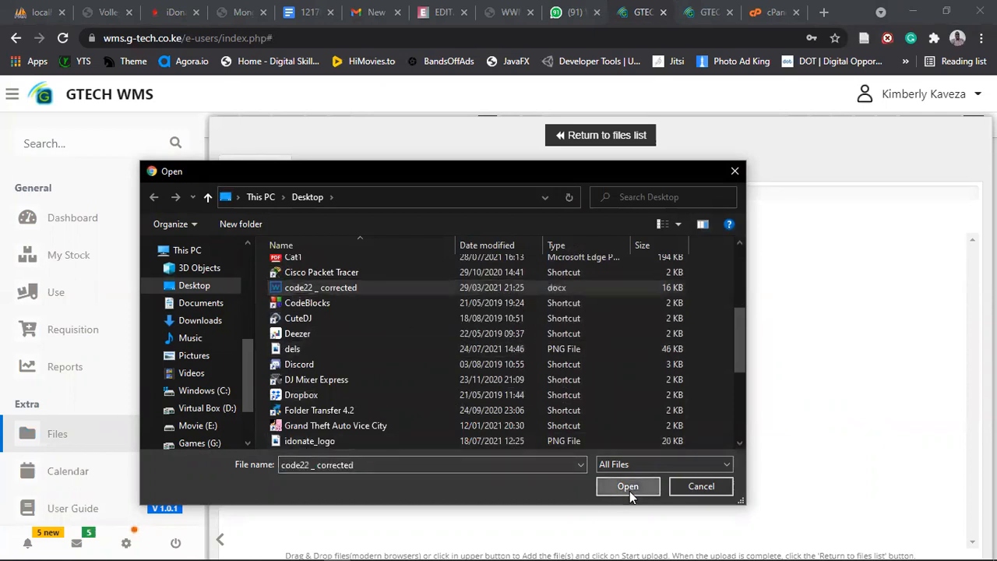
{"action": "left_click", "coordinate": [628, 486]}
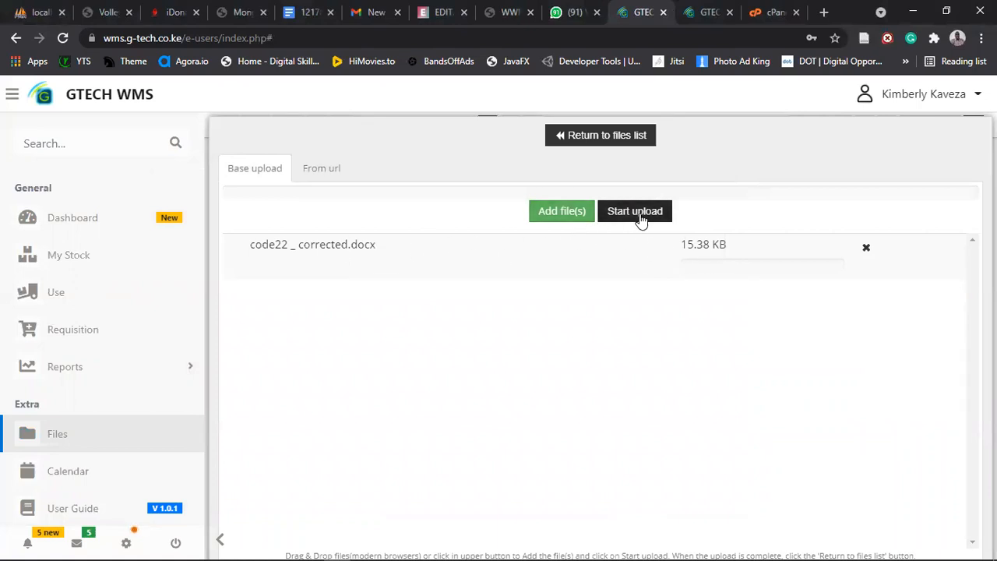
{"action": "left_click", "coordinate": [635, 211]}
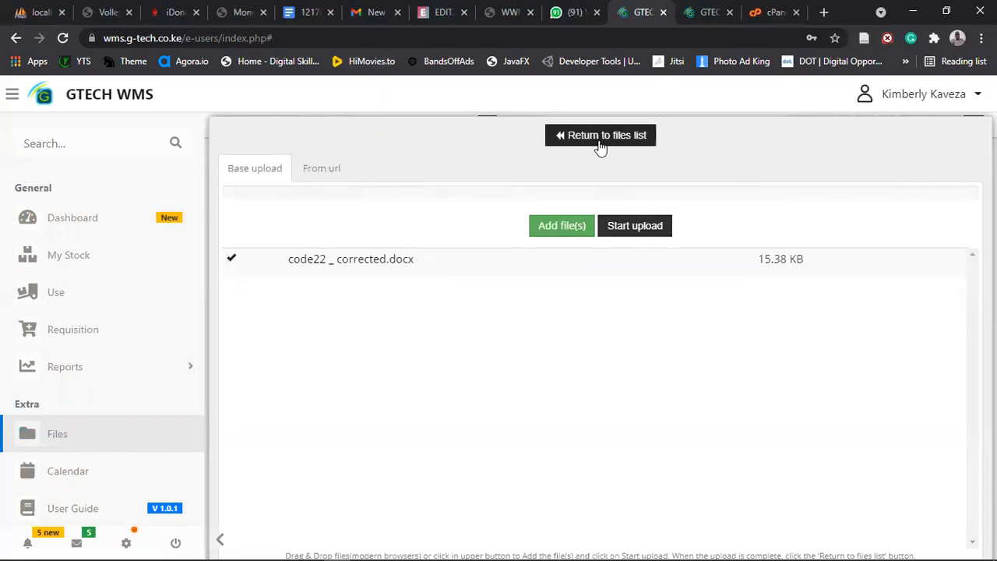
- Return to the files list, scroll the code22 _ corrected preview, then close it
{"action": "left_click", "coordinate": [600, 135]}
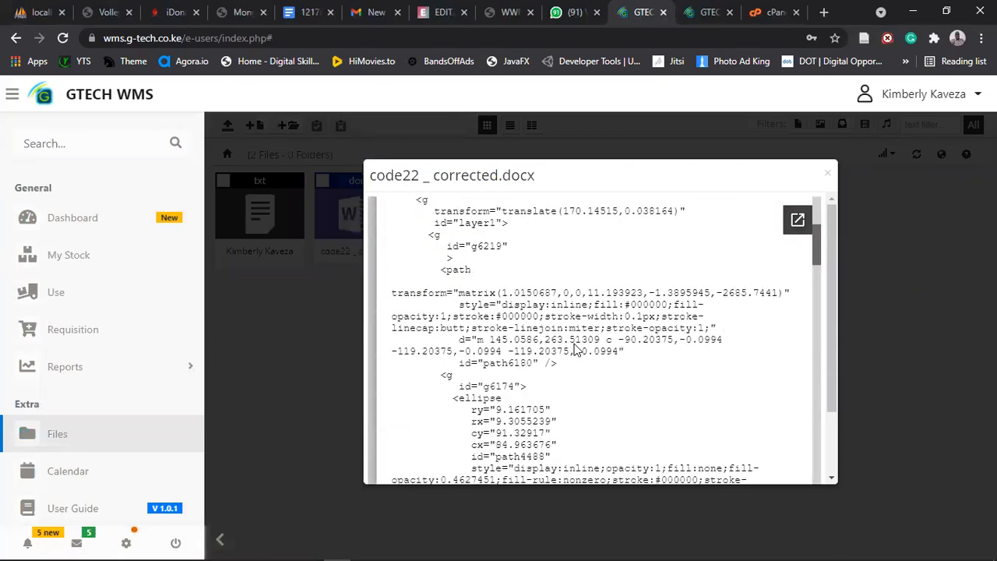
{"action": "scroll", "scroll_direction": "down", "scroll_amount": 3}
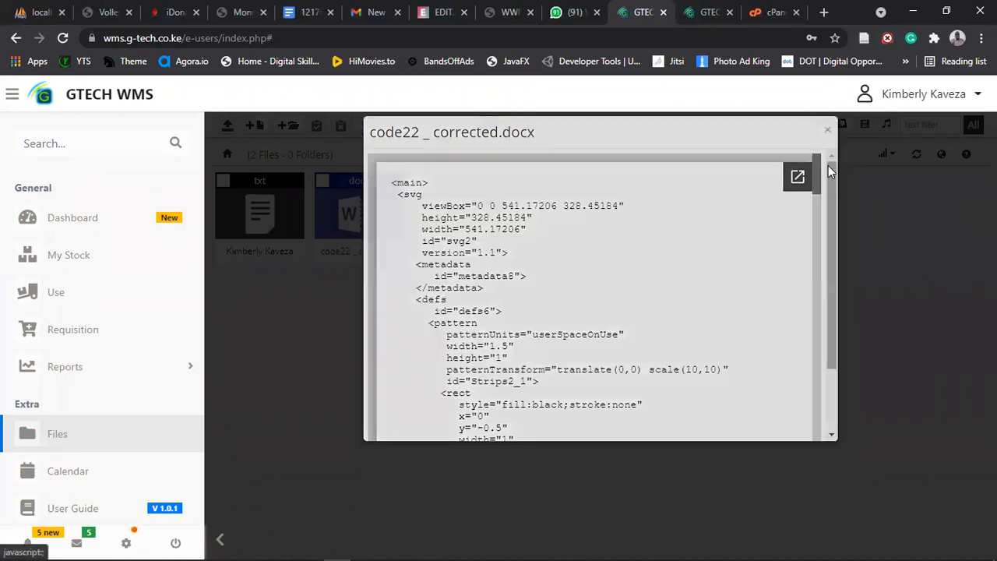
{"action": "left_click", "coordinate": [827, 130]}
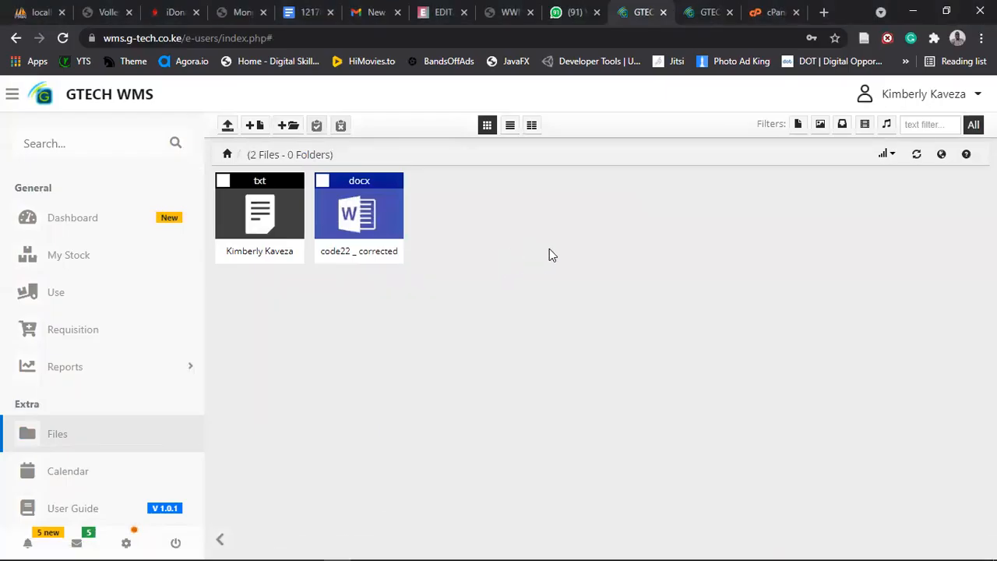
{"action": "mouse_move", "coordinate": [478, 248]}
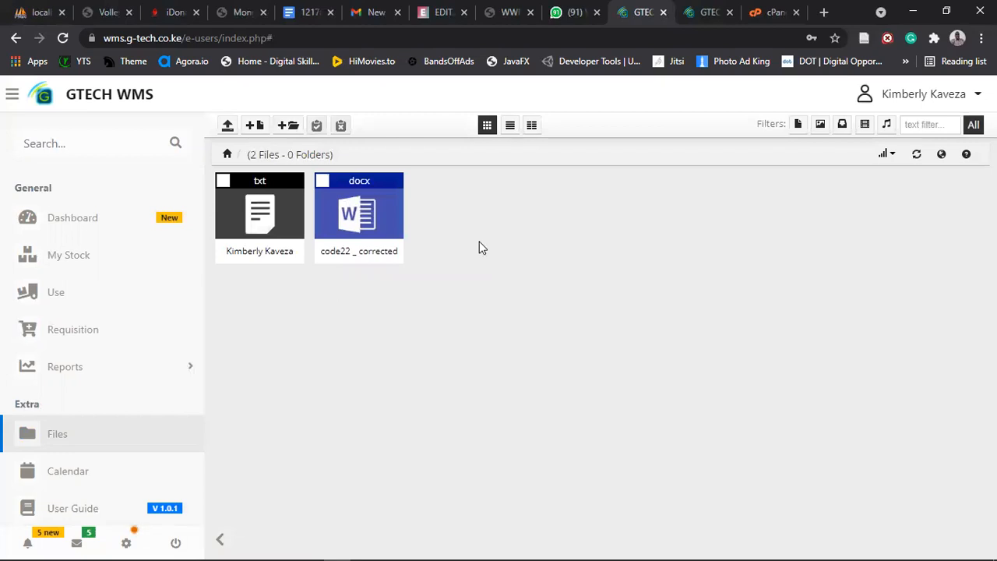
{"action": "mouse_move", "coordinate": [887, 124]}
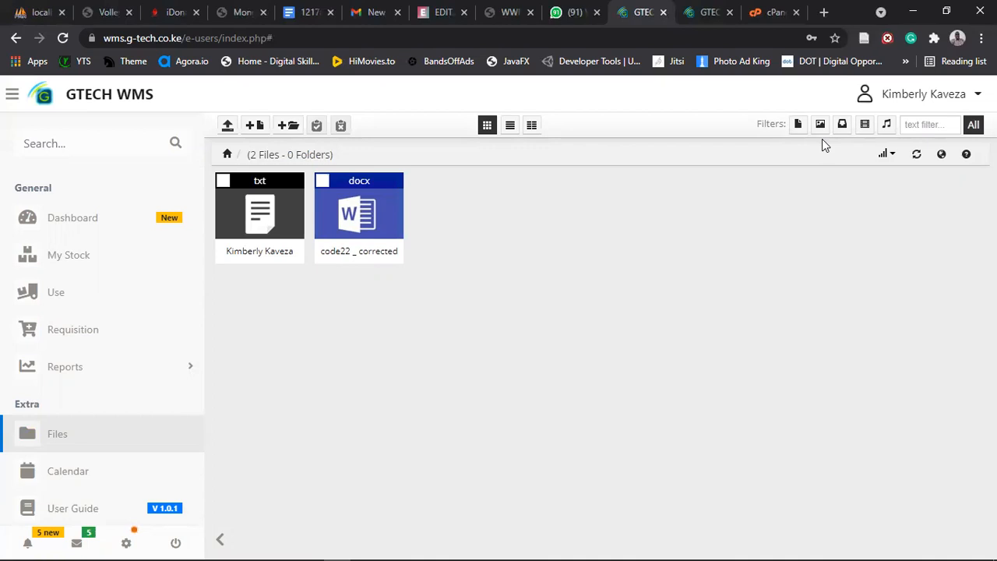
{"action": "mouse_move", "coordinate": [542, 260]}
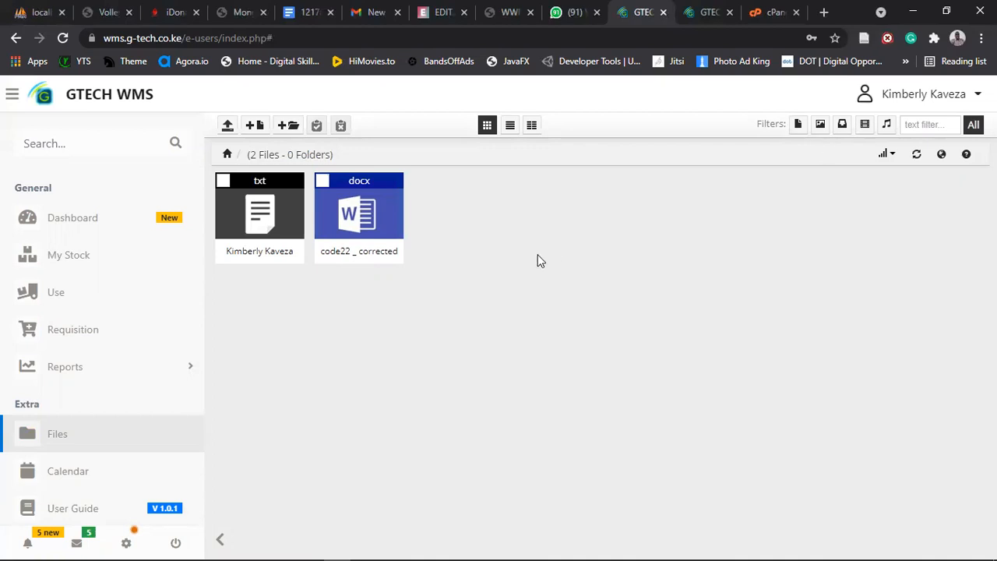
{"action": "mouse_move", "coordinate": [74, 466]}
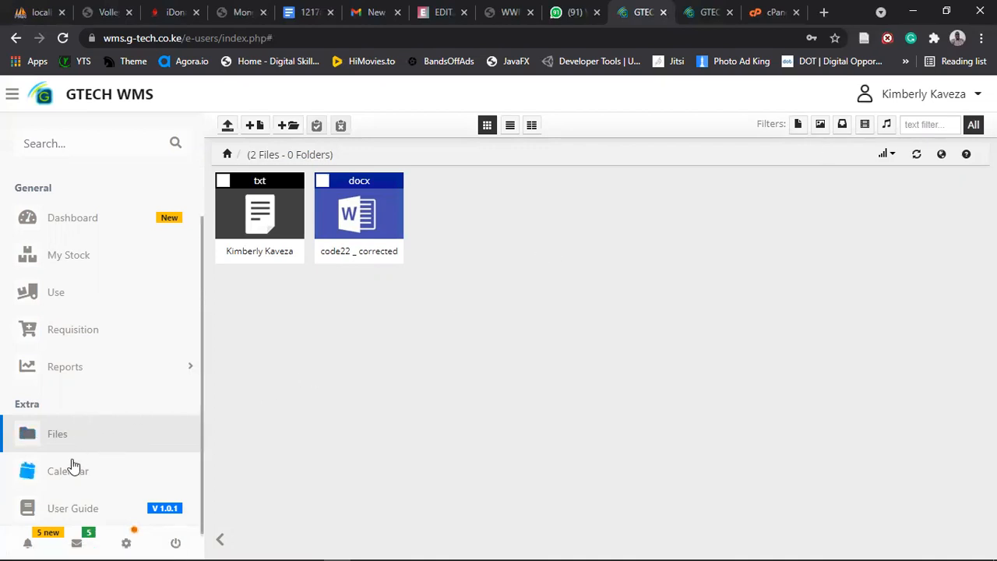
- Show the empty August 2021 Calendar and dismiss its right-click menu
{"action": "left_click", "coordinate": [68, 471]}
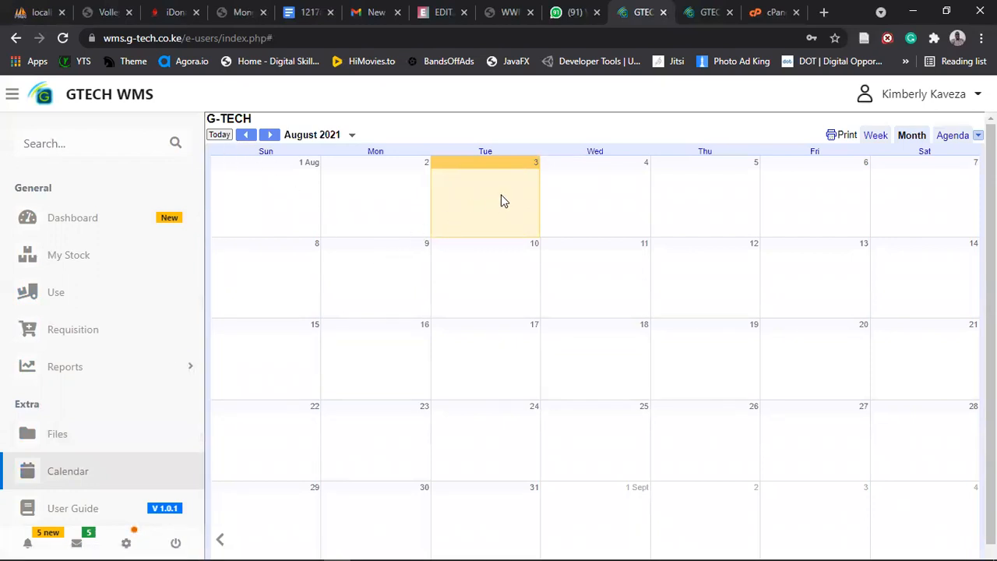
{"action": "mouse_move", "coordinate": [811, 373]}
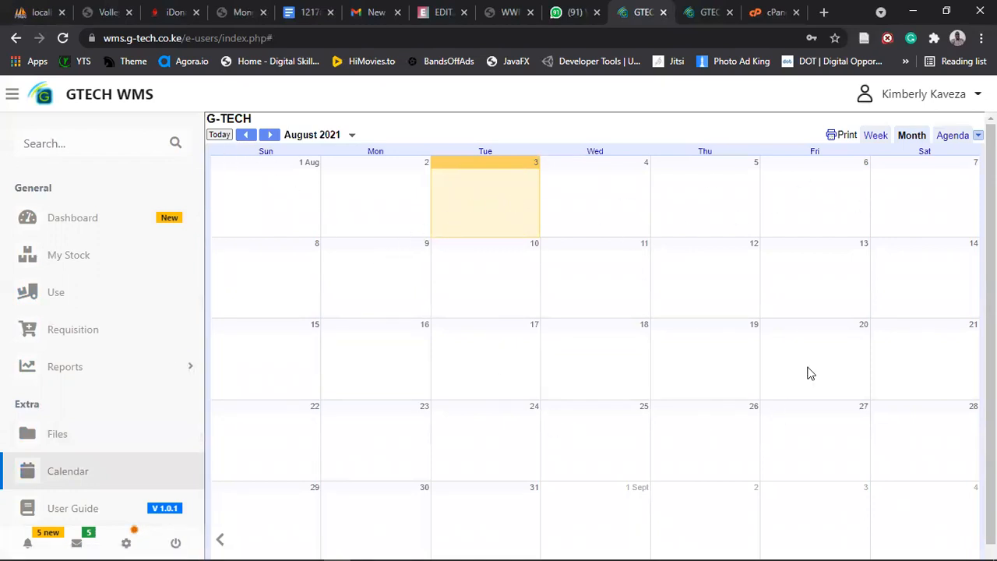
{"action": "right_click", "coordinate": [585, 266]}
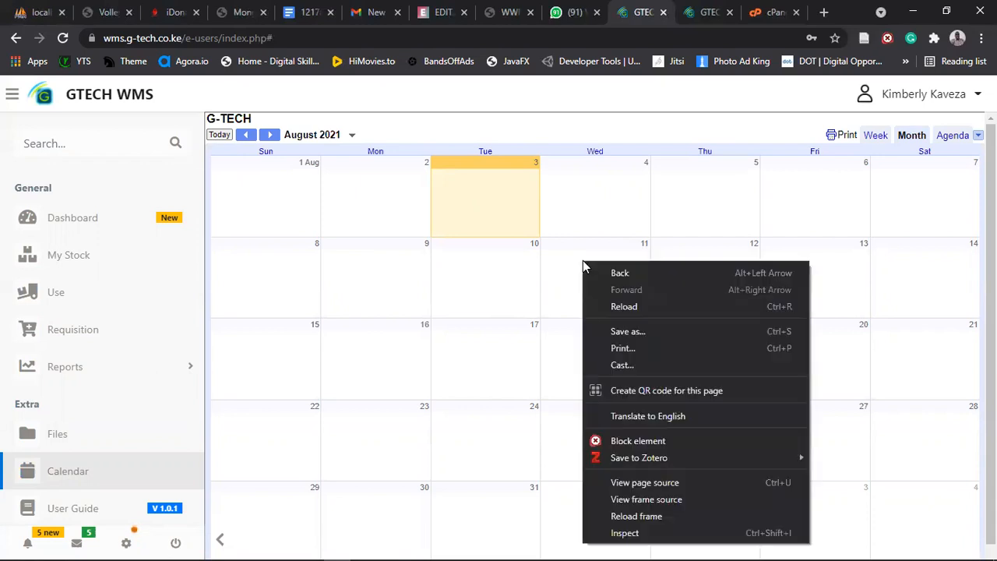
{"action": "left_click", "coordinate": [573, 263]}
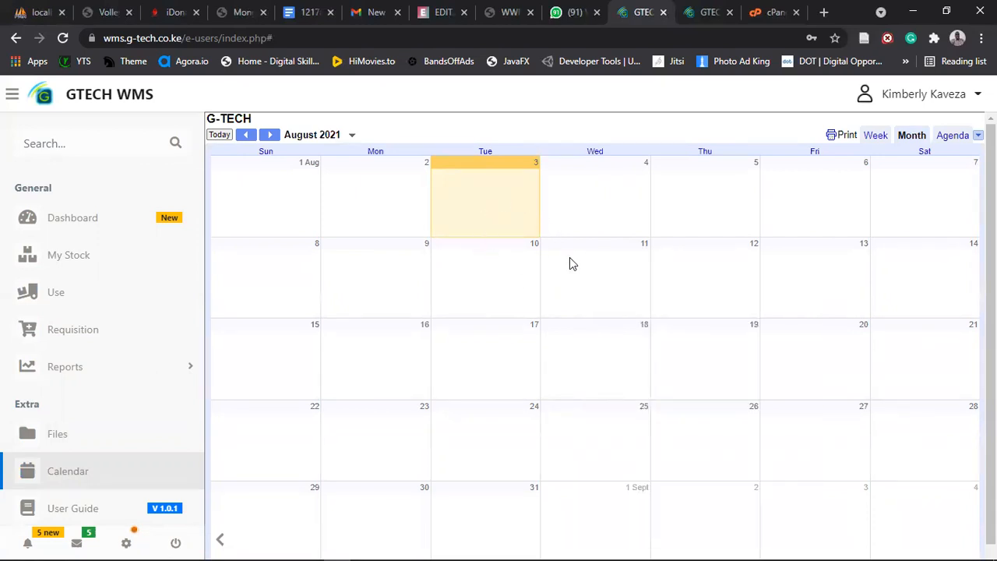
{"action": "mouse_move", "coordinate": [682, 248]}
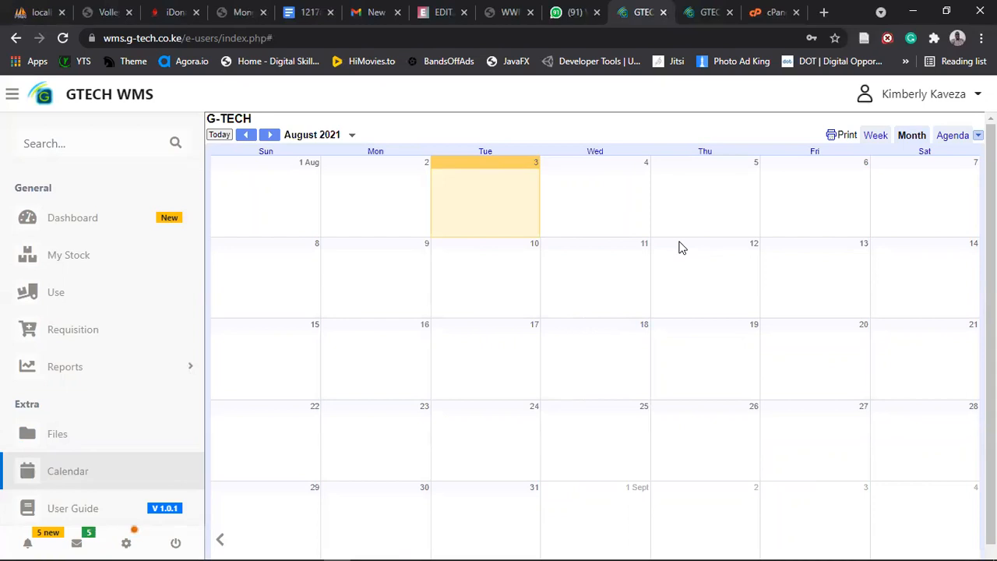
{"action": "mouse_move", "coordinate": [264, 363]}
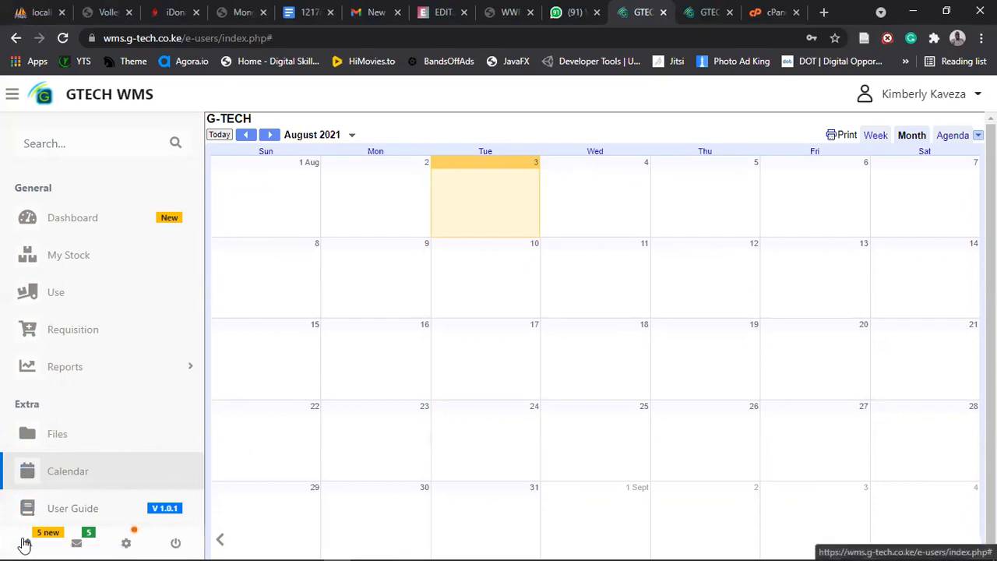
{"action": "left_click", "coordinate": [76, 543]}
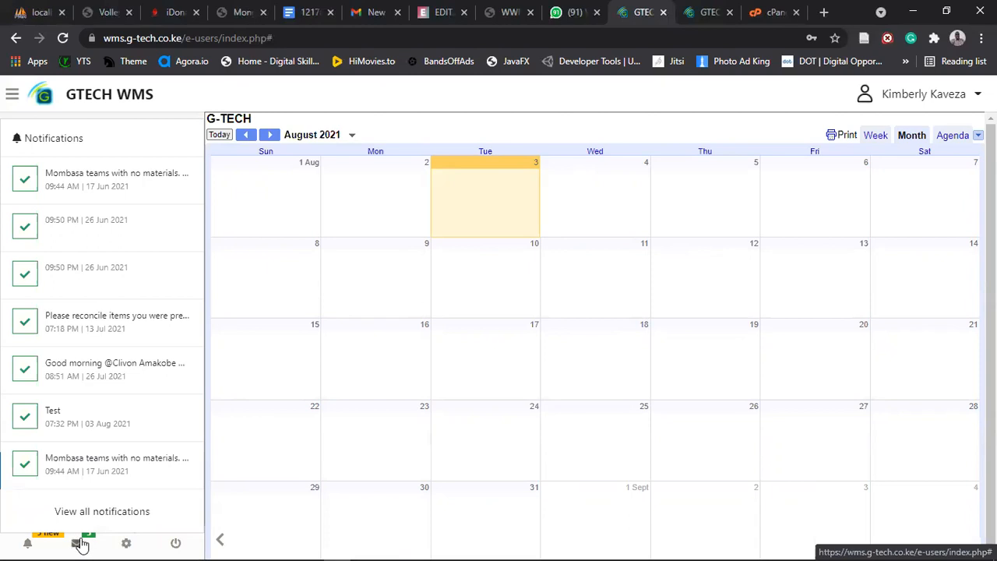
{"action": "left_click", "coordinate": [82, 543]}
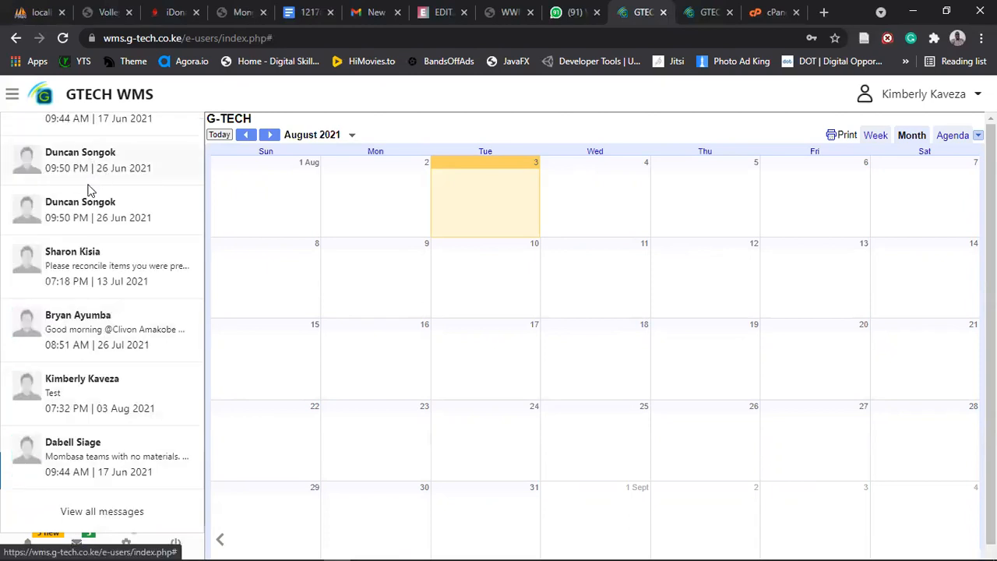
{"action": "mouse_move", "coordinate": [89, 302]}
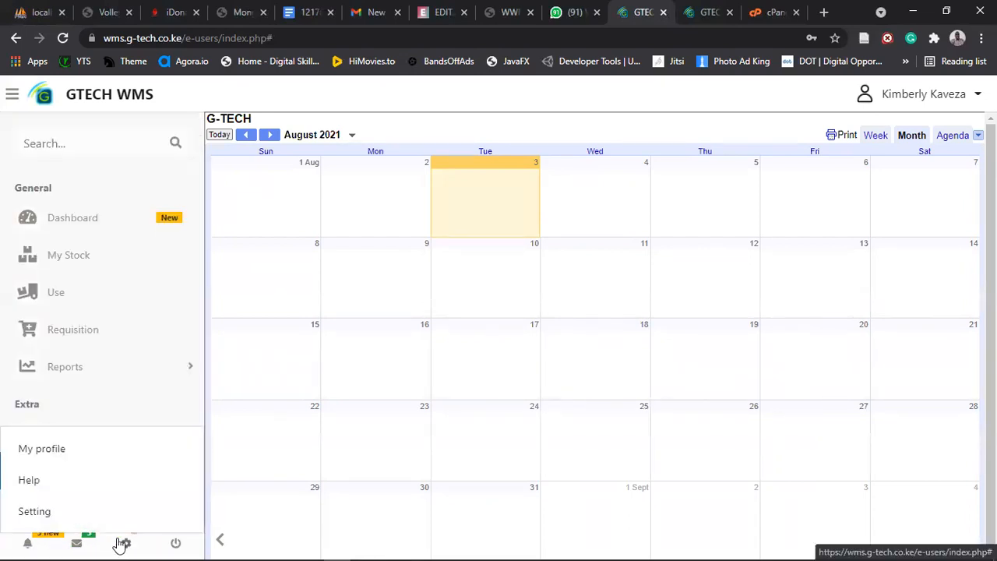
{"action": "mouse_move", "coordinate": [87, 468]}
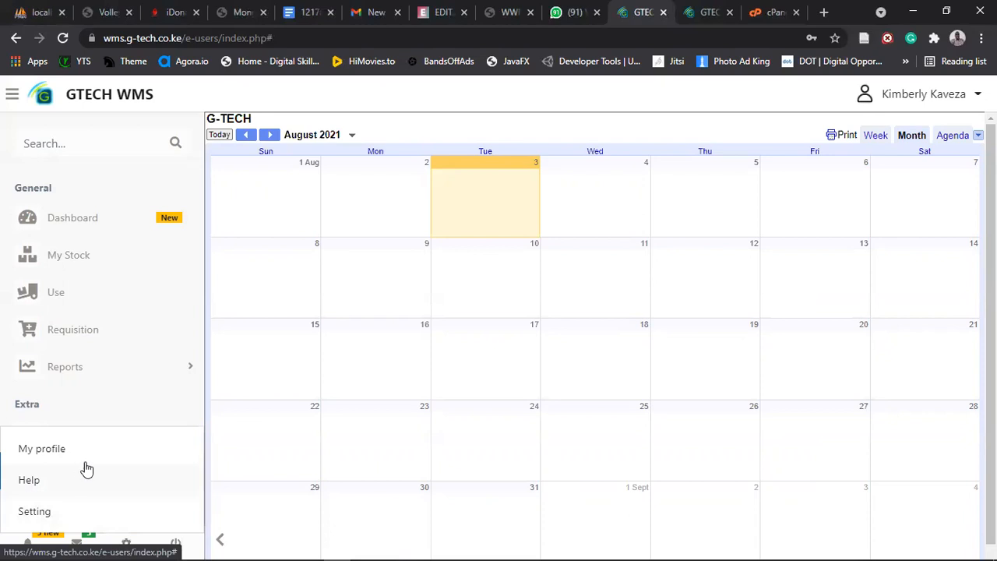
{"action": "mouse_move", "coordinate": [66, 449]}
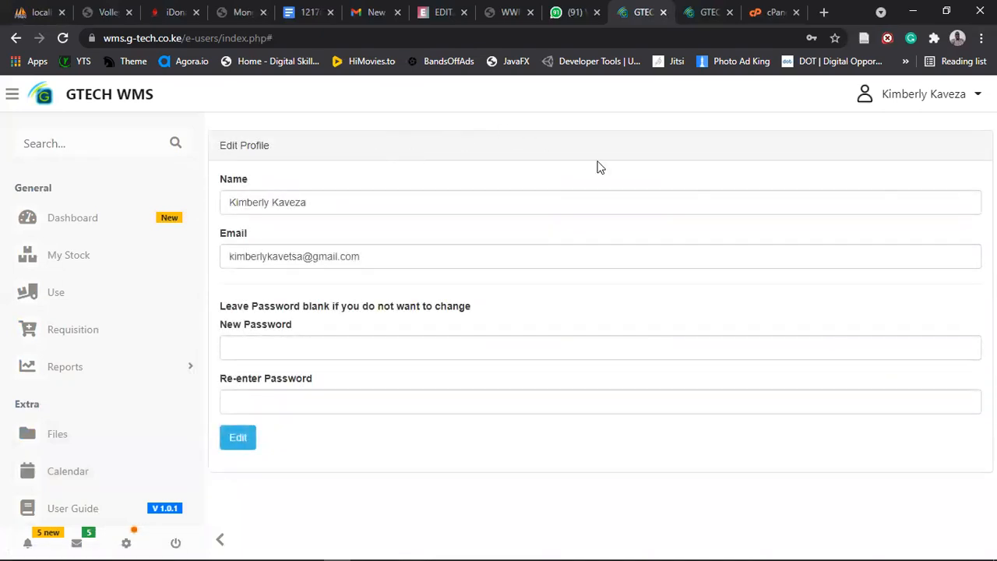
{"action": "mouse_move", "coordinate": [753, 192]}
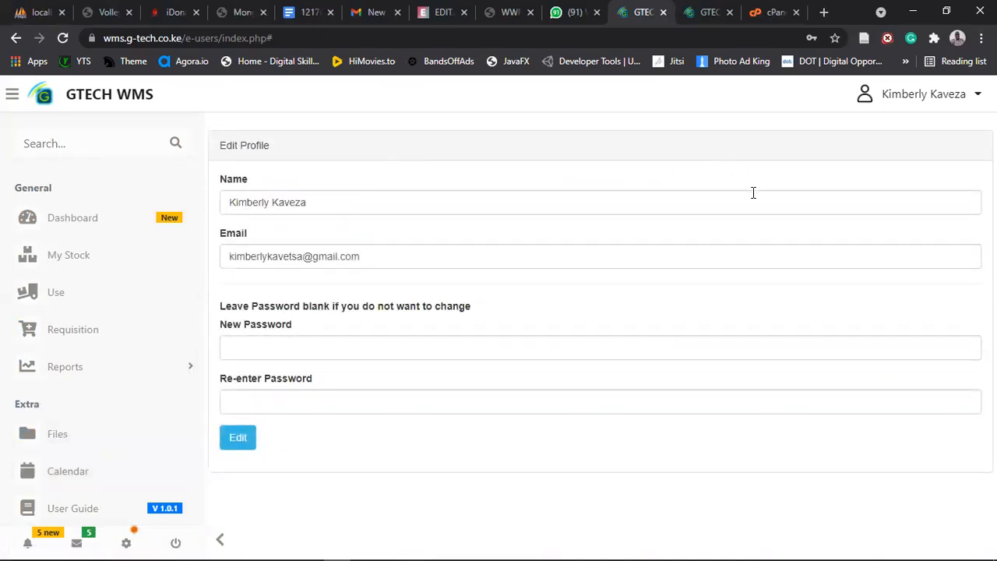
- Choose Logout from the top-right account dropdown to reach the login page
{"action": "left_click", "coordinate": [923, 93]}
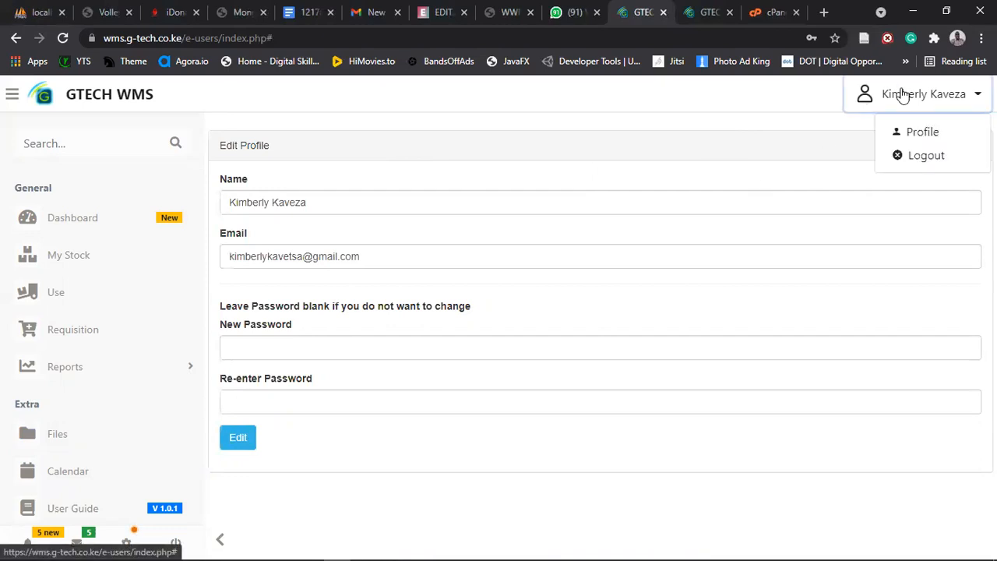
{"action": "mouse_move", "coordinate": [926, 155]}
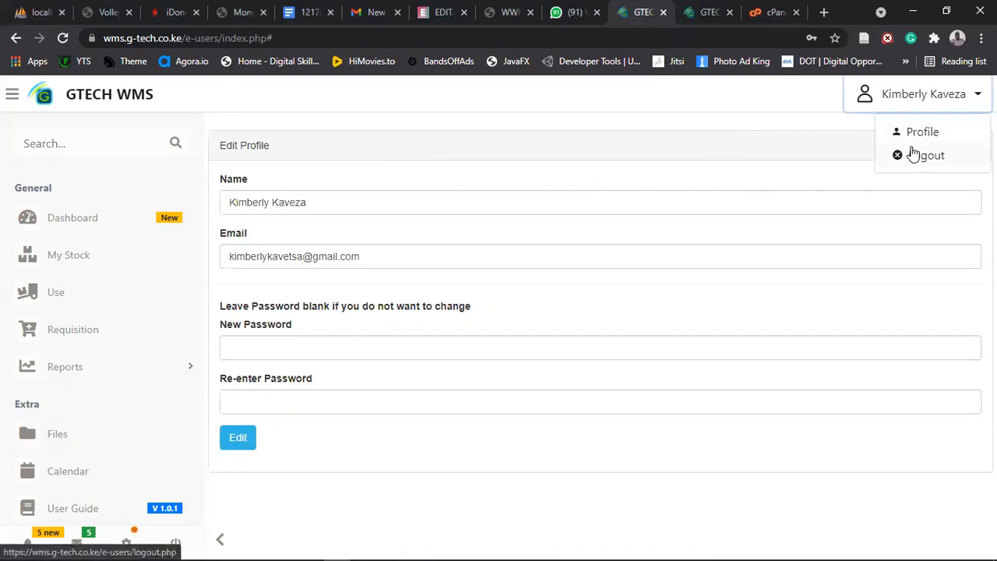
{"action": "left_click", "coordinate": [929, 155]}
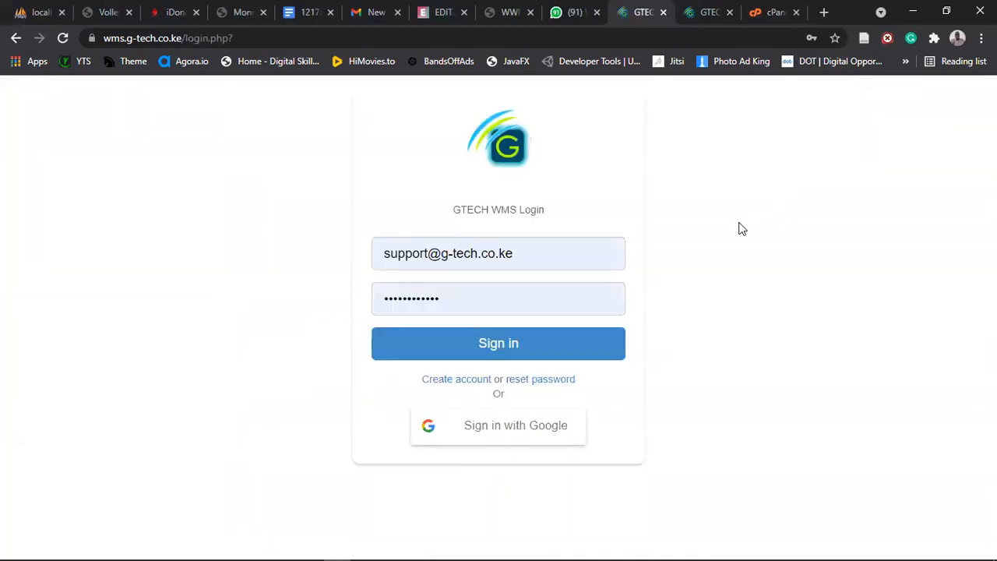
{"action": "mouse_move", "coordinate": [795, 34]}
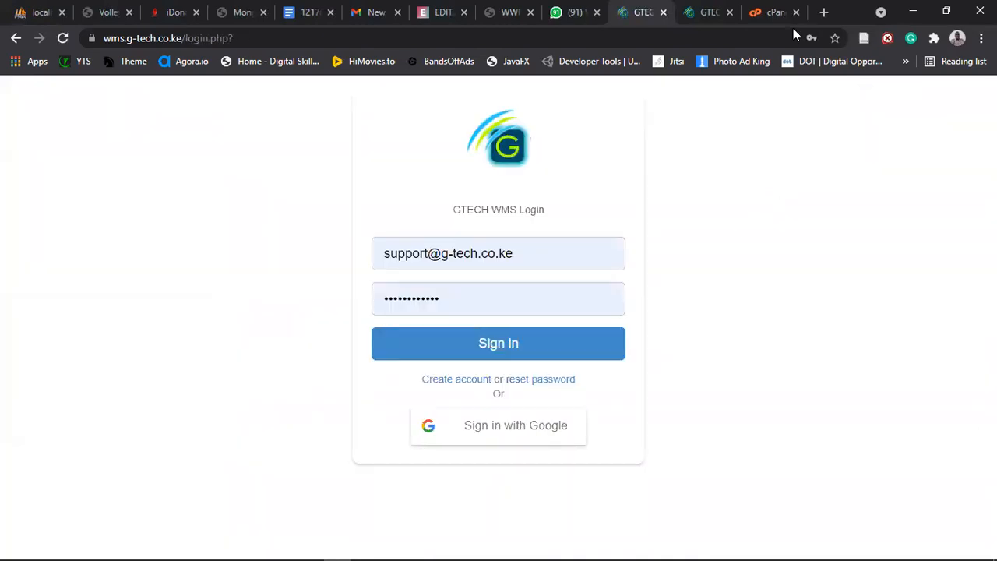